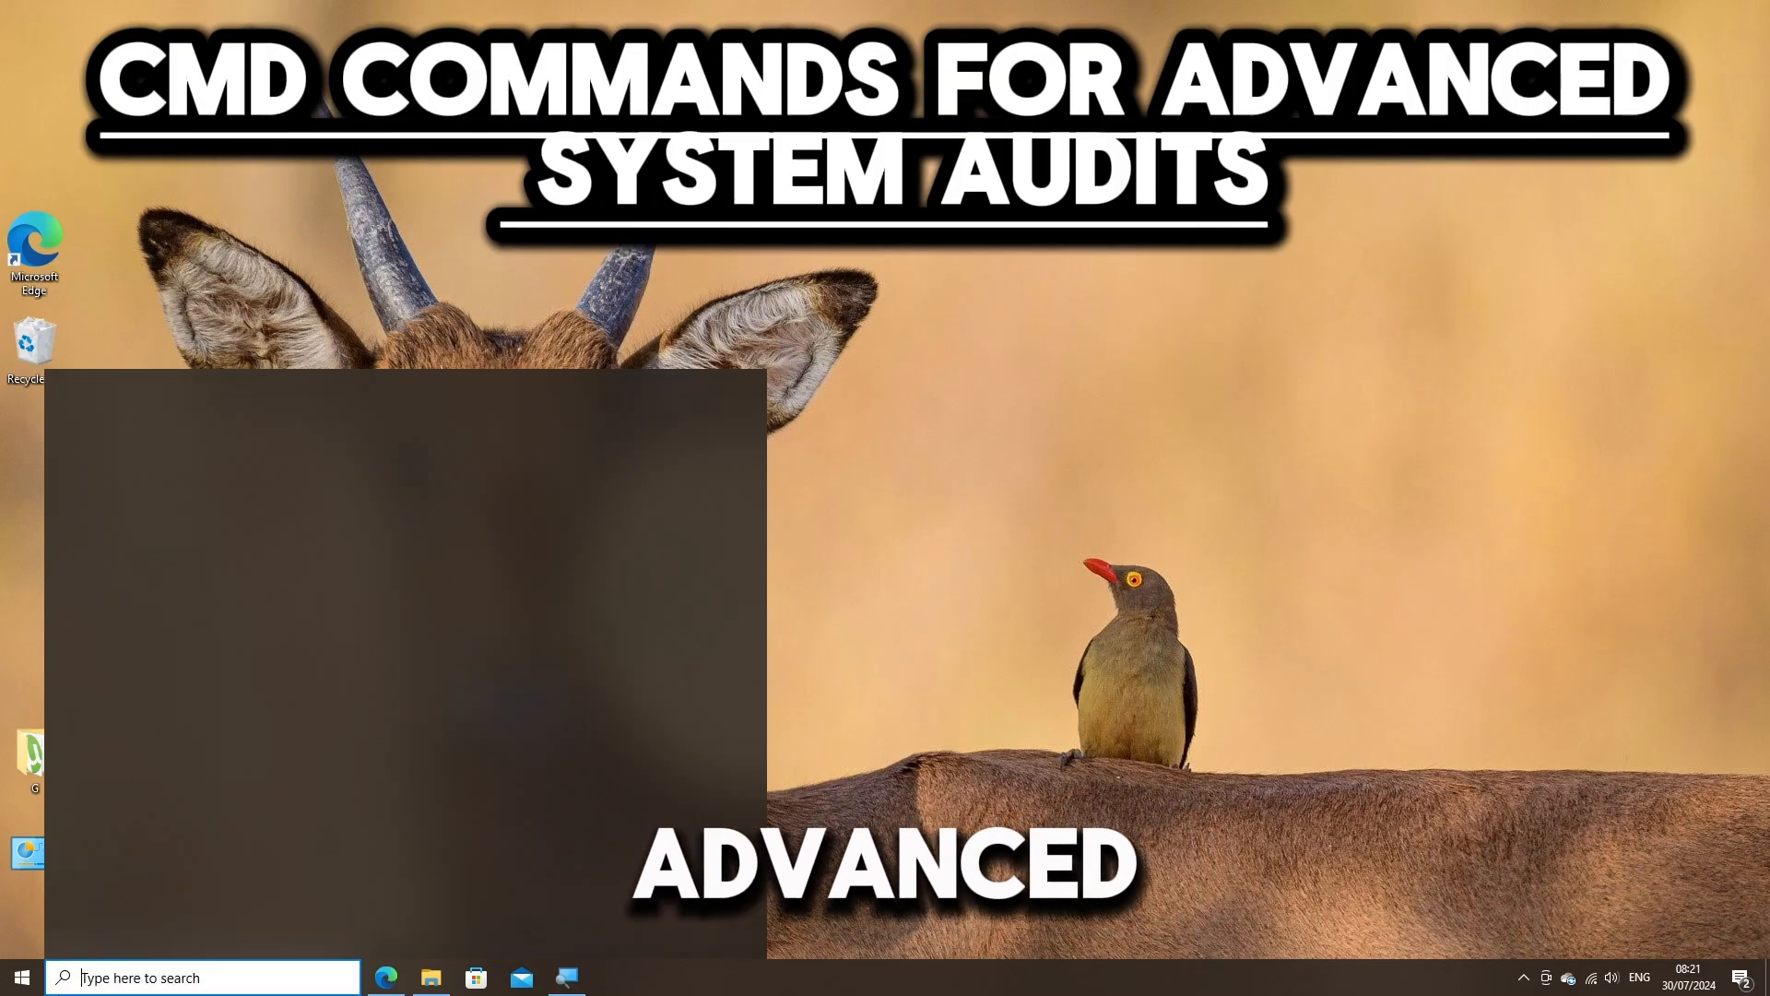
- Search for cmd and bring up Command Prompt's Run as administrator option
text(cmd)
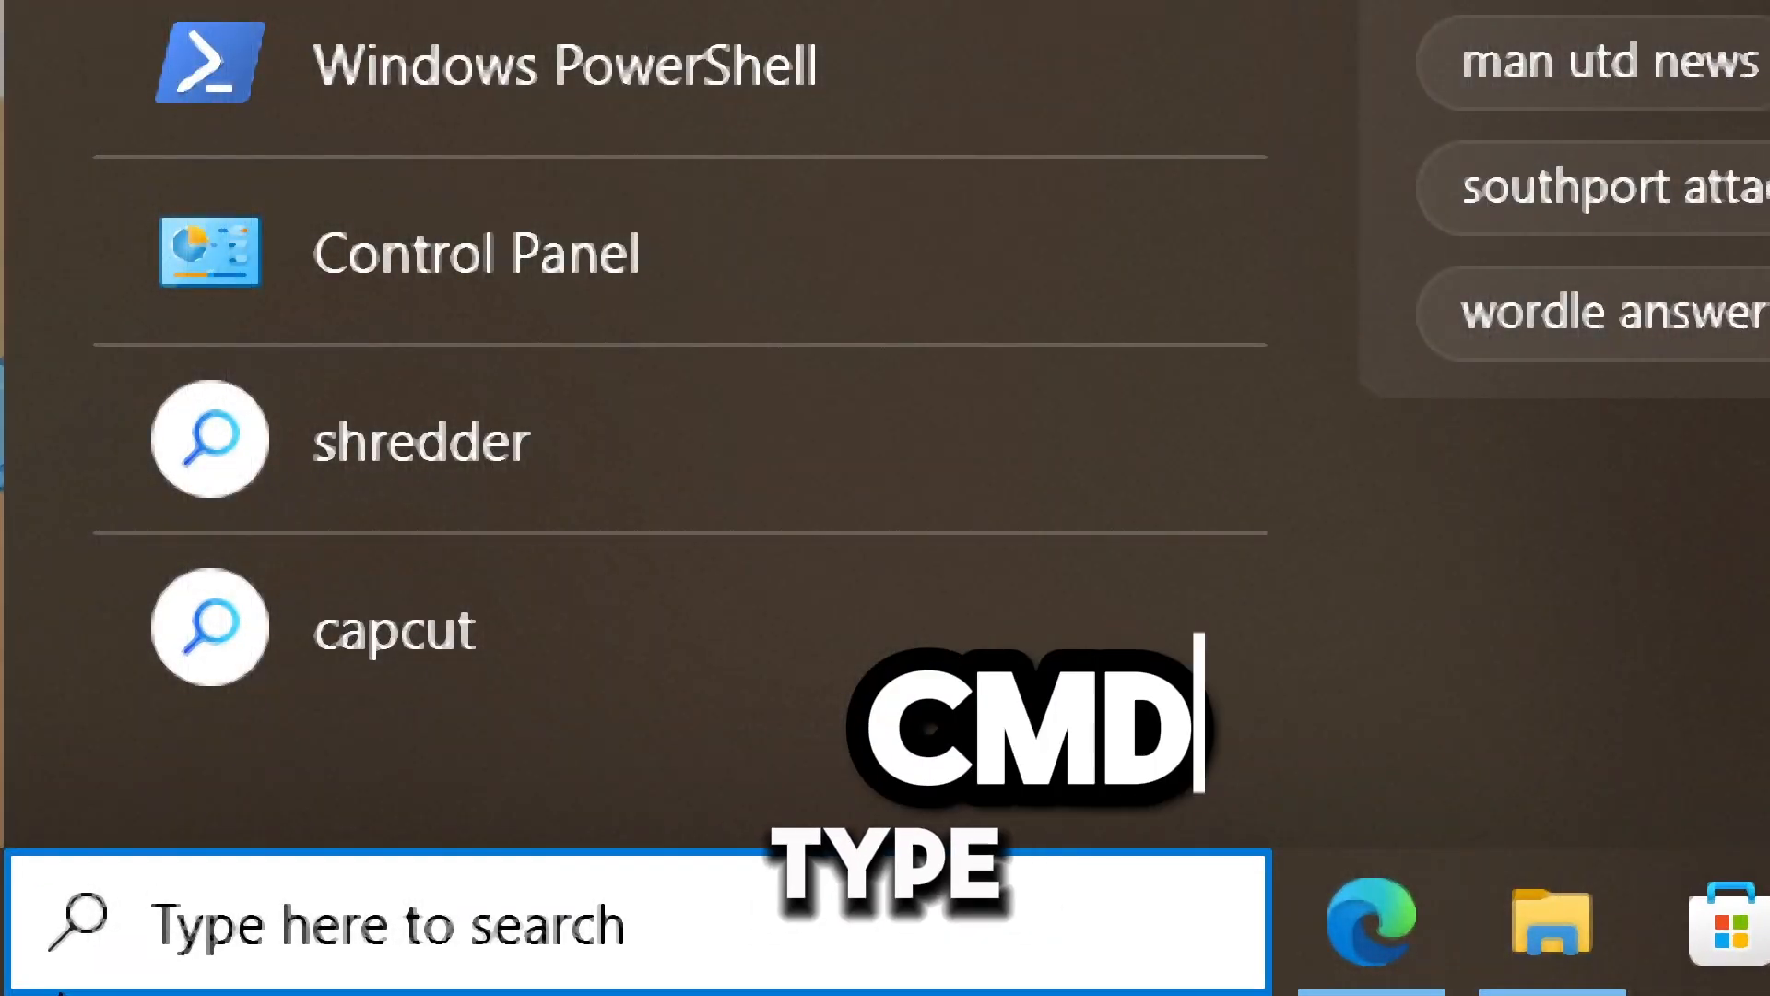
text(cmd)
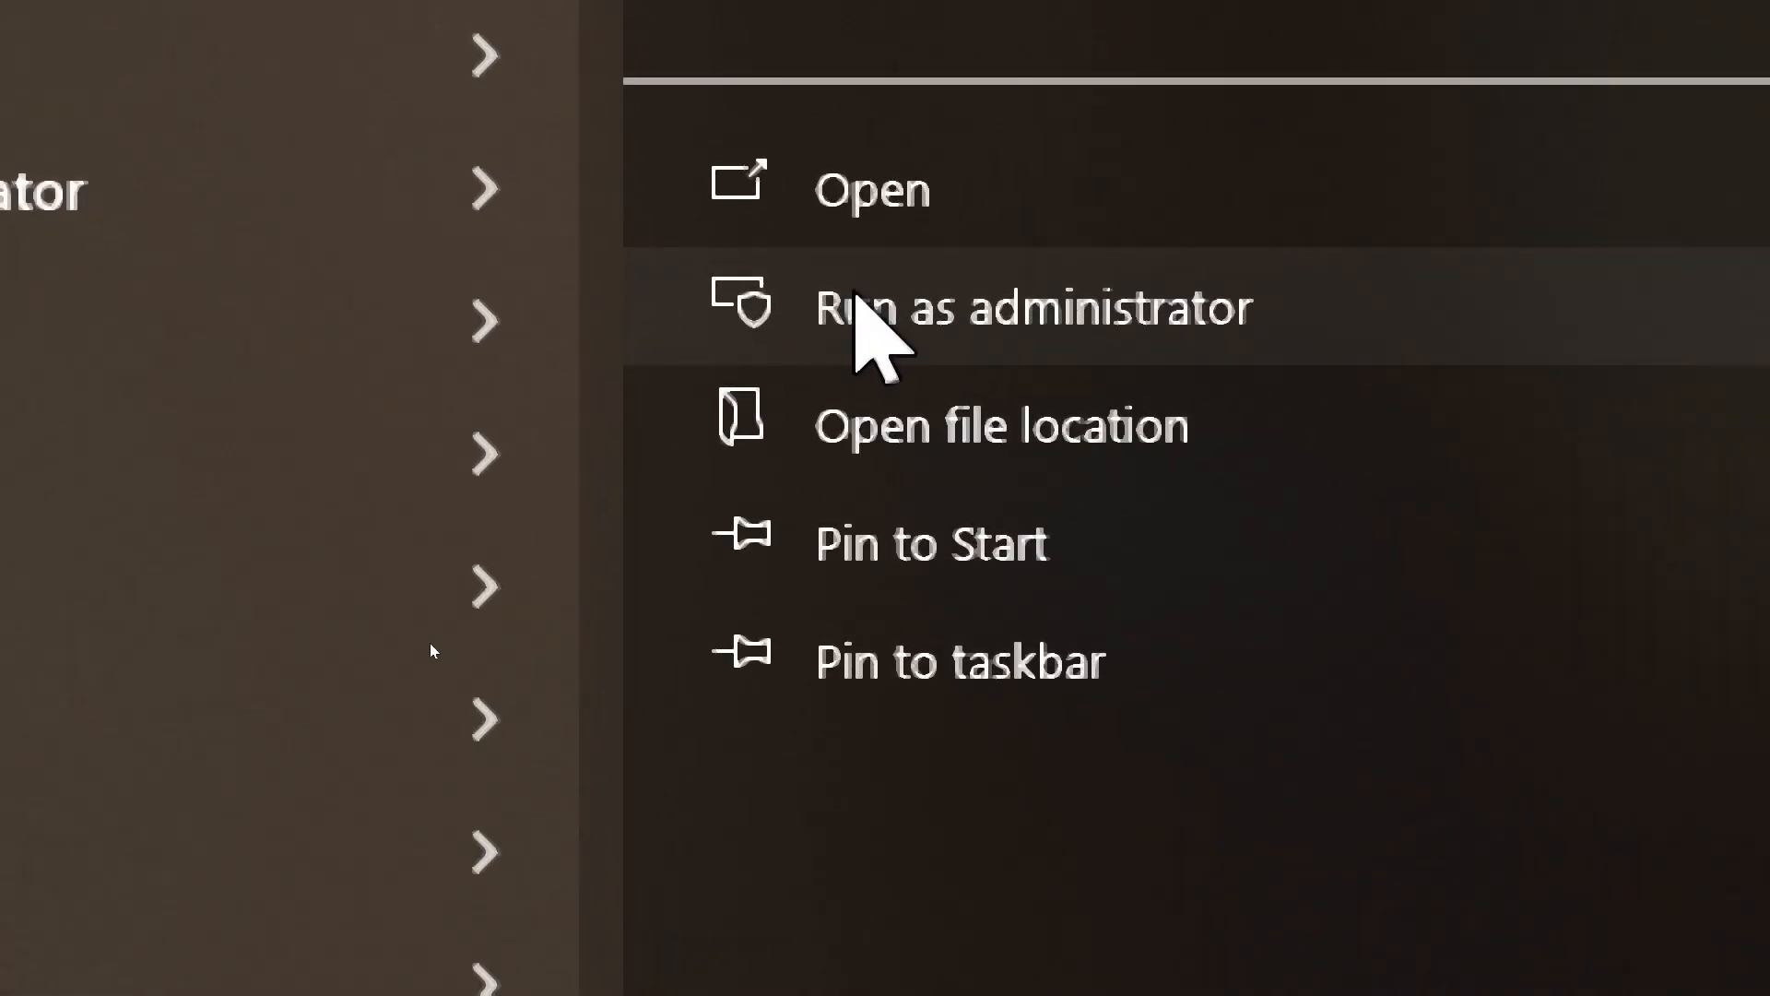
- Launch Command Prompt as administrator and run auditpol /get /category:*
click(1031, 307)
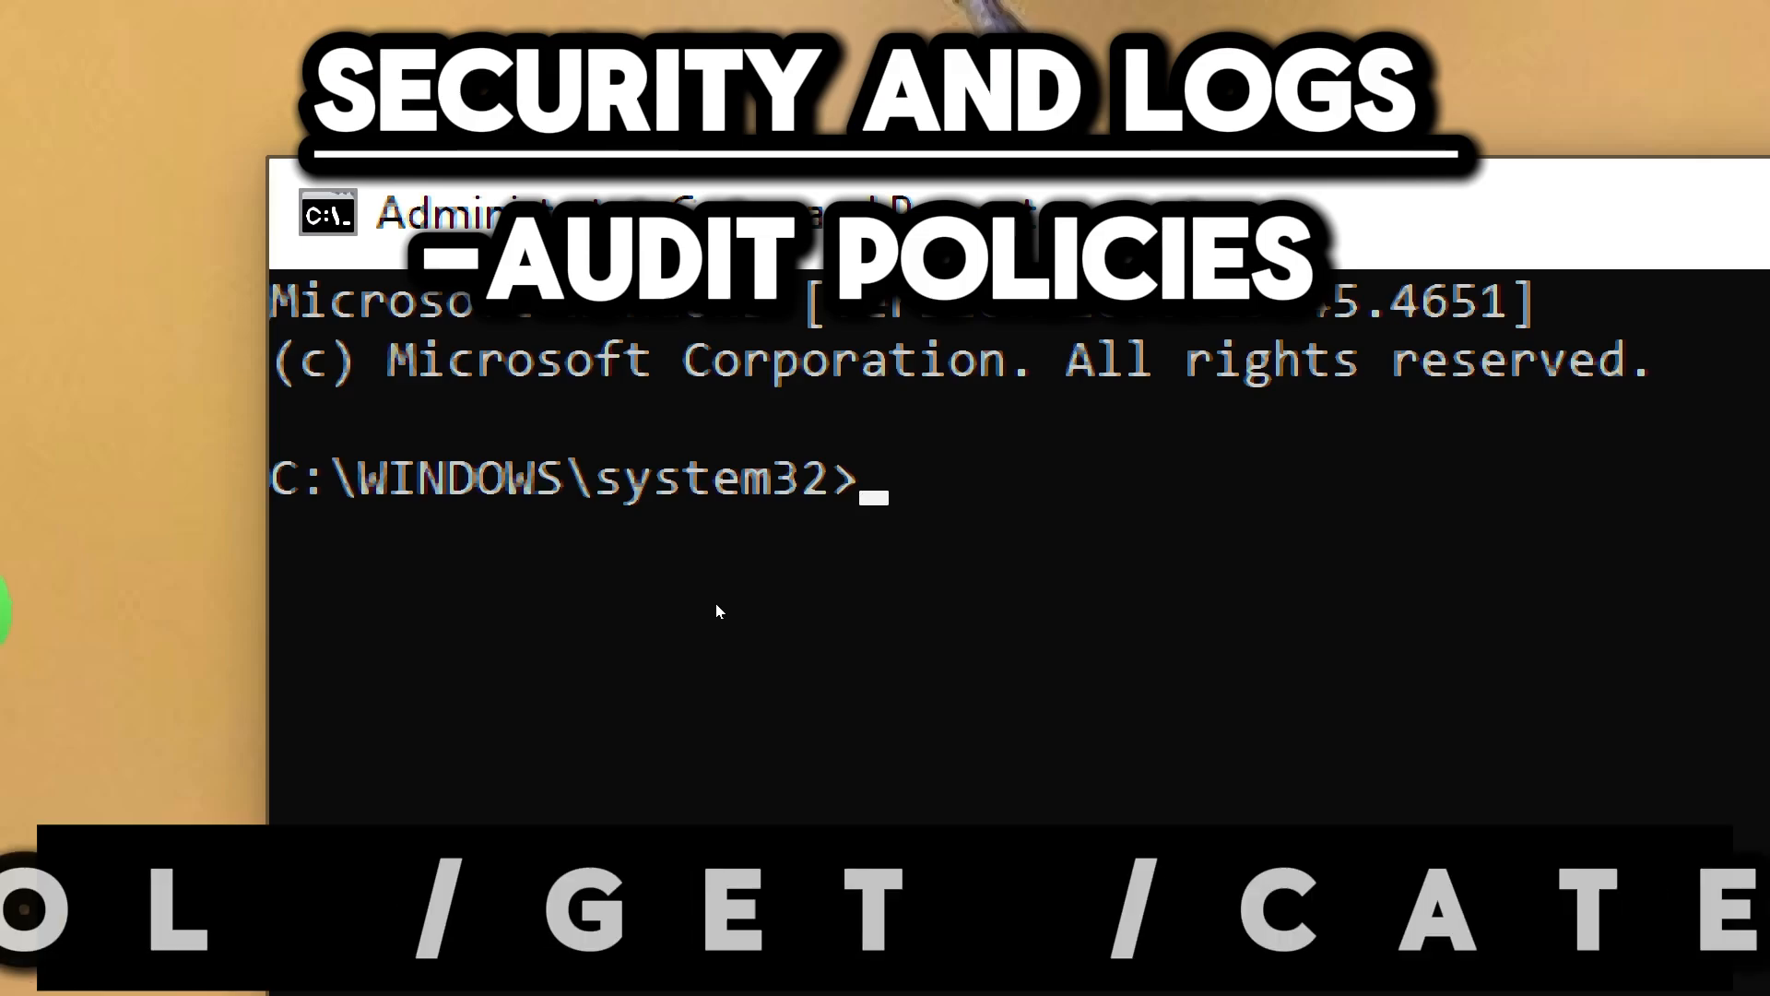
text(auditpol)
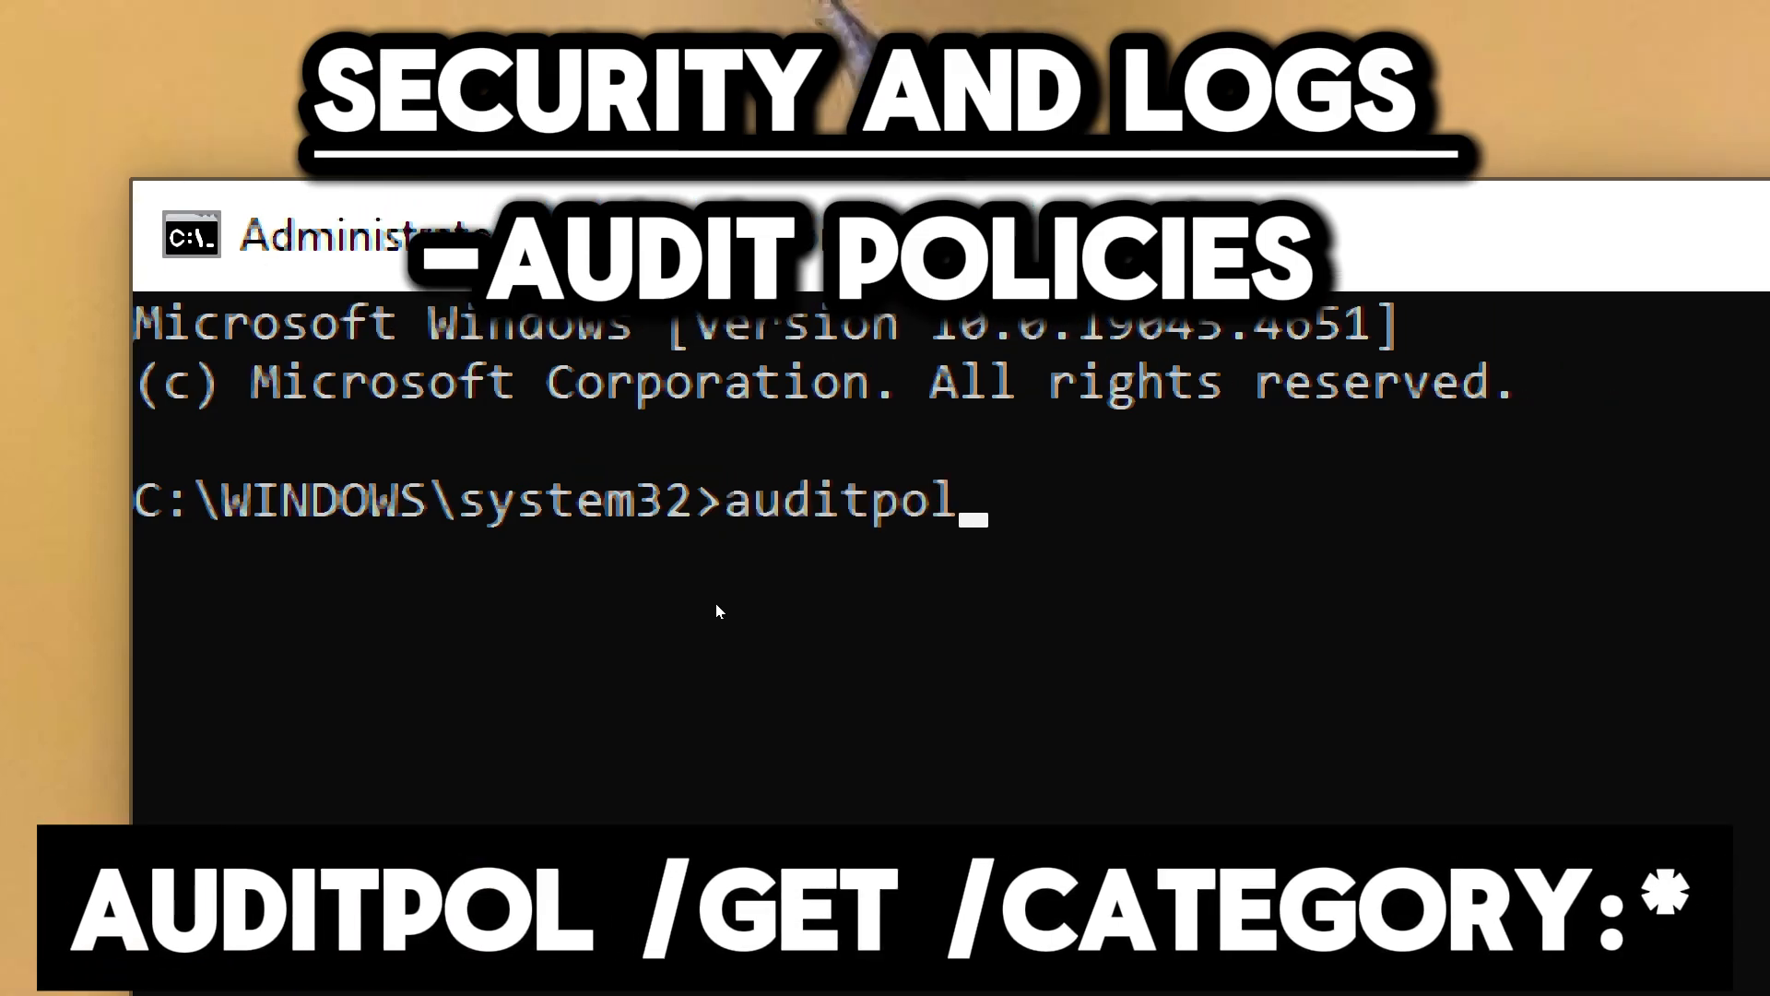
text(/get /cat)
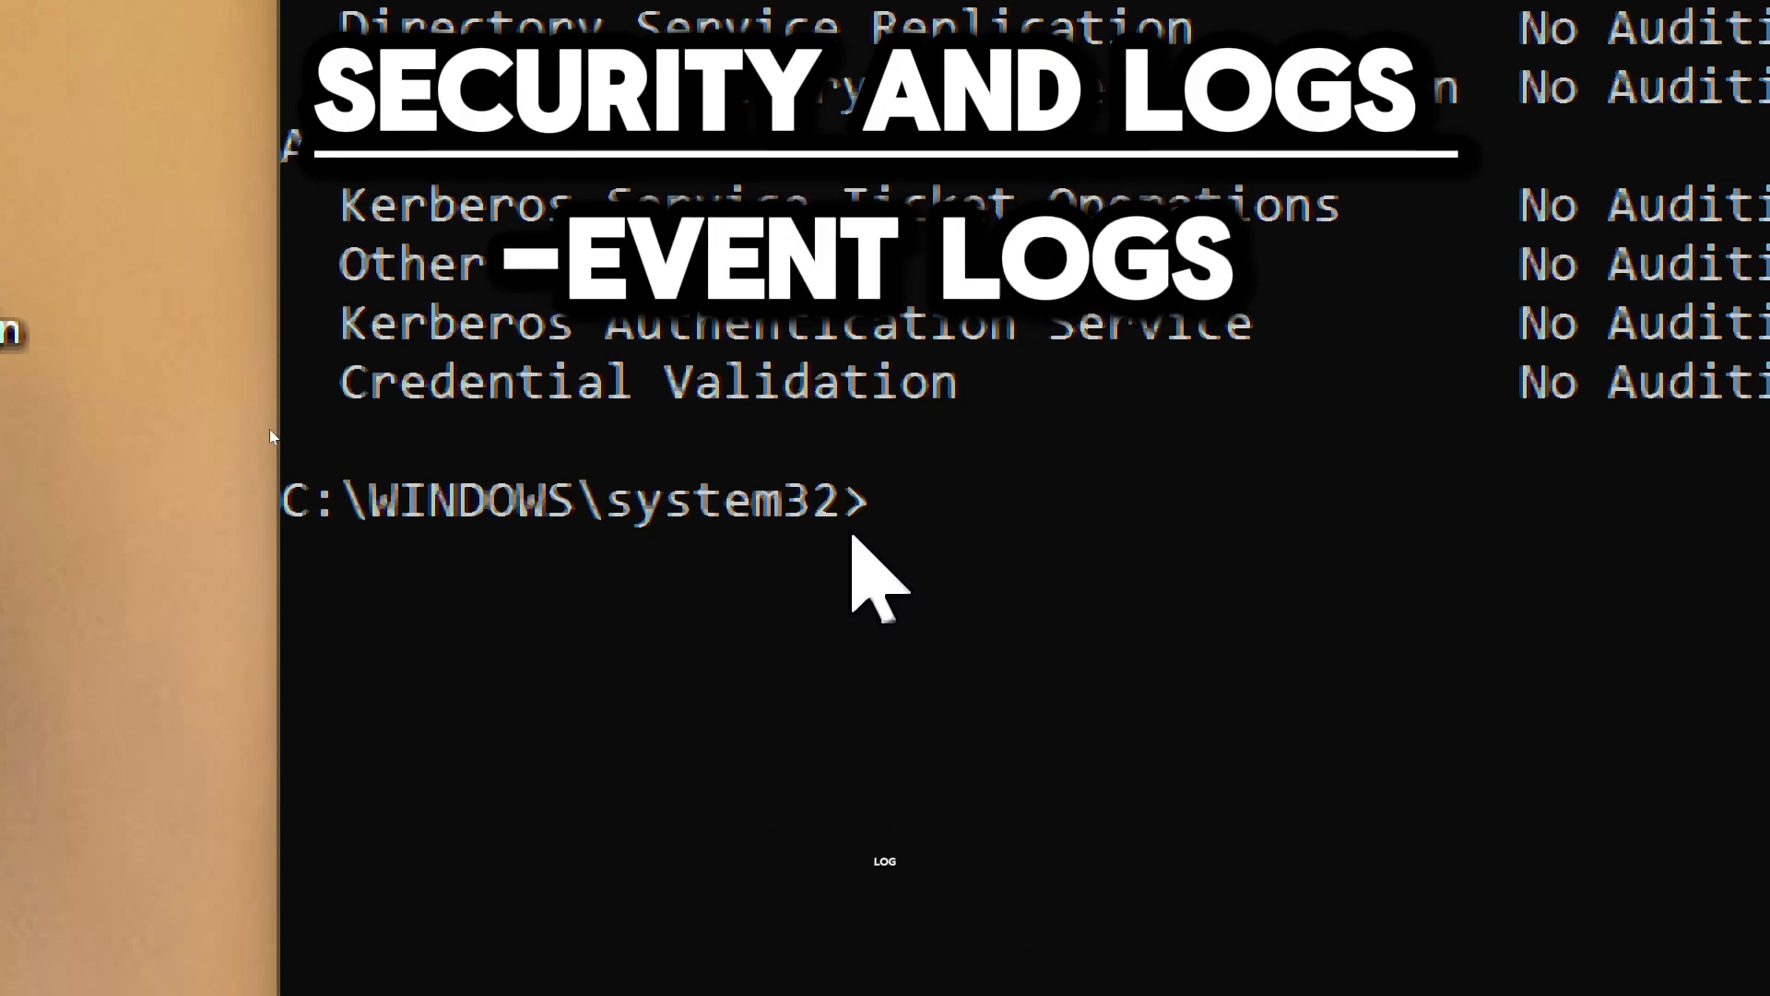
- Query the last 10 System log events with wevtutil qe System /c:10 /f:text
text(wevtutil)
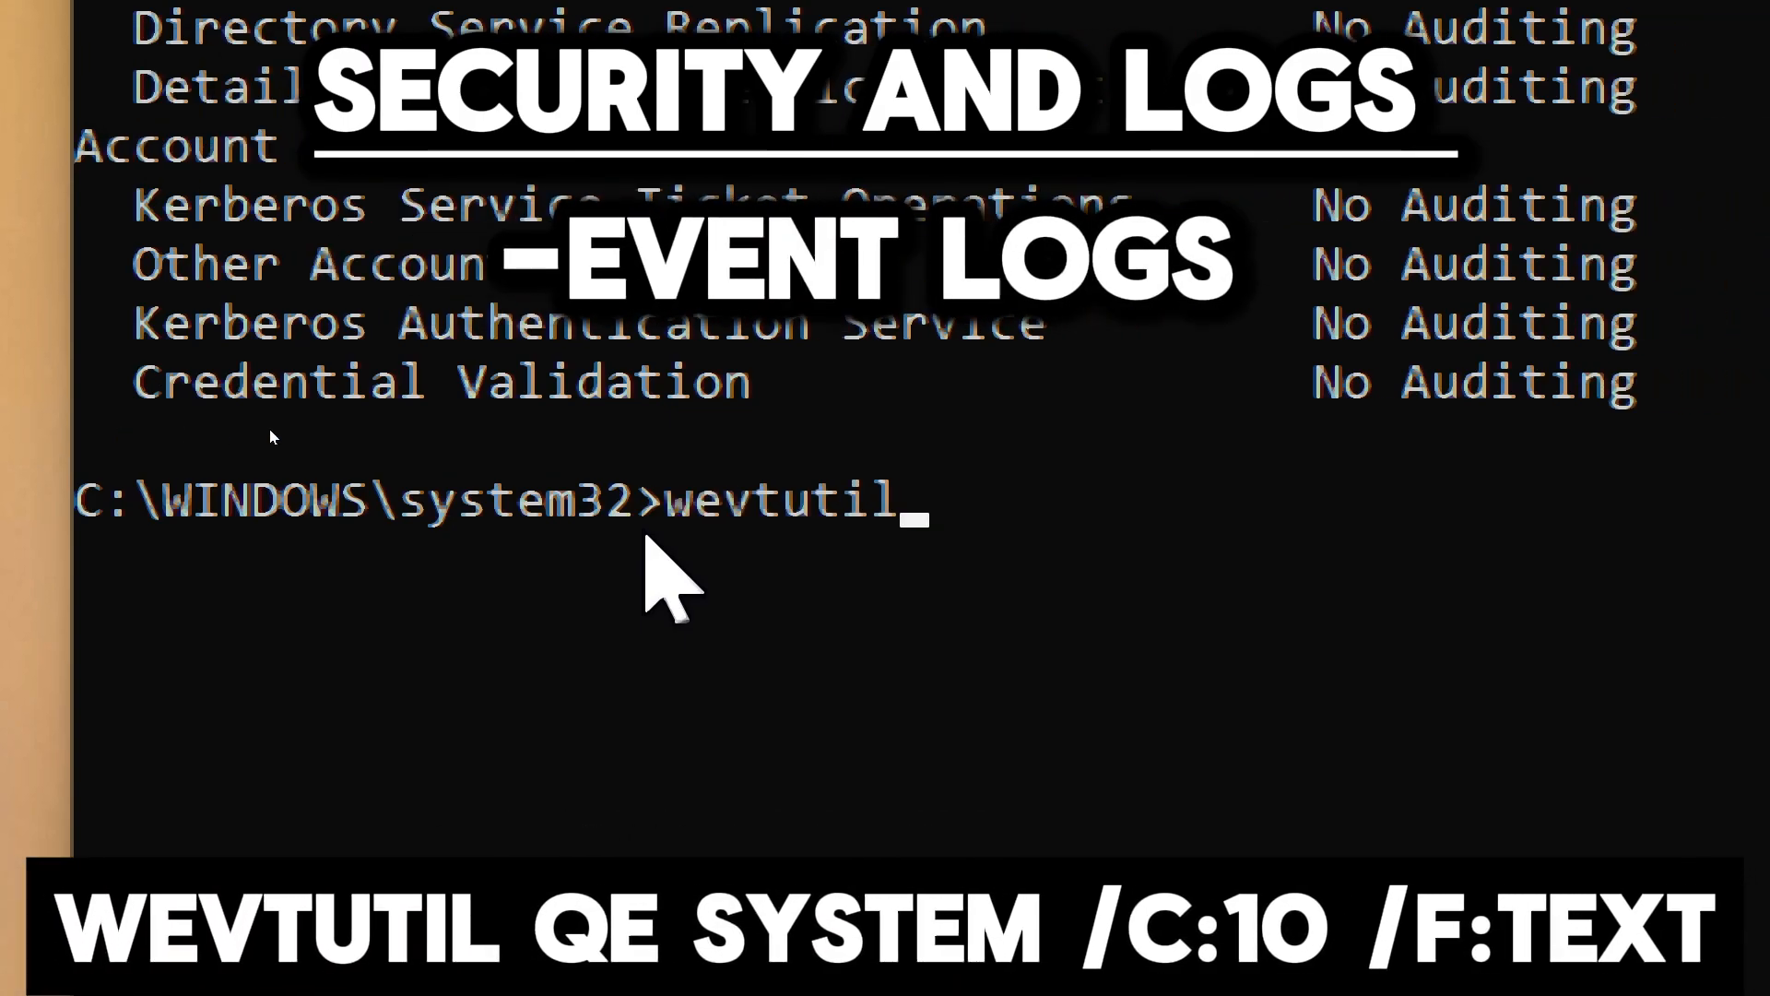
text(qe System /C:10 /)
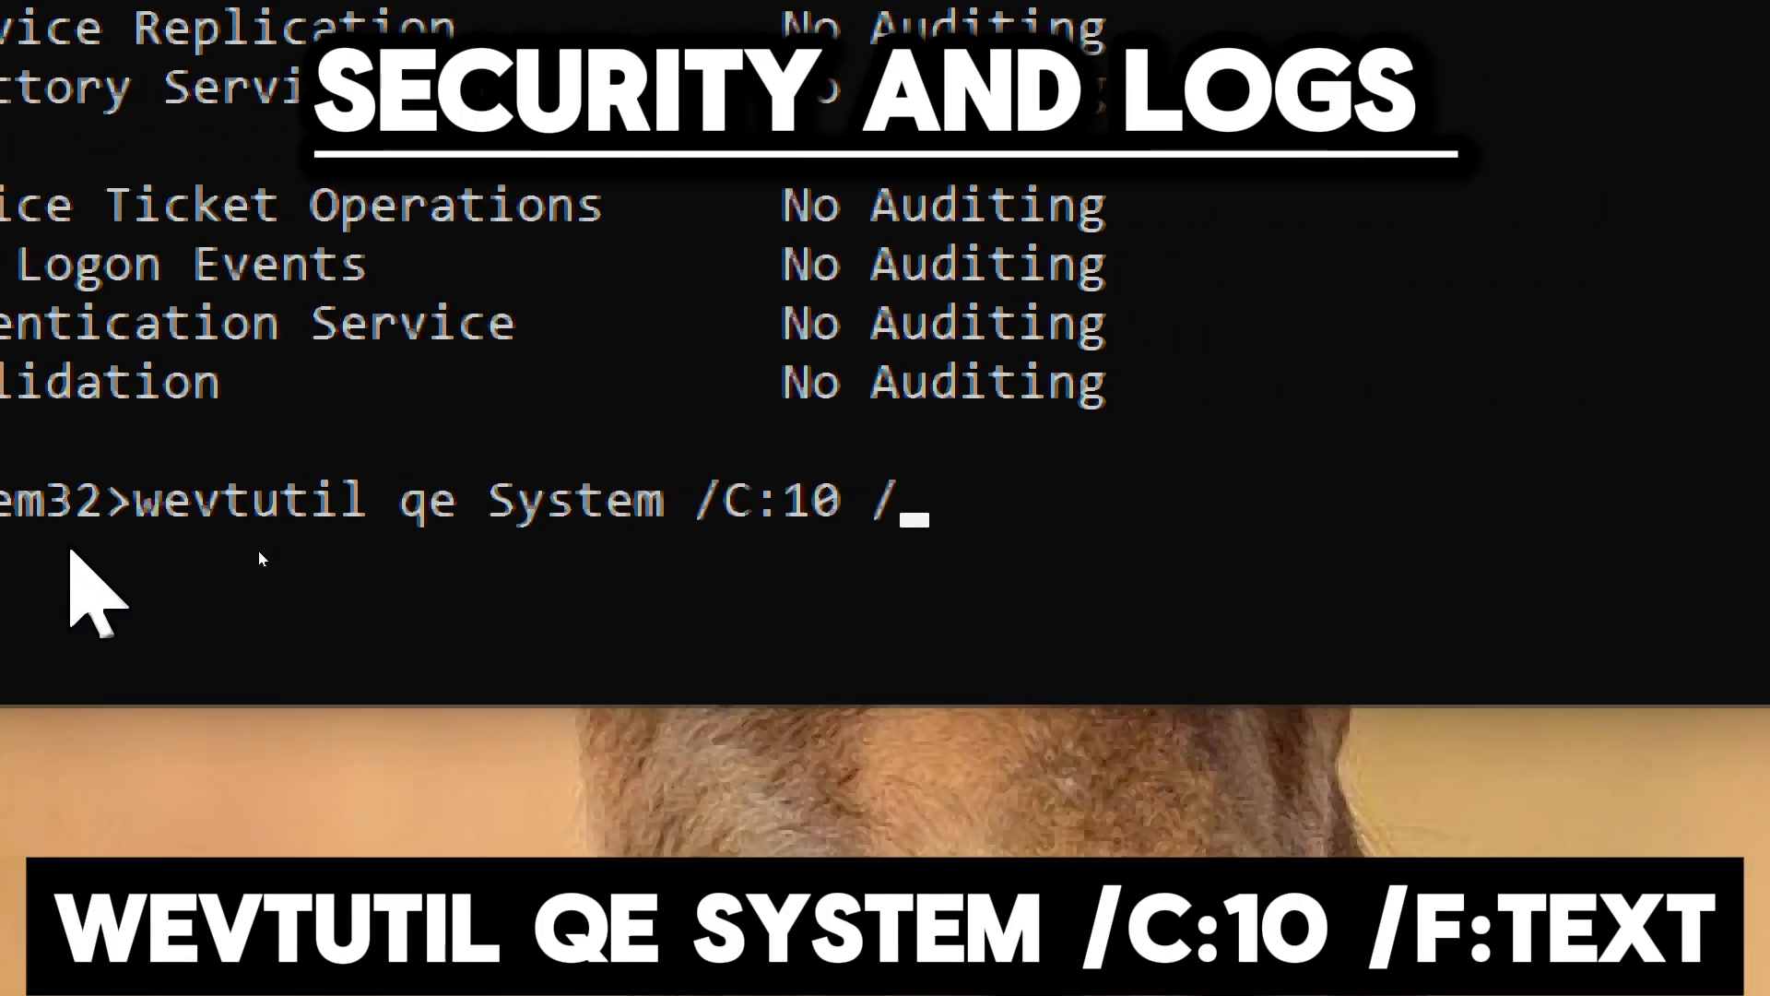
text(f:text)
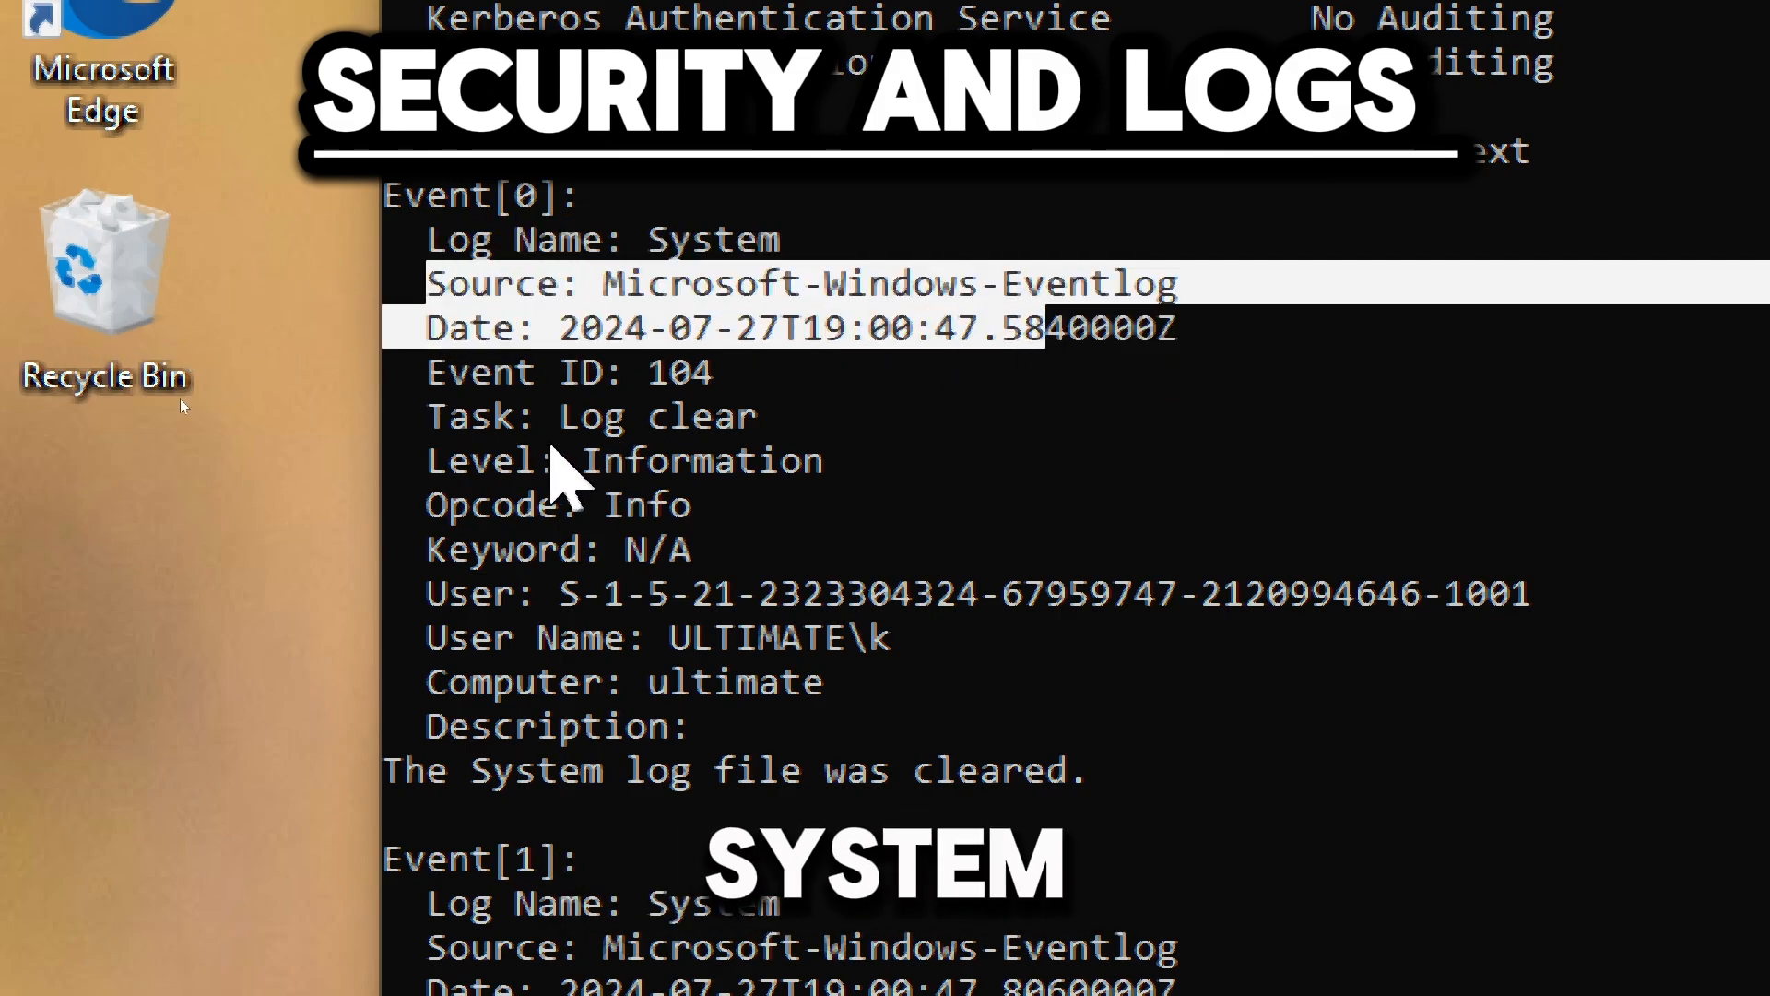
scroll(down, 3)
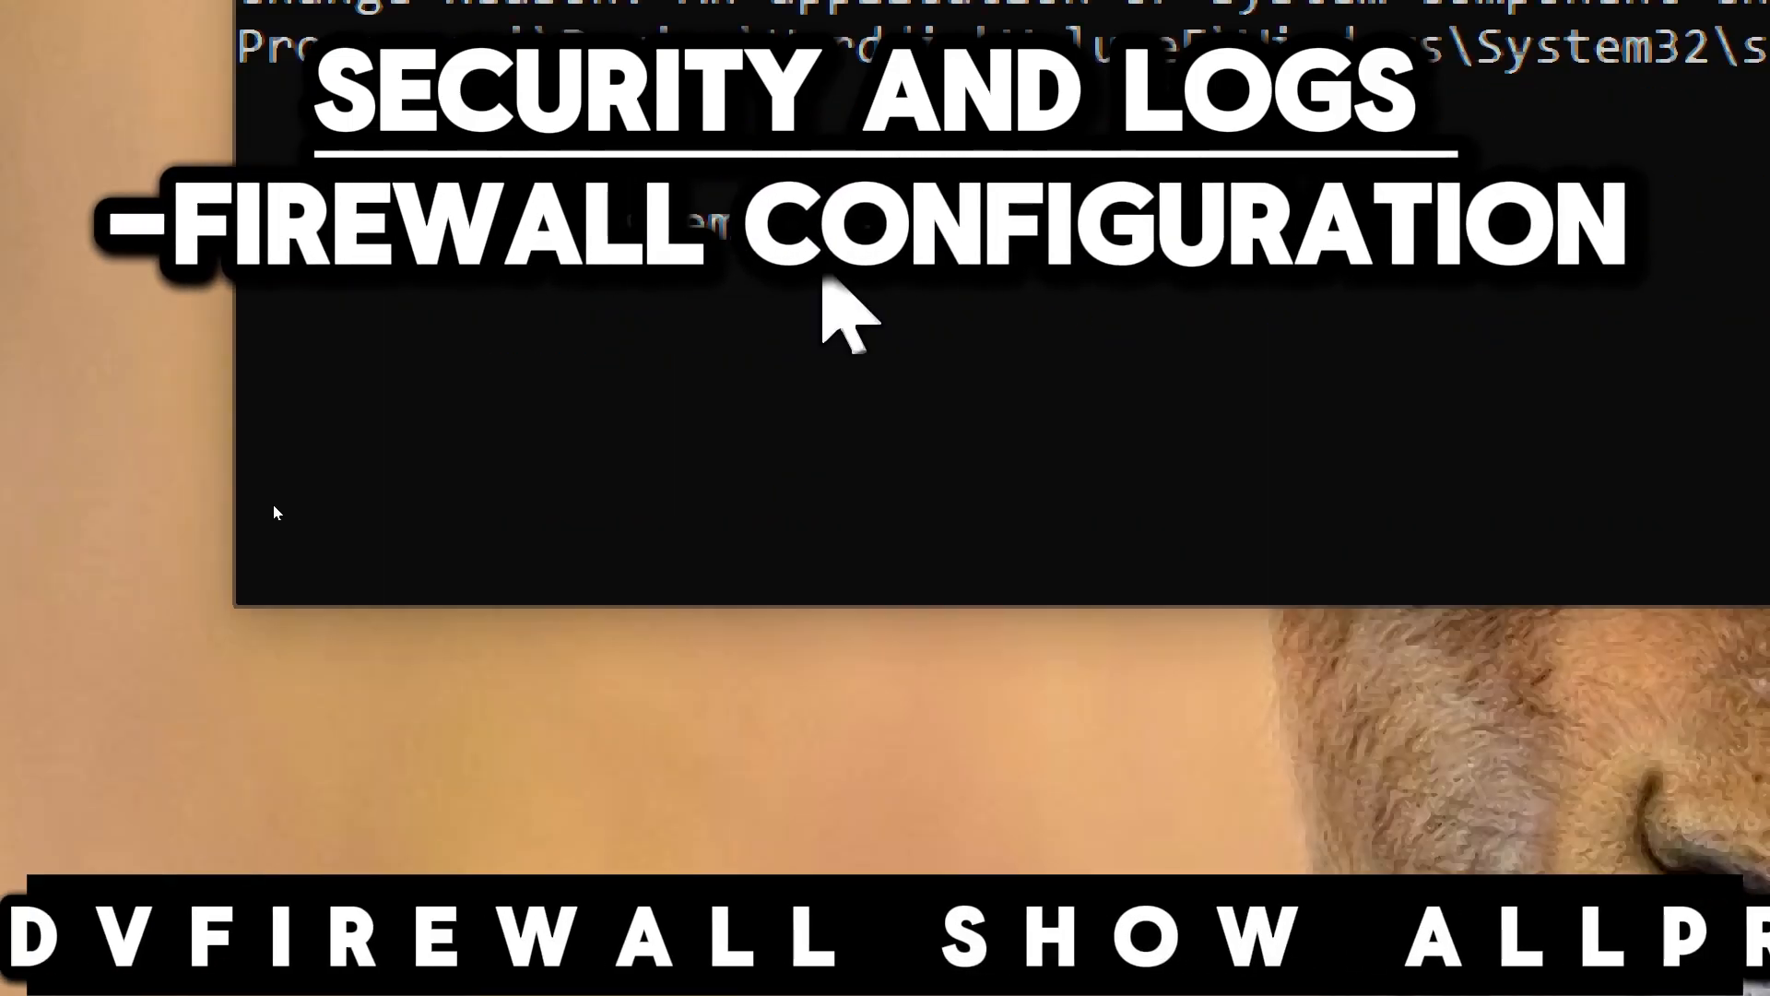
- Run netsh advfirewall show allprofiles to list firewall settings
text(netsh advf)
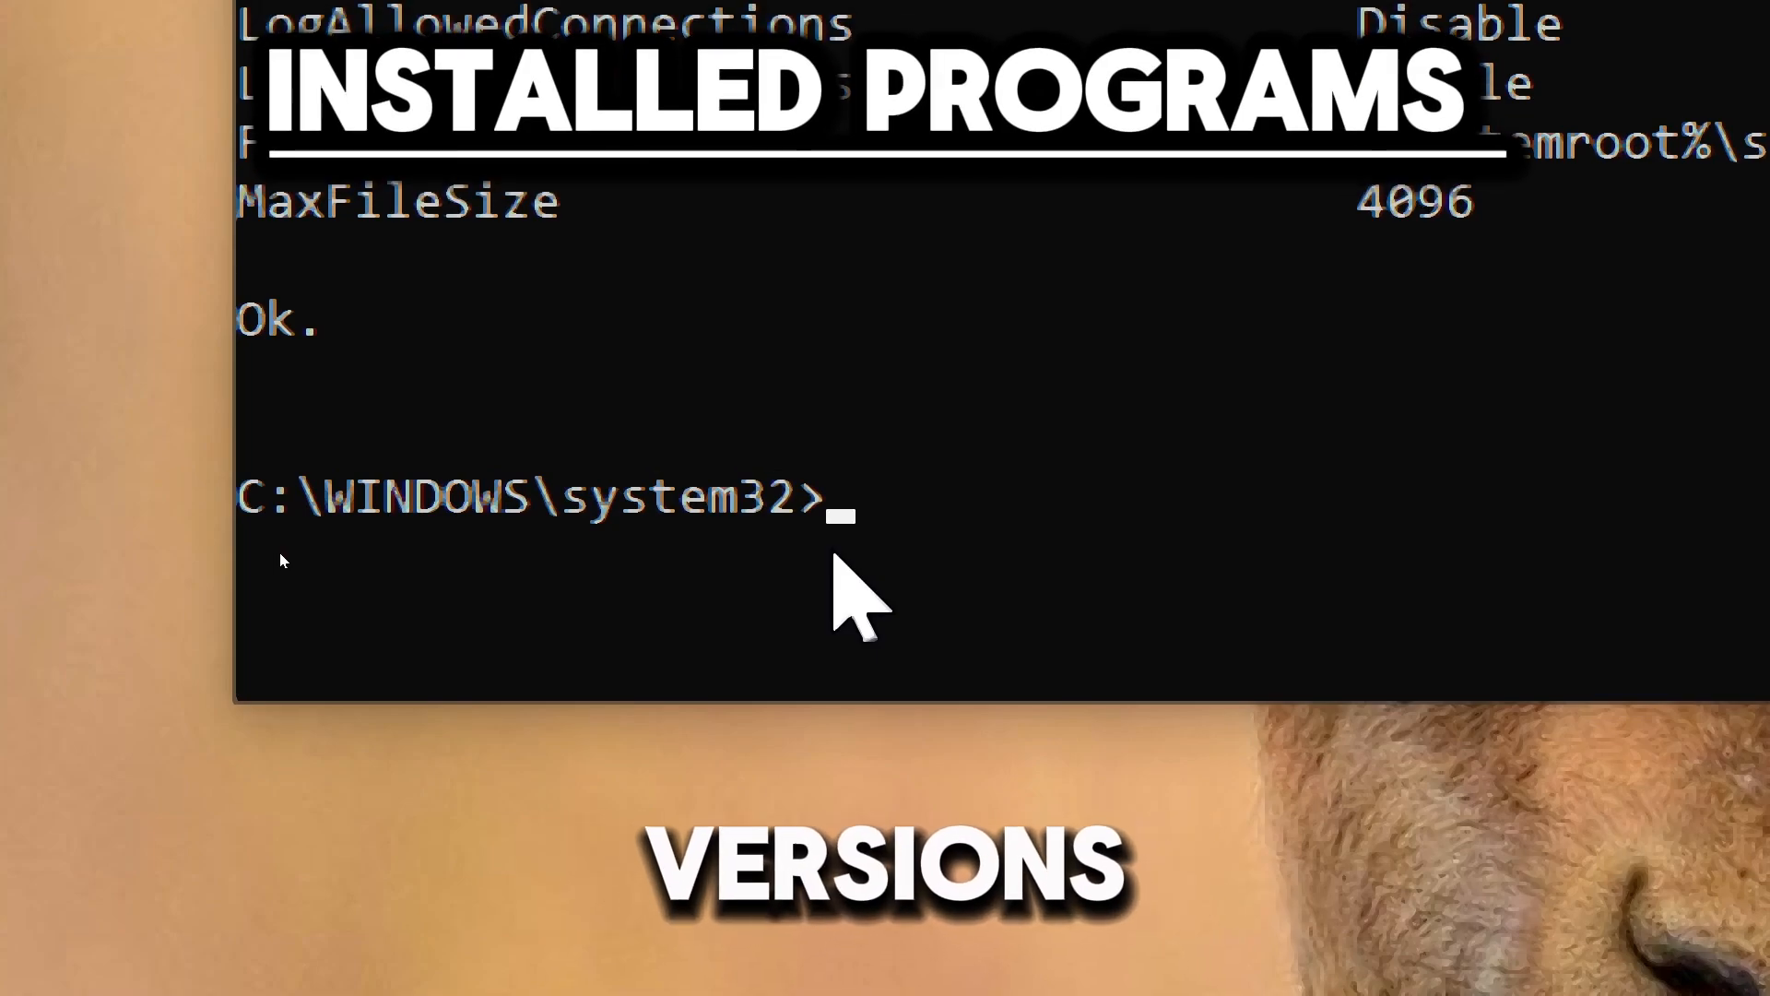
- Run wmic product get name,version to list installed programs
text(wmic pr)
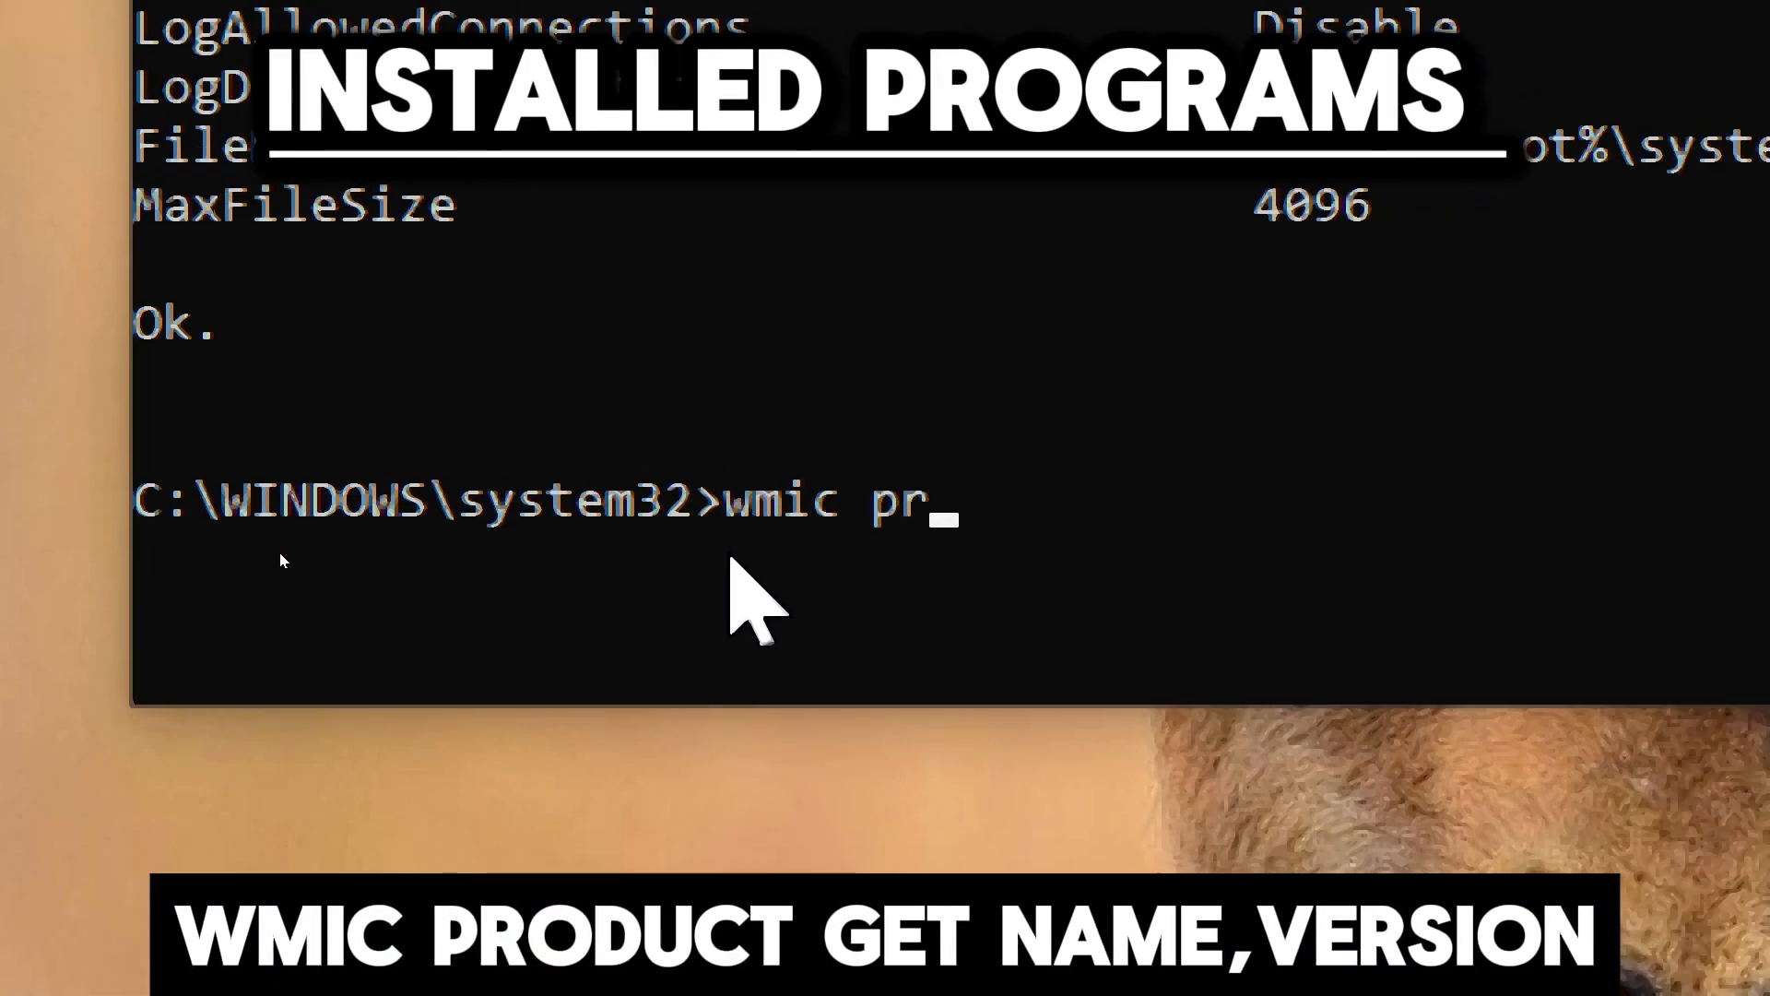
text(oduct)
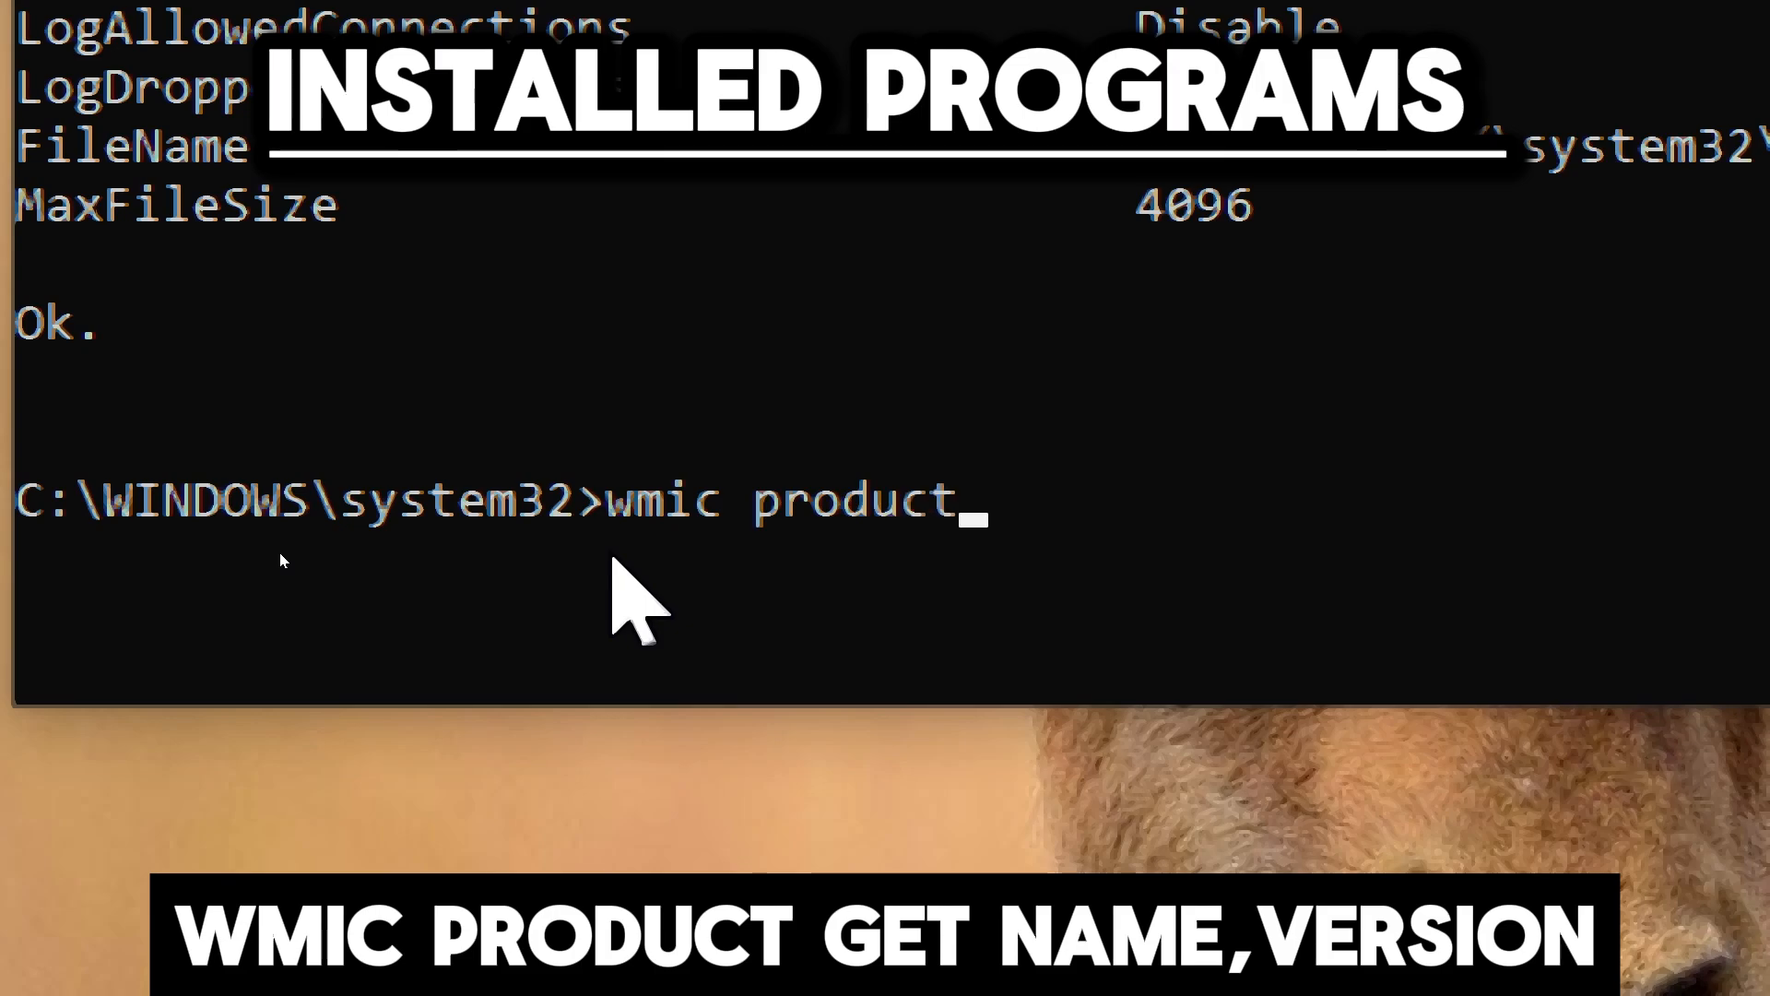
text(get name,ve)
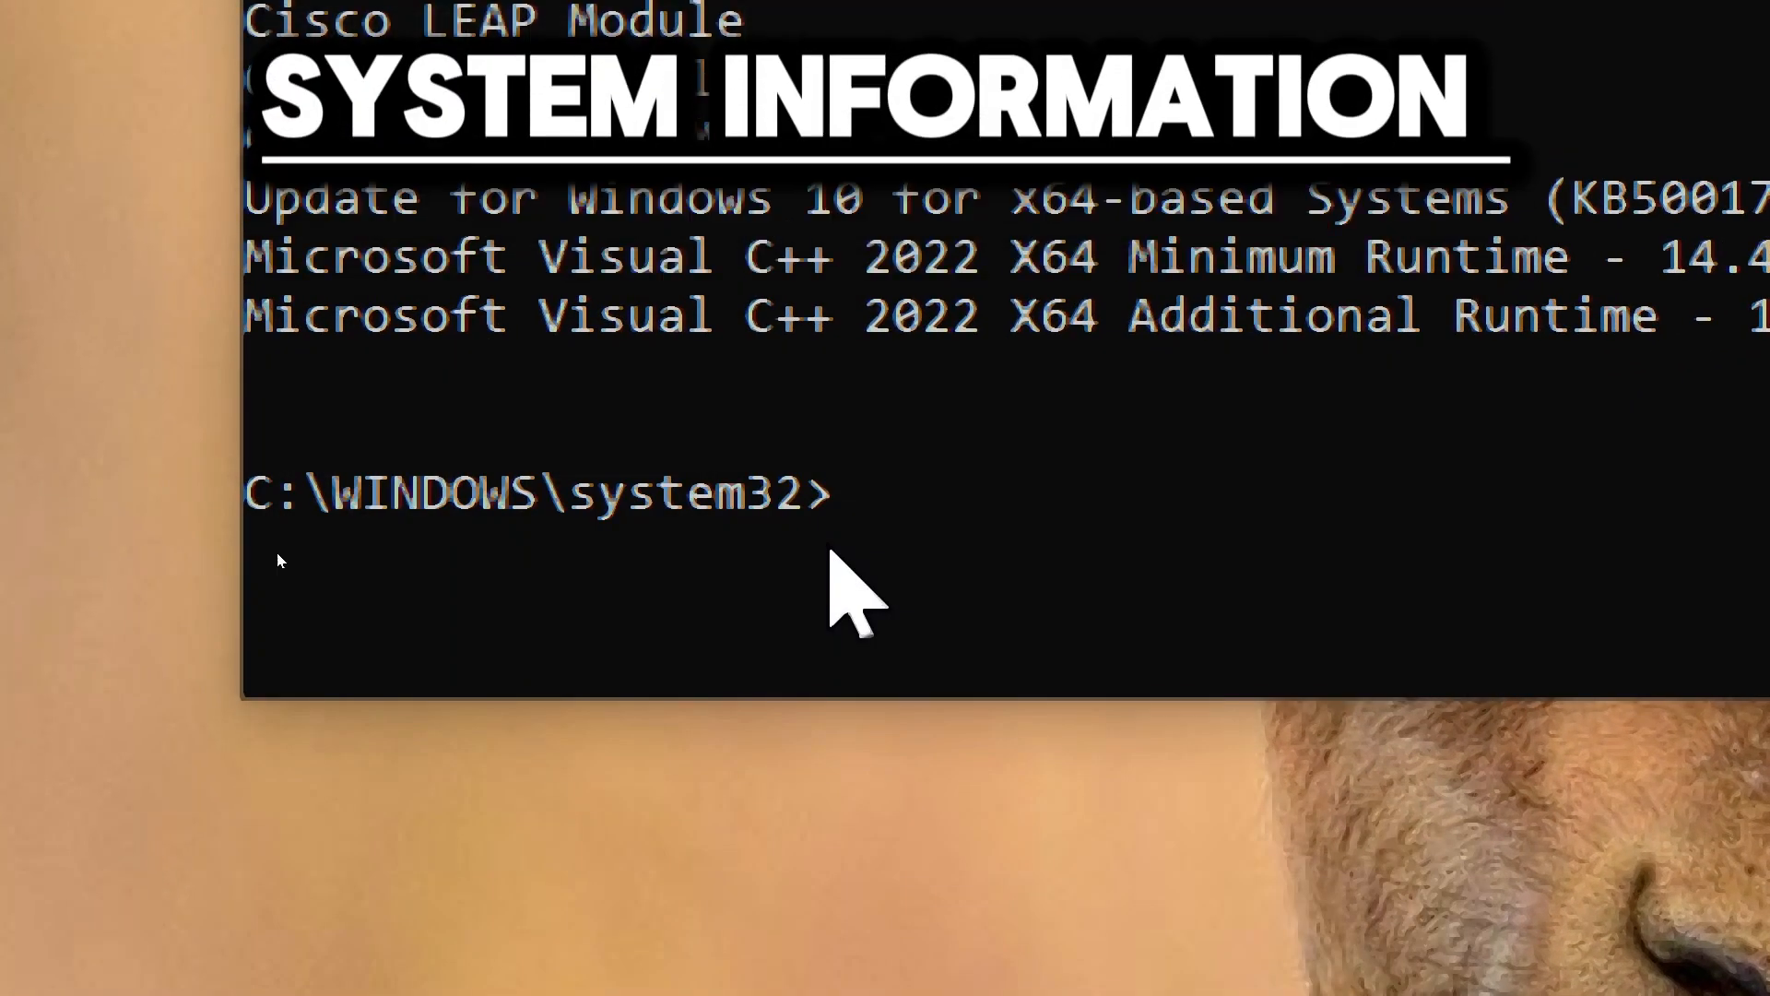
- Run systeminfo and scroll through the OS, memory and hotfix details
text(syst)
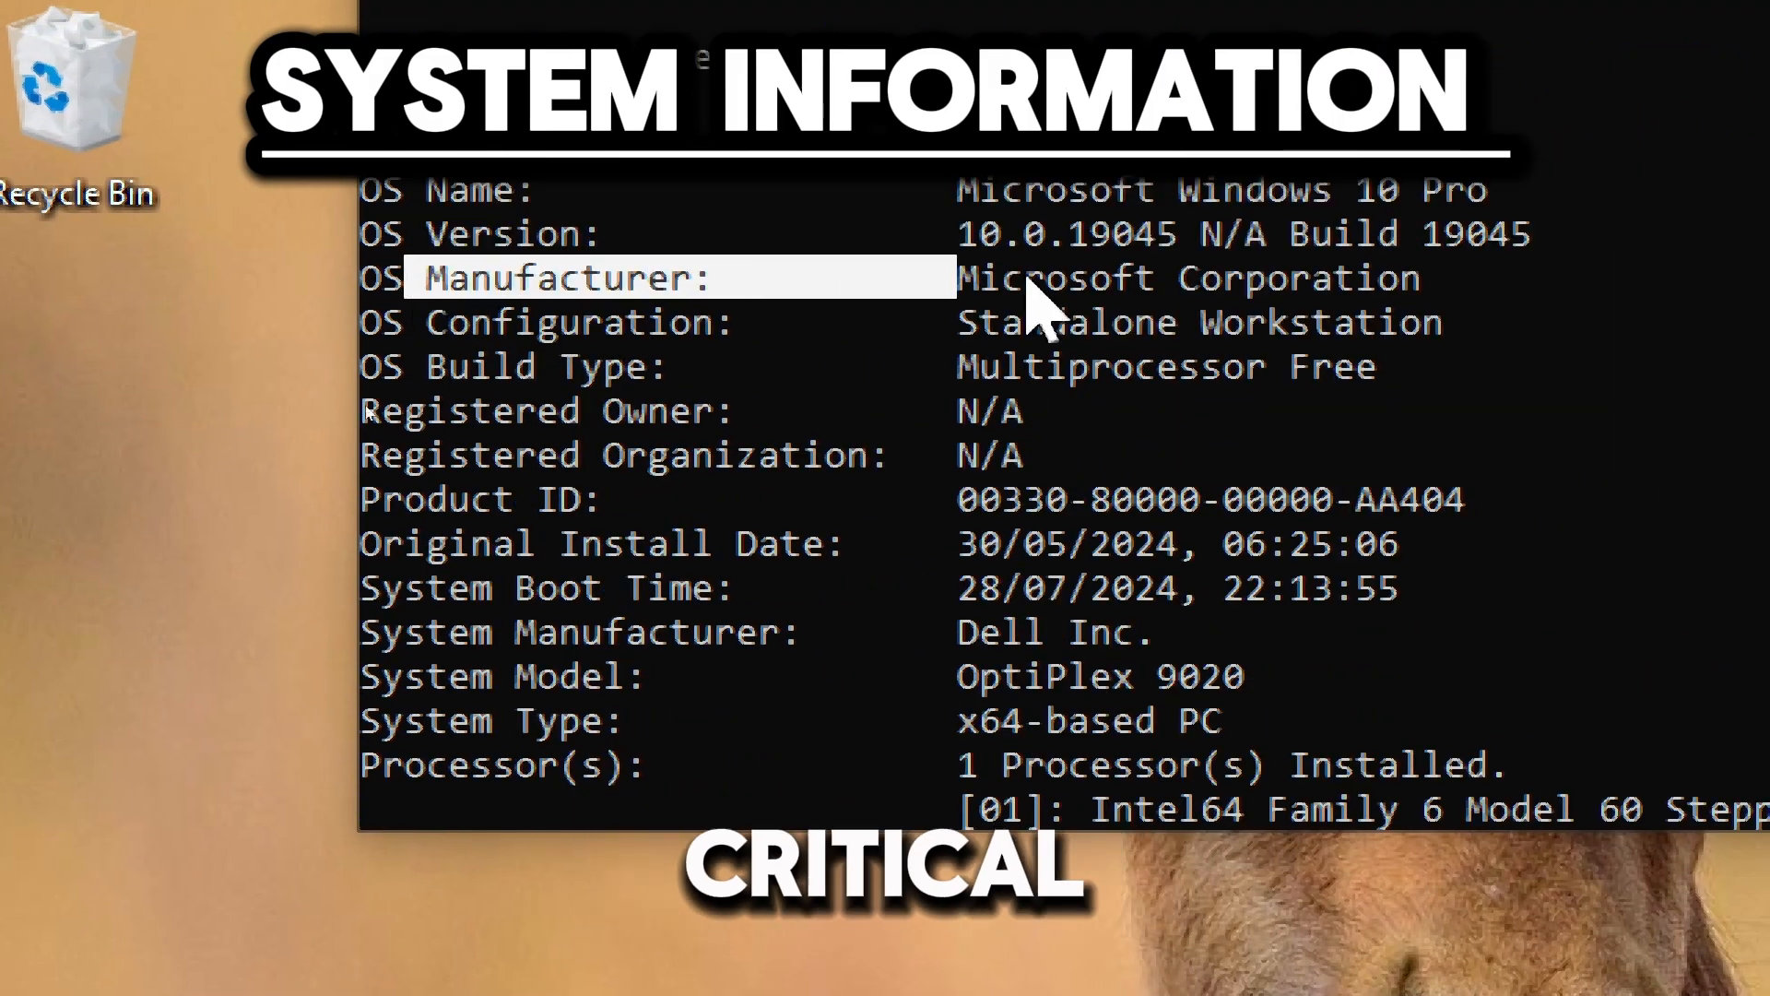
scroll(down, 3)
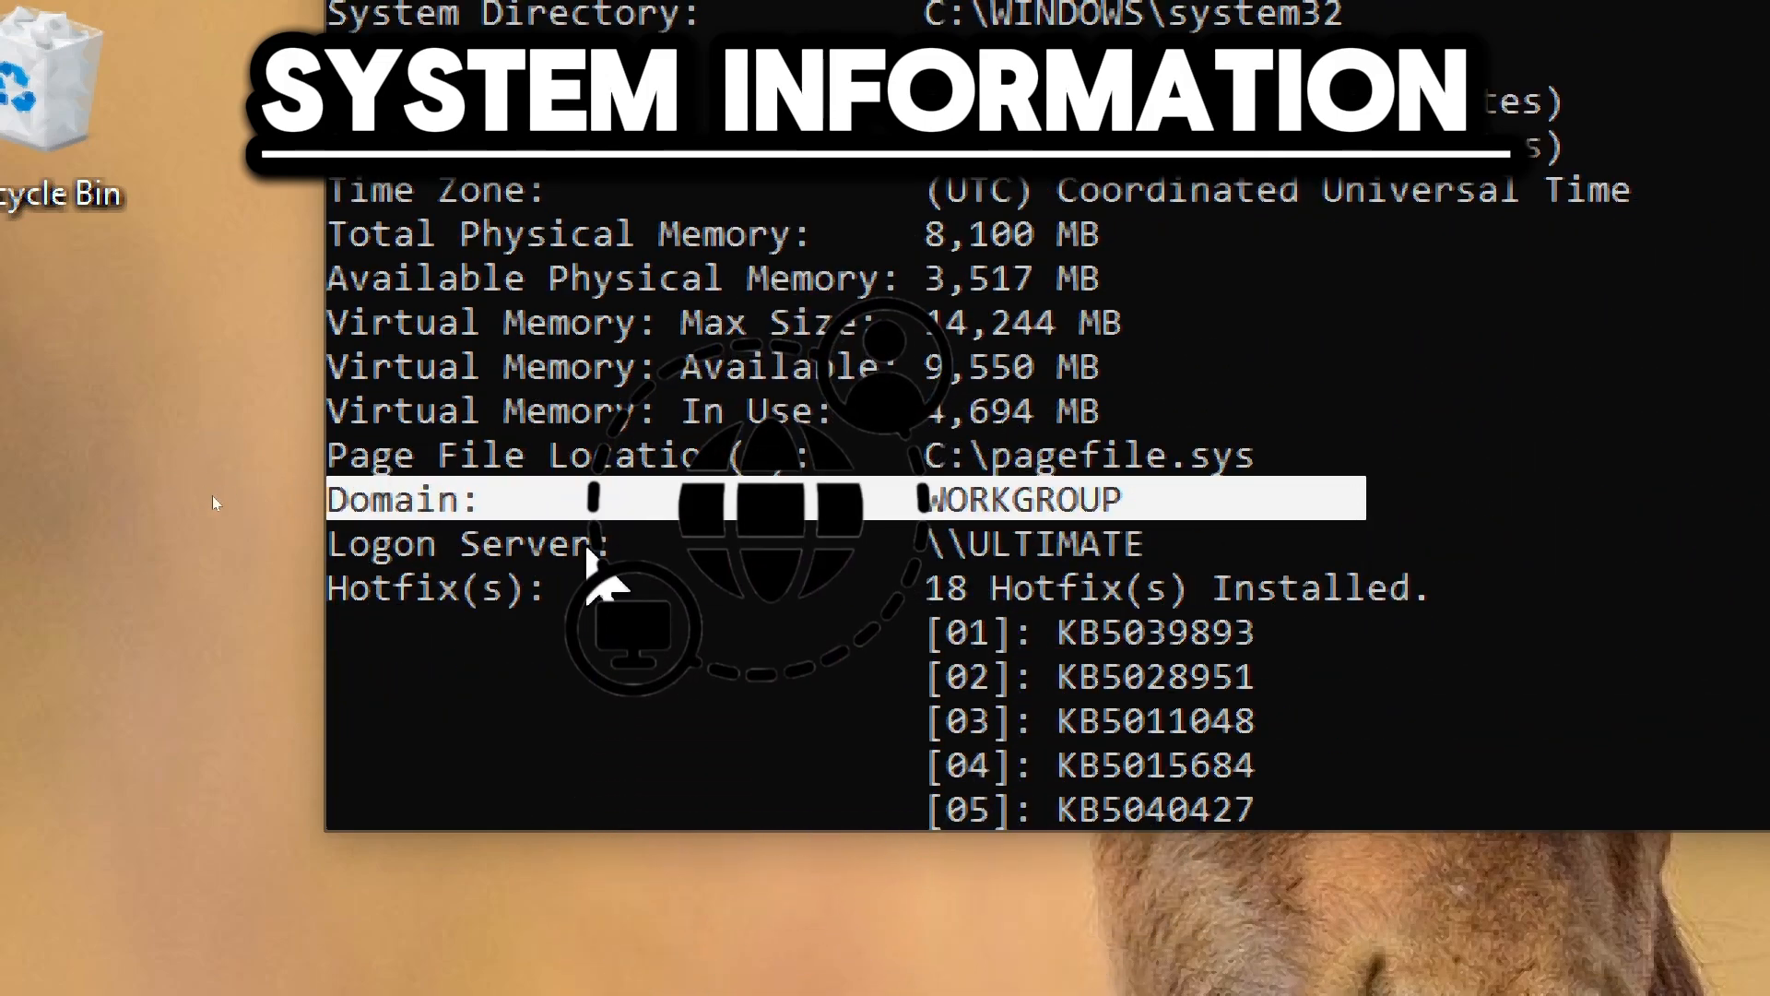
scroll(down, 3)
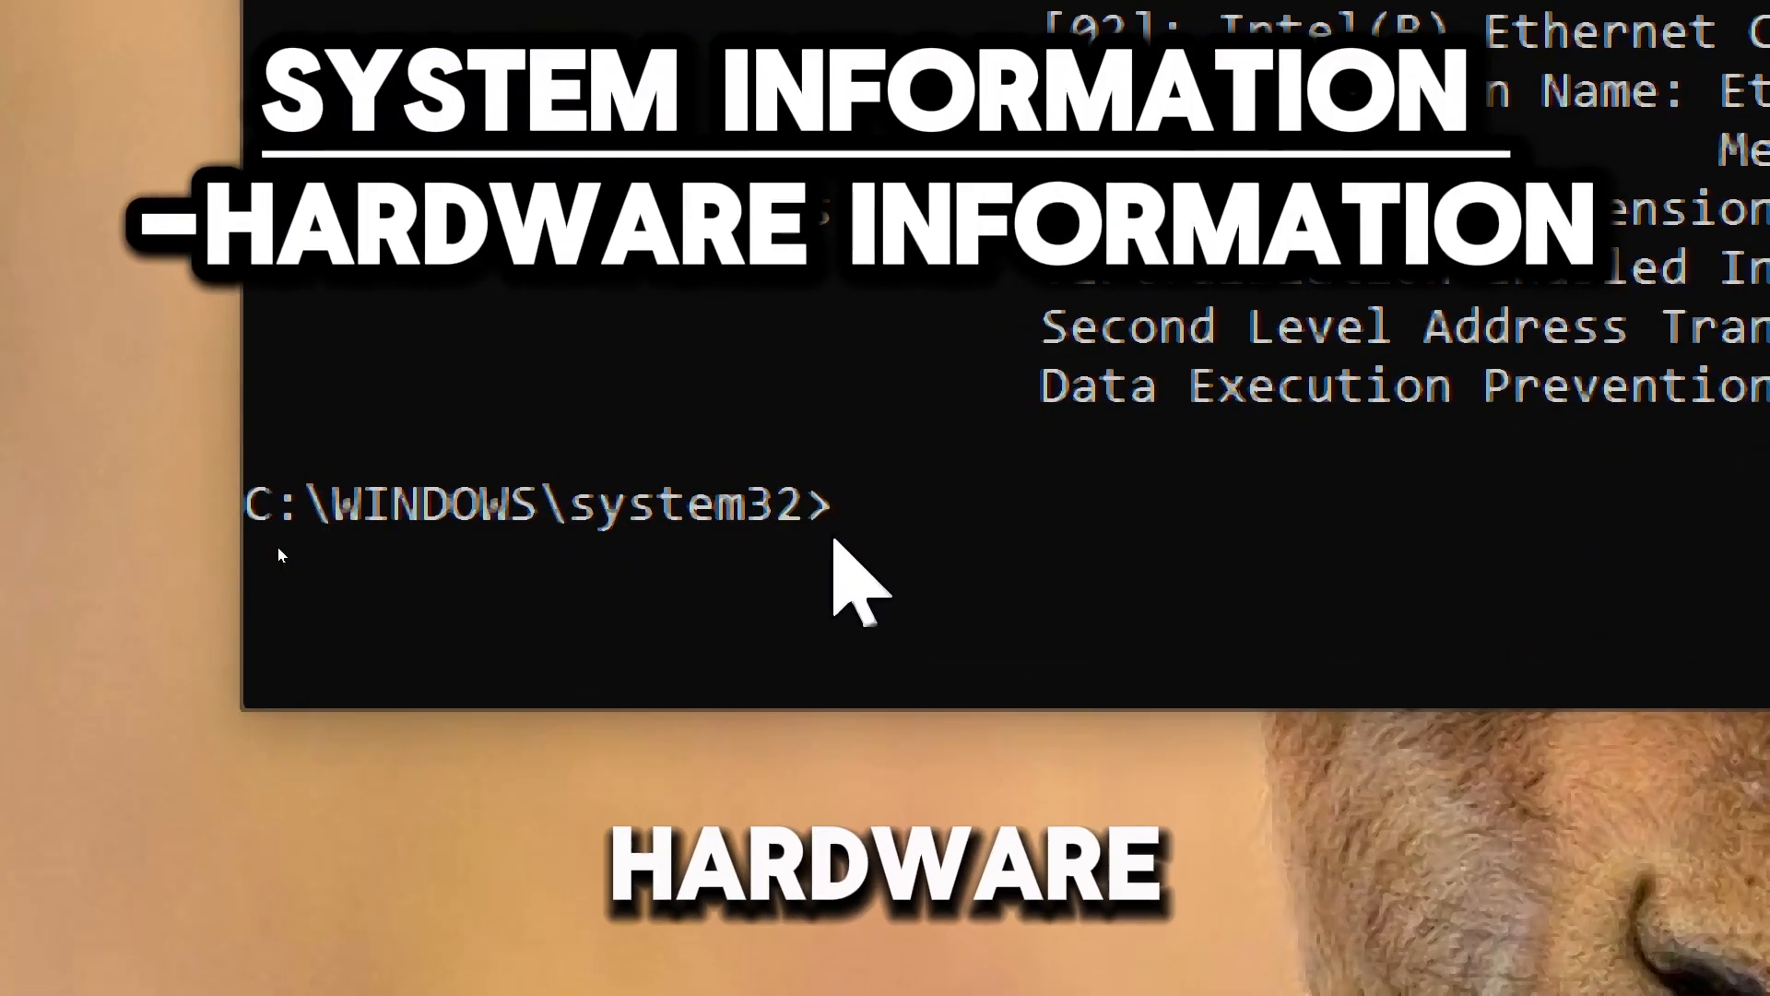
- Run wmic computersystem get model,name,manufacturer,systemtype
text(wmic computersystem)
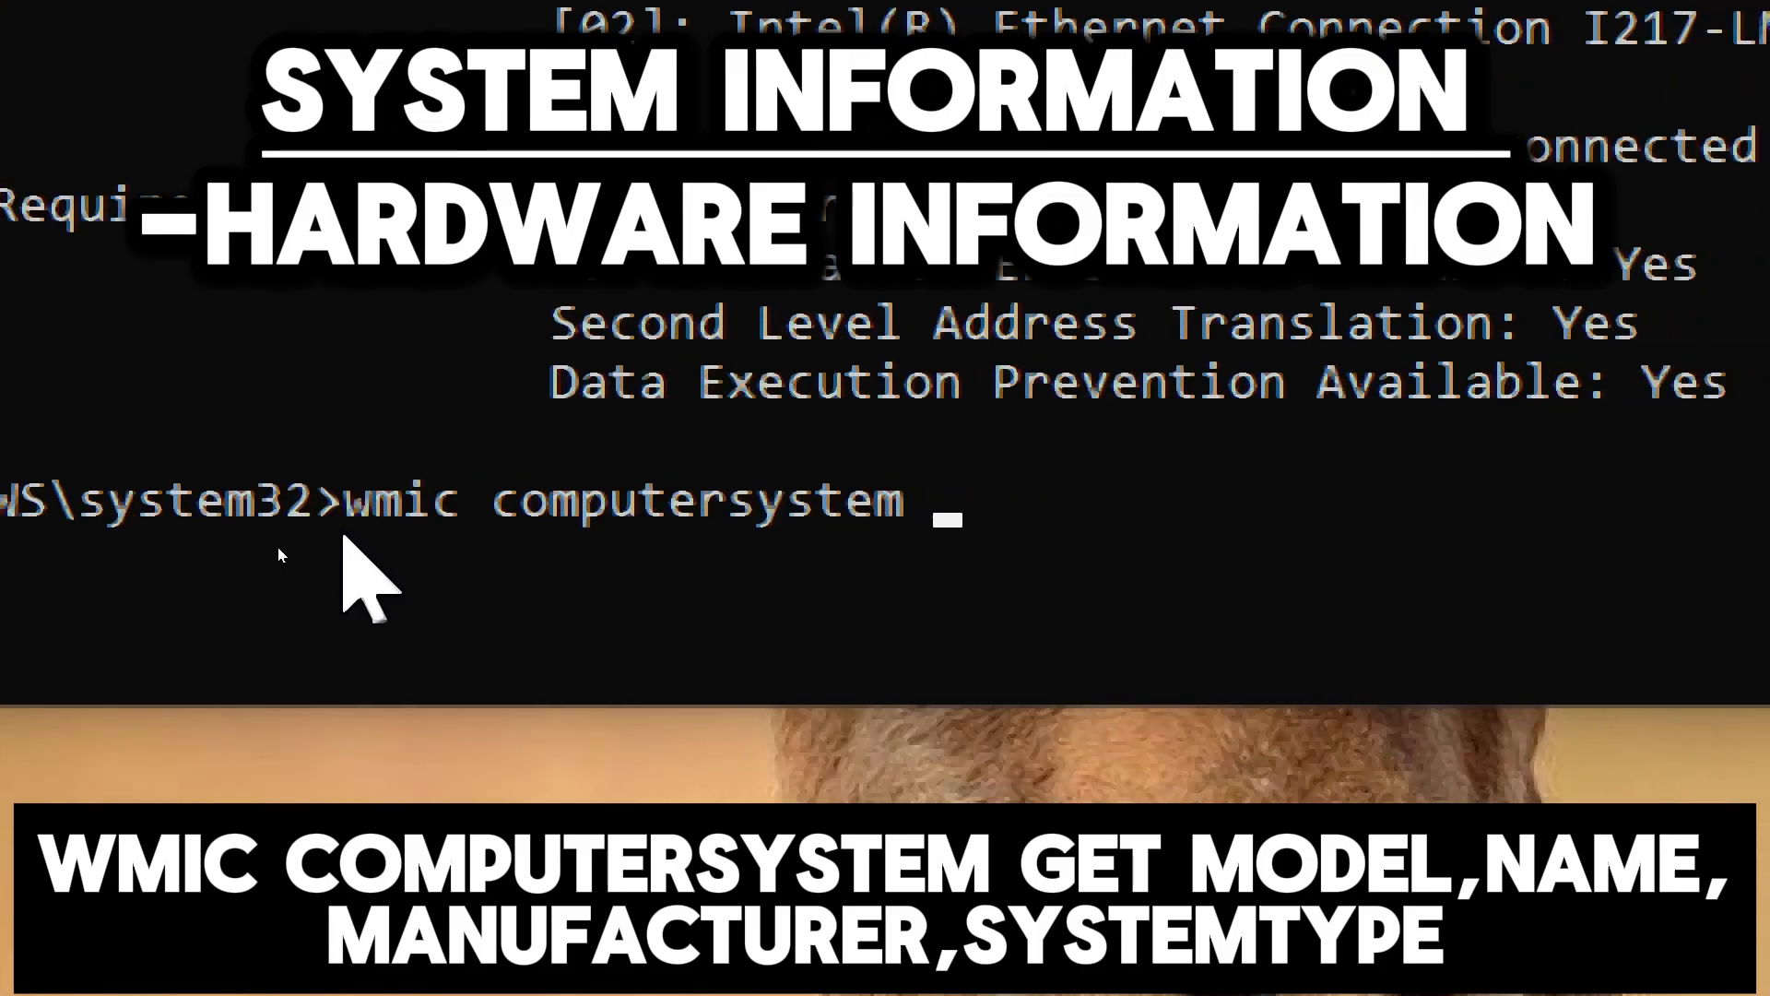
text(get model,name,)
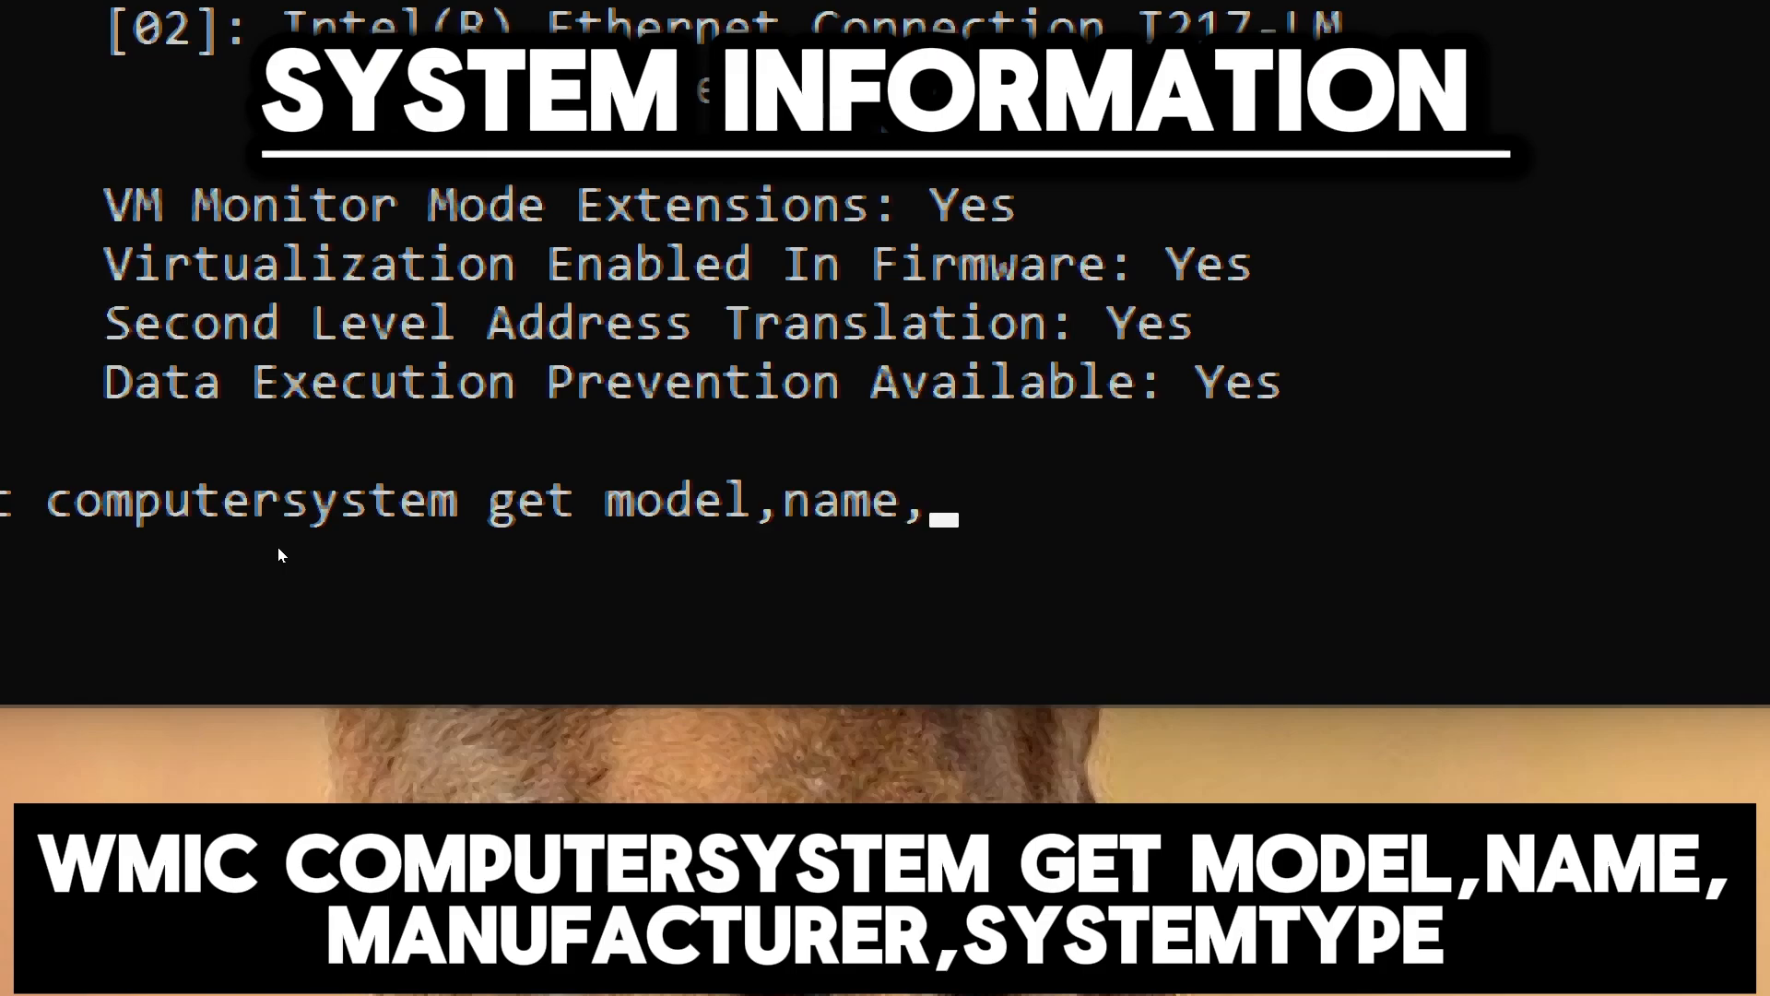
text(manufacturer,s)
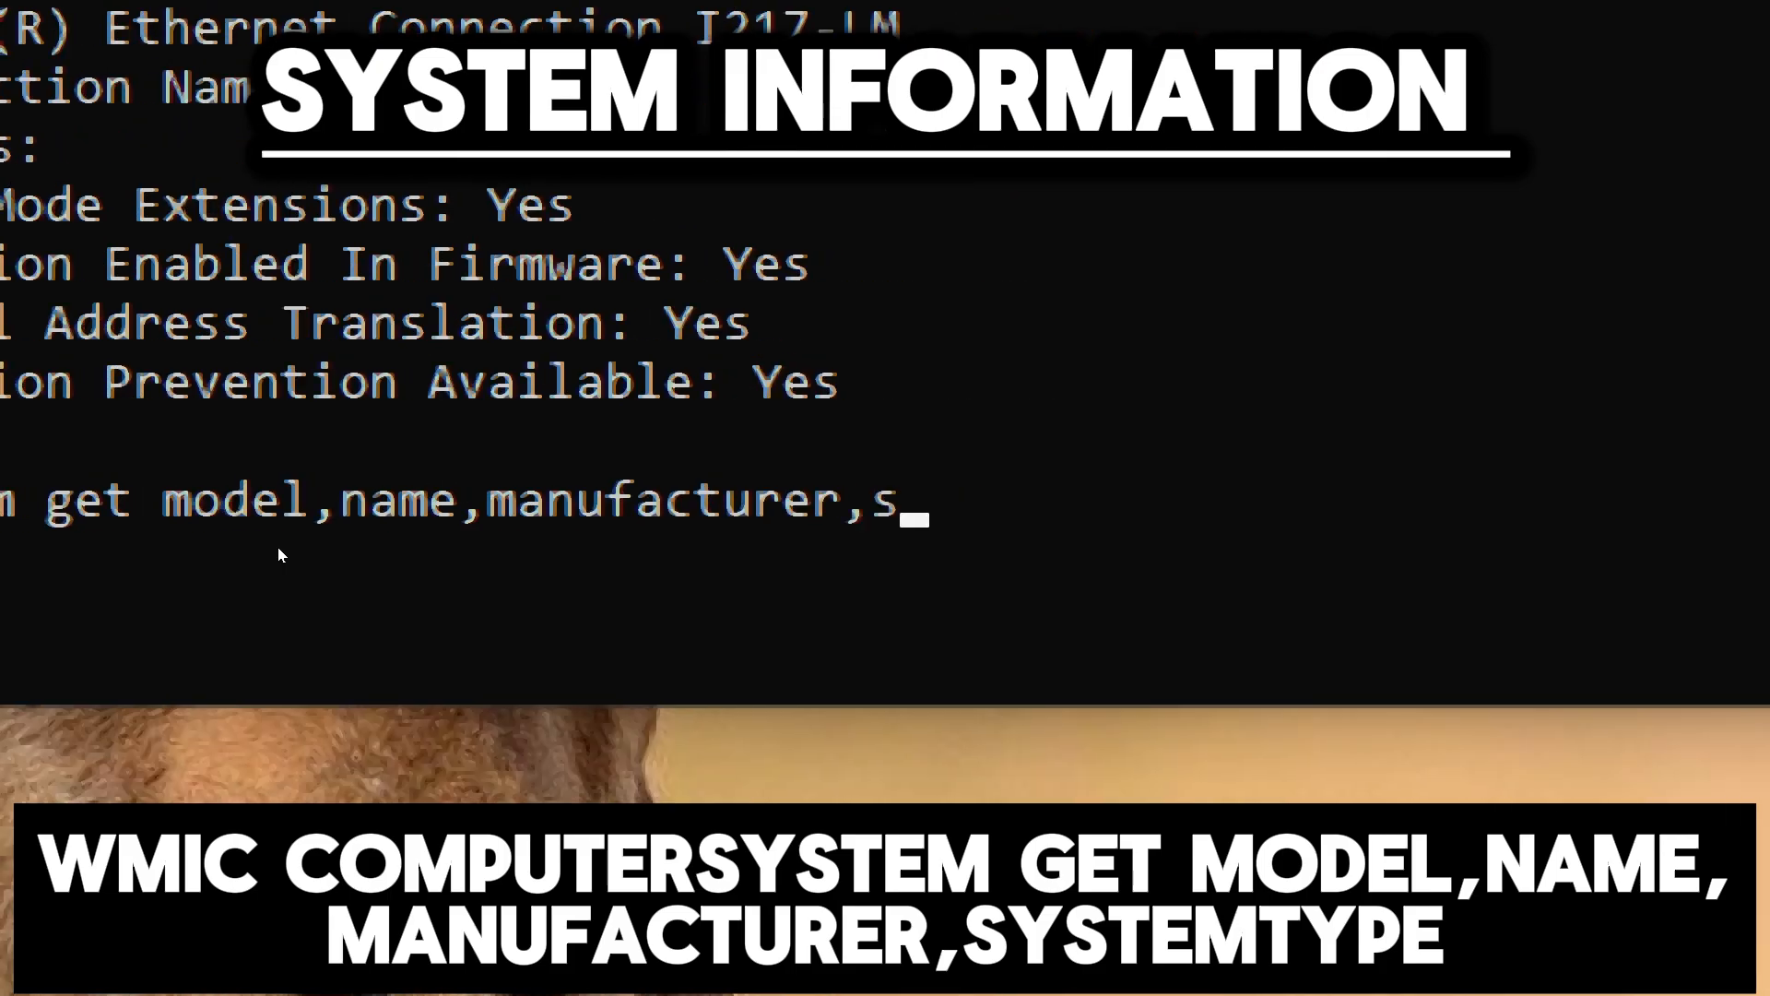
text(ystemty)
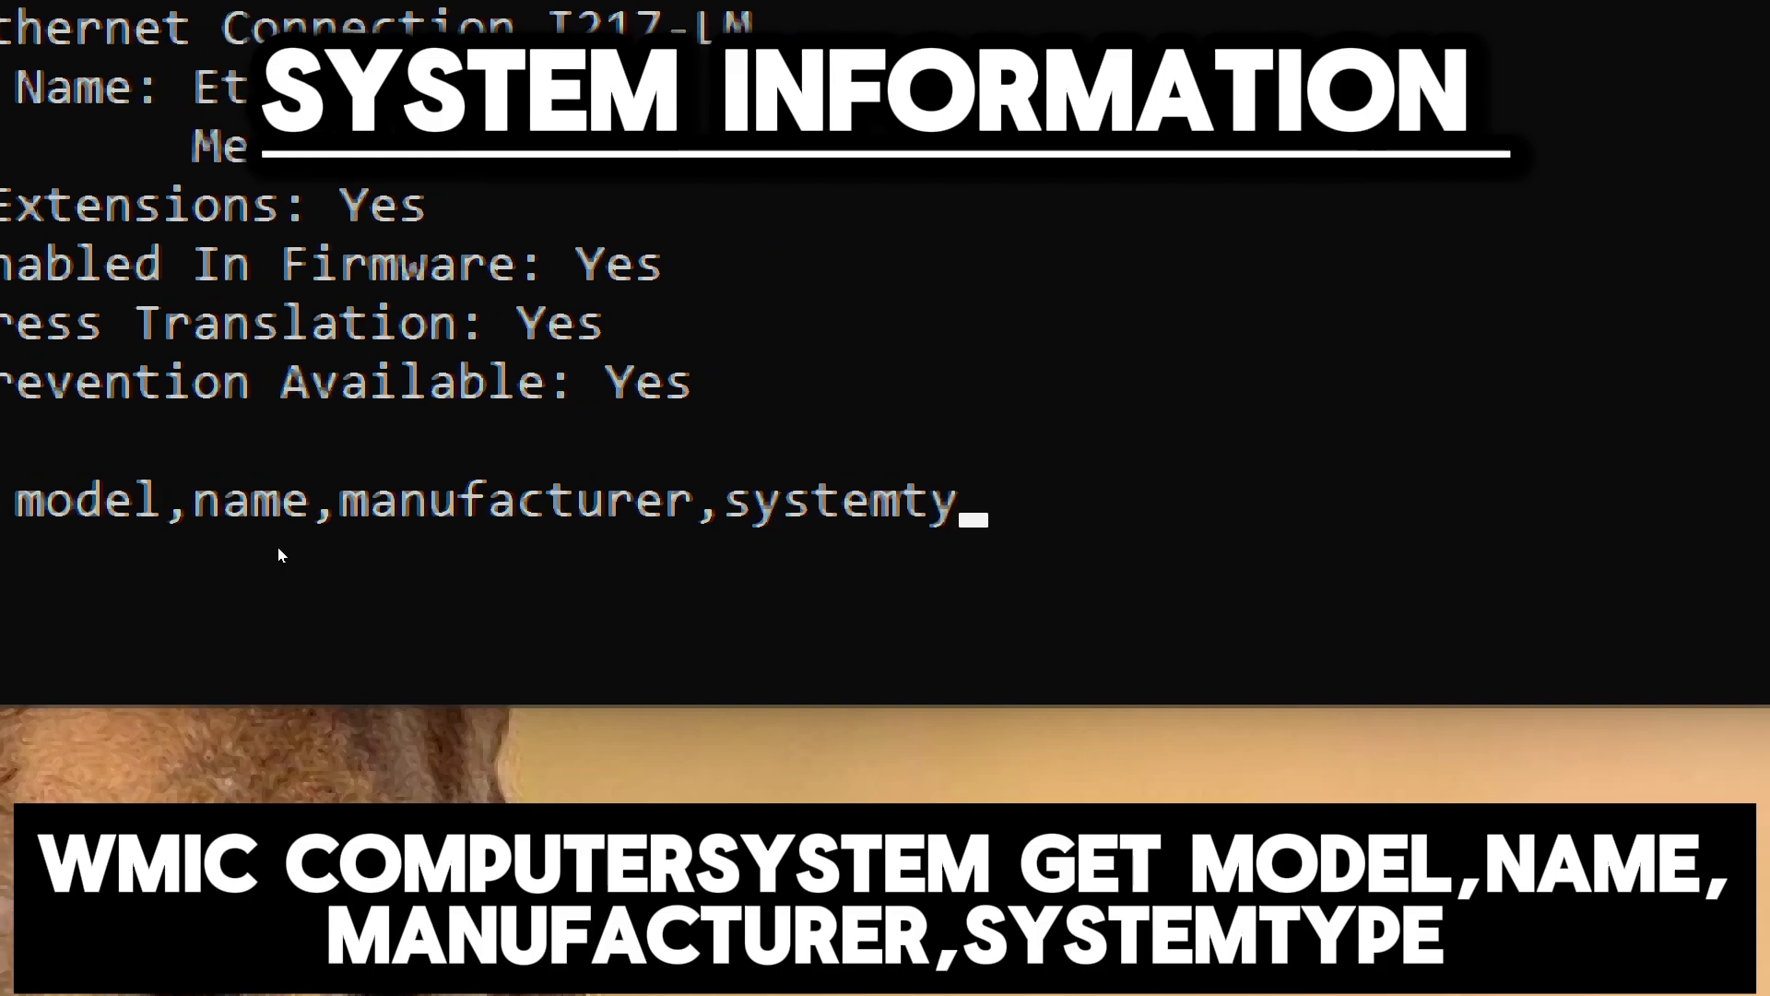
key(enter)
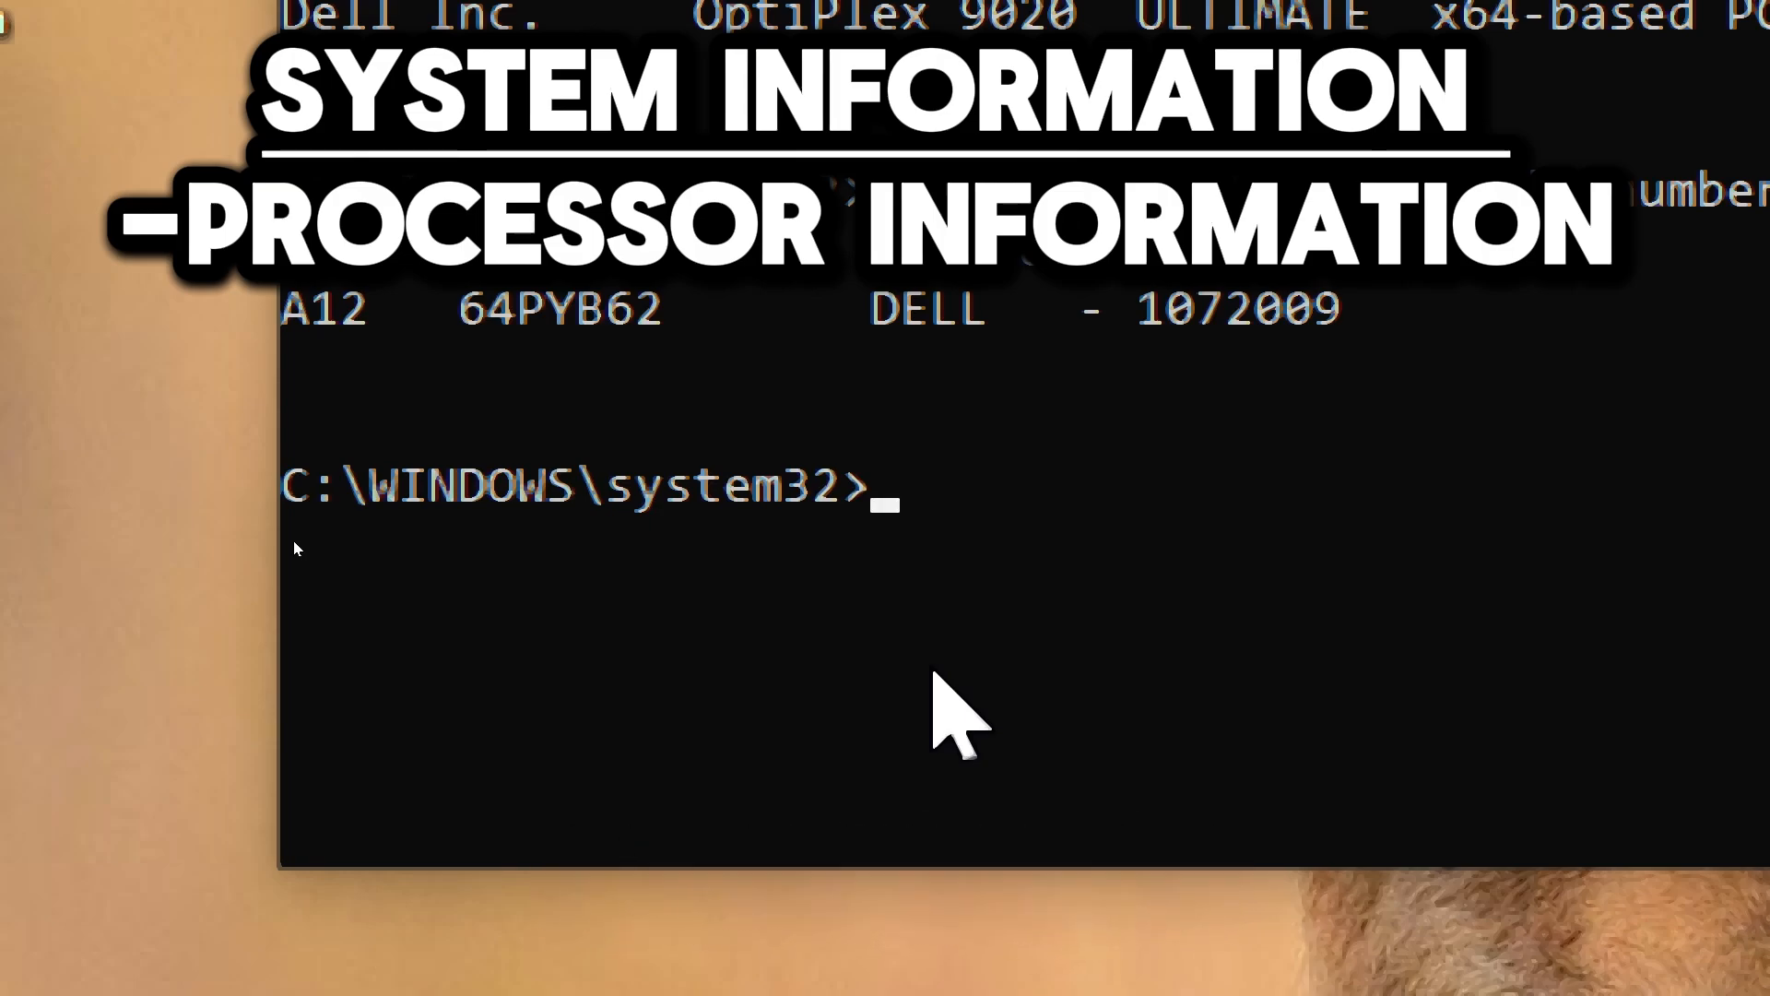
- Run wmic cpu get name,numberofcores,numberoflogicalprocessors
text(wmic cpu get n)
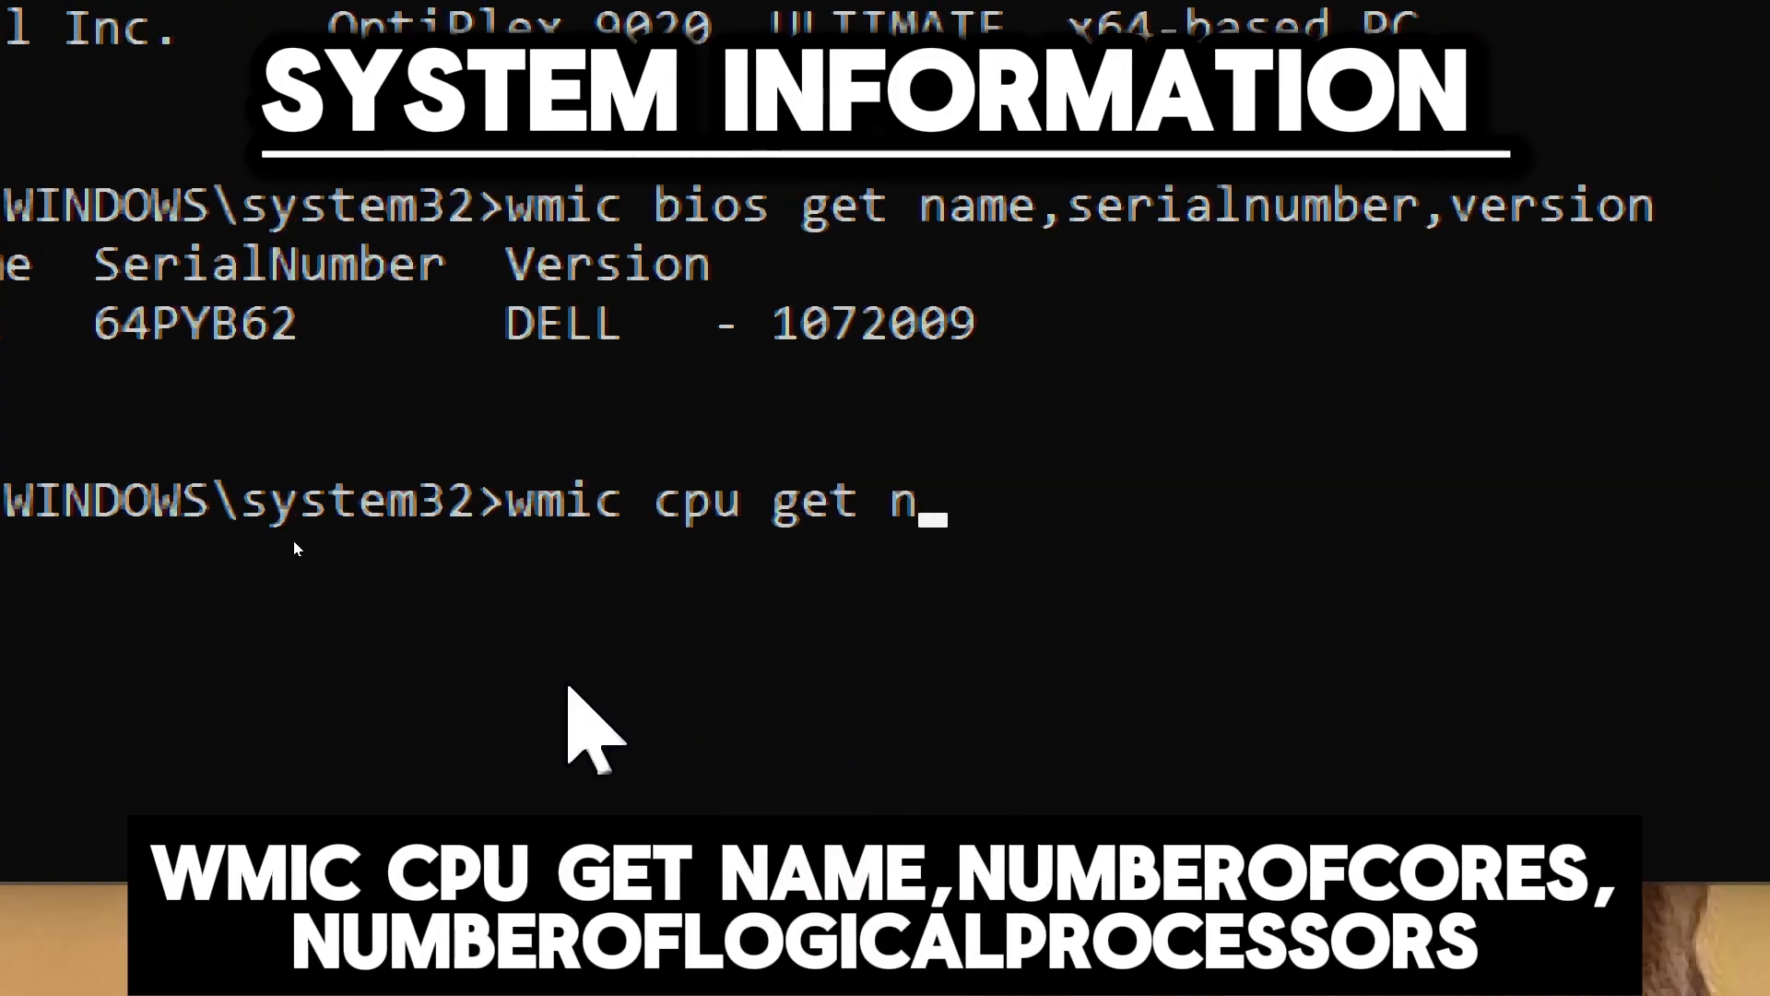
text(ame,numberofcores,numberoflogi)
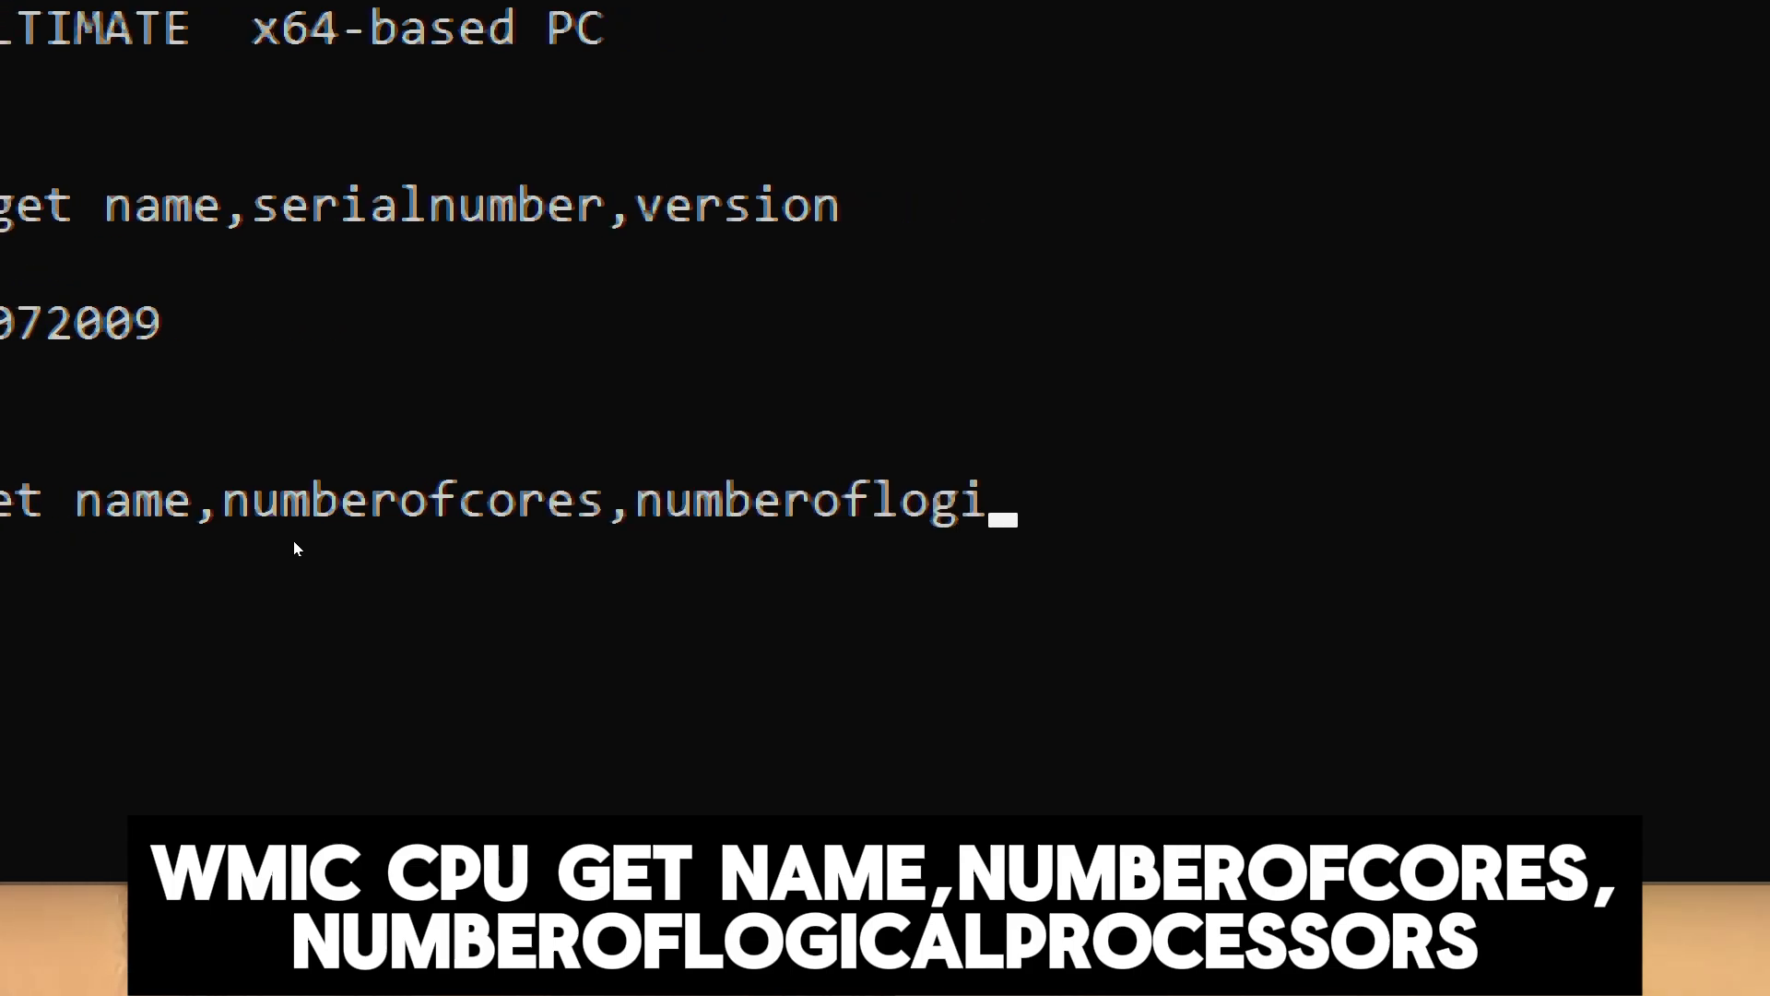
text(calpr)
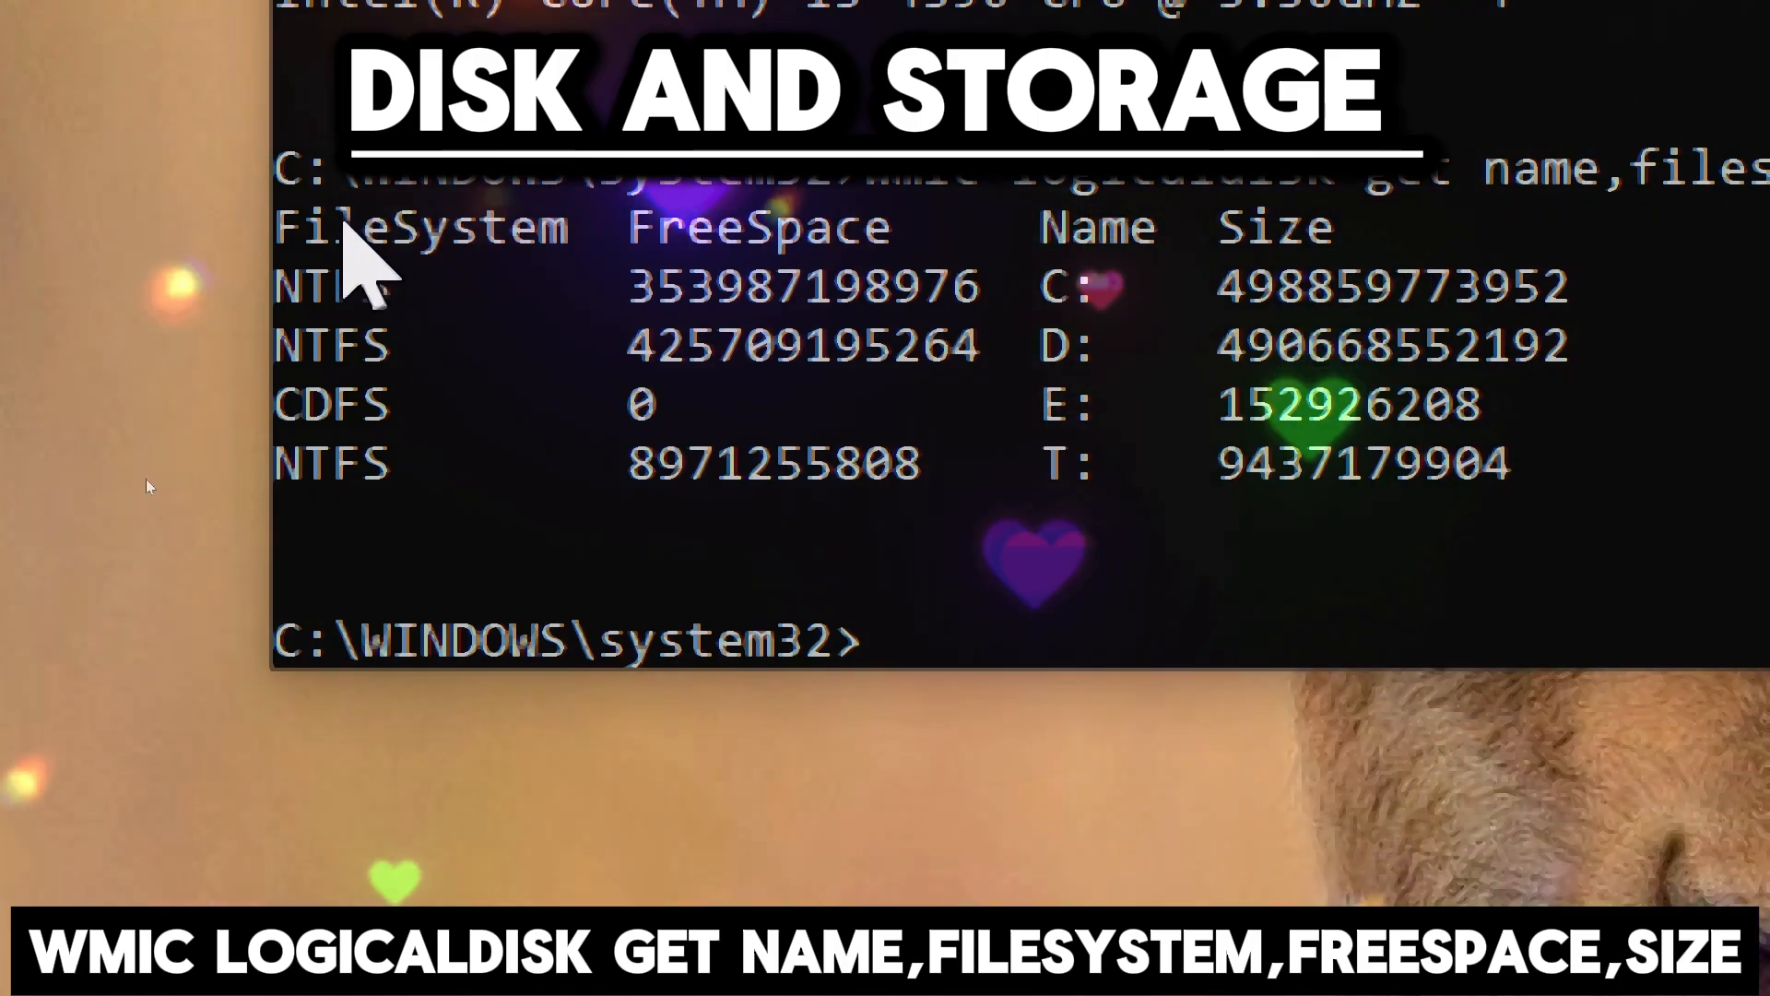
- Highlight a value in the drive file system, free space and size listing
double_click(421, 226)
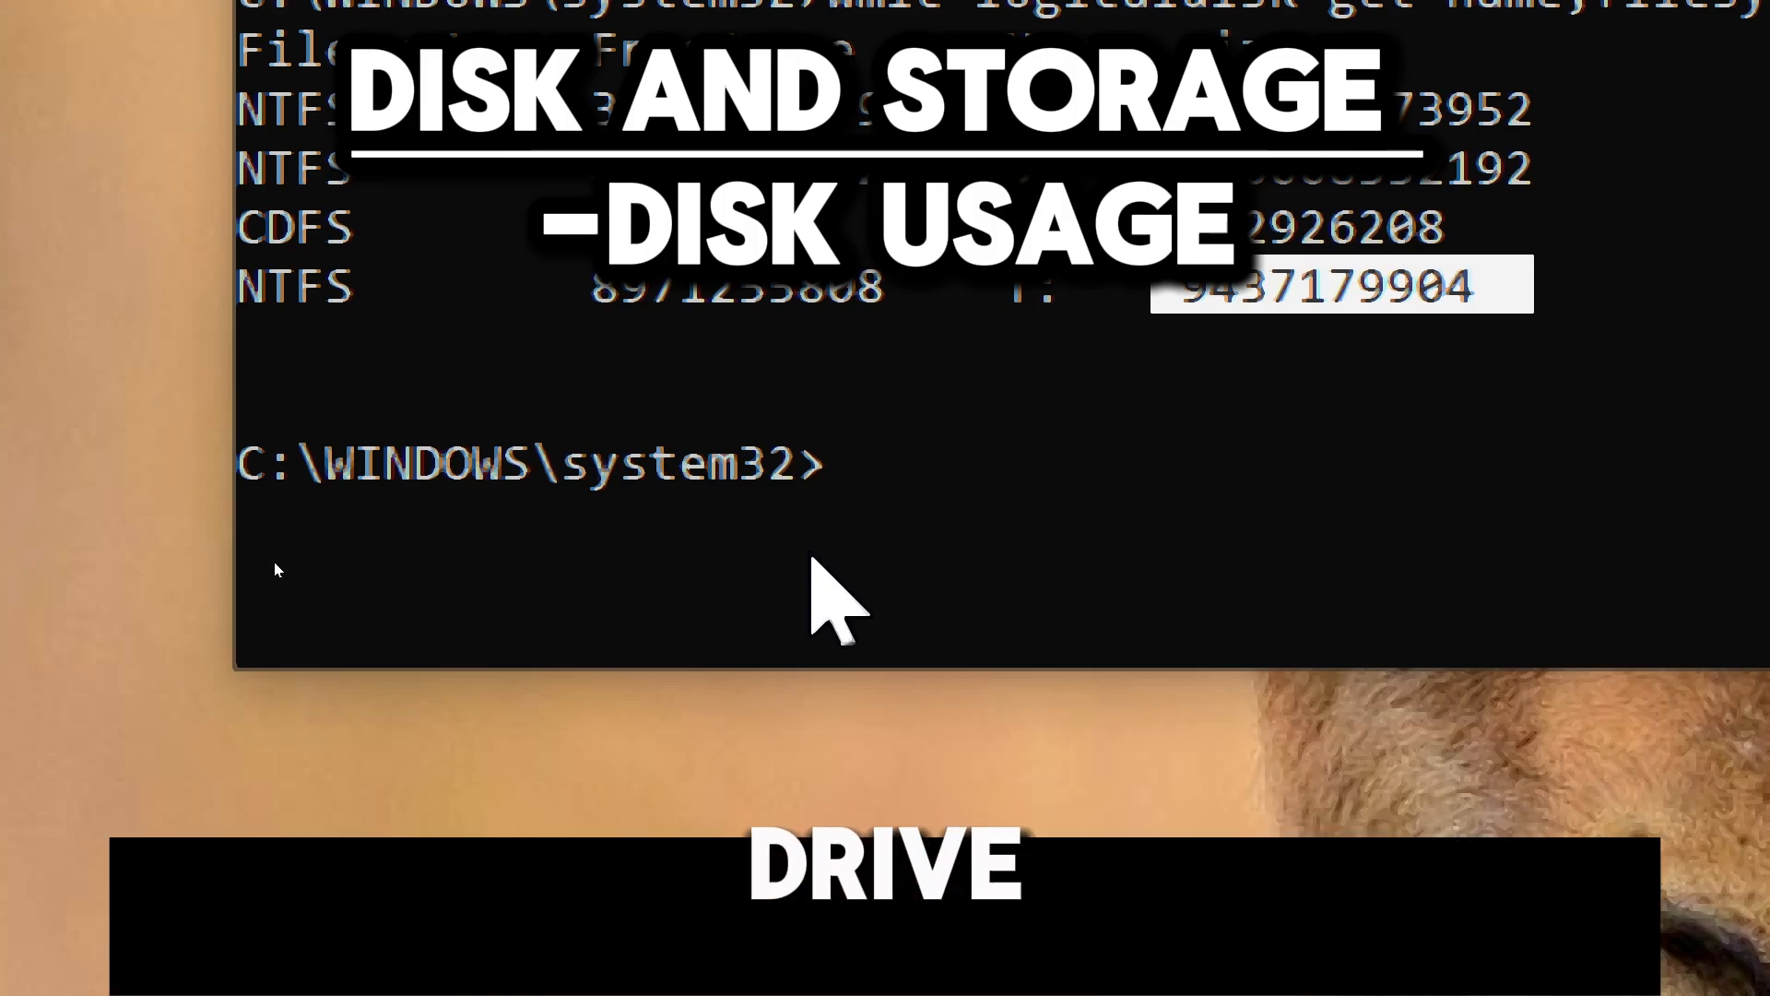
- Run fsutil volume diskfree C: to report drive C byte counts
text(fsutil volume diskfree C:)
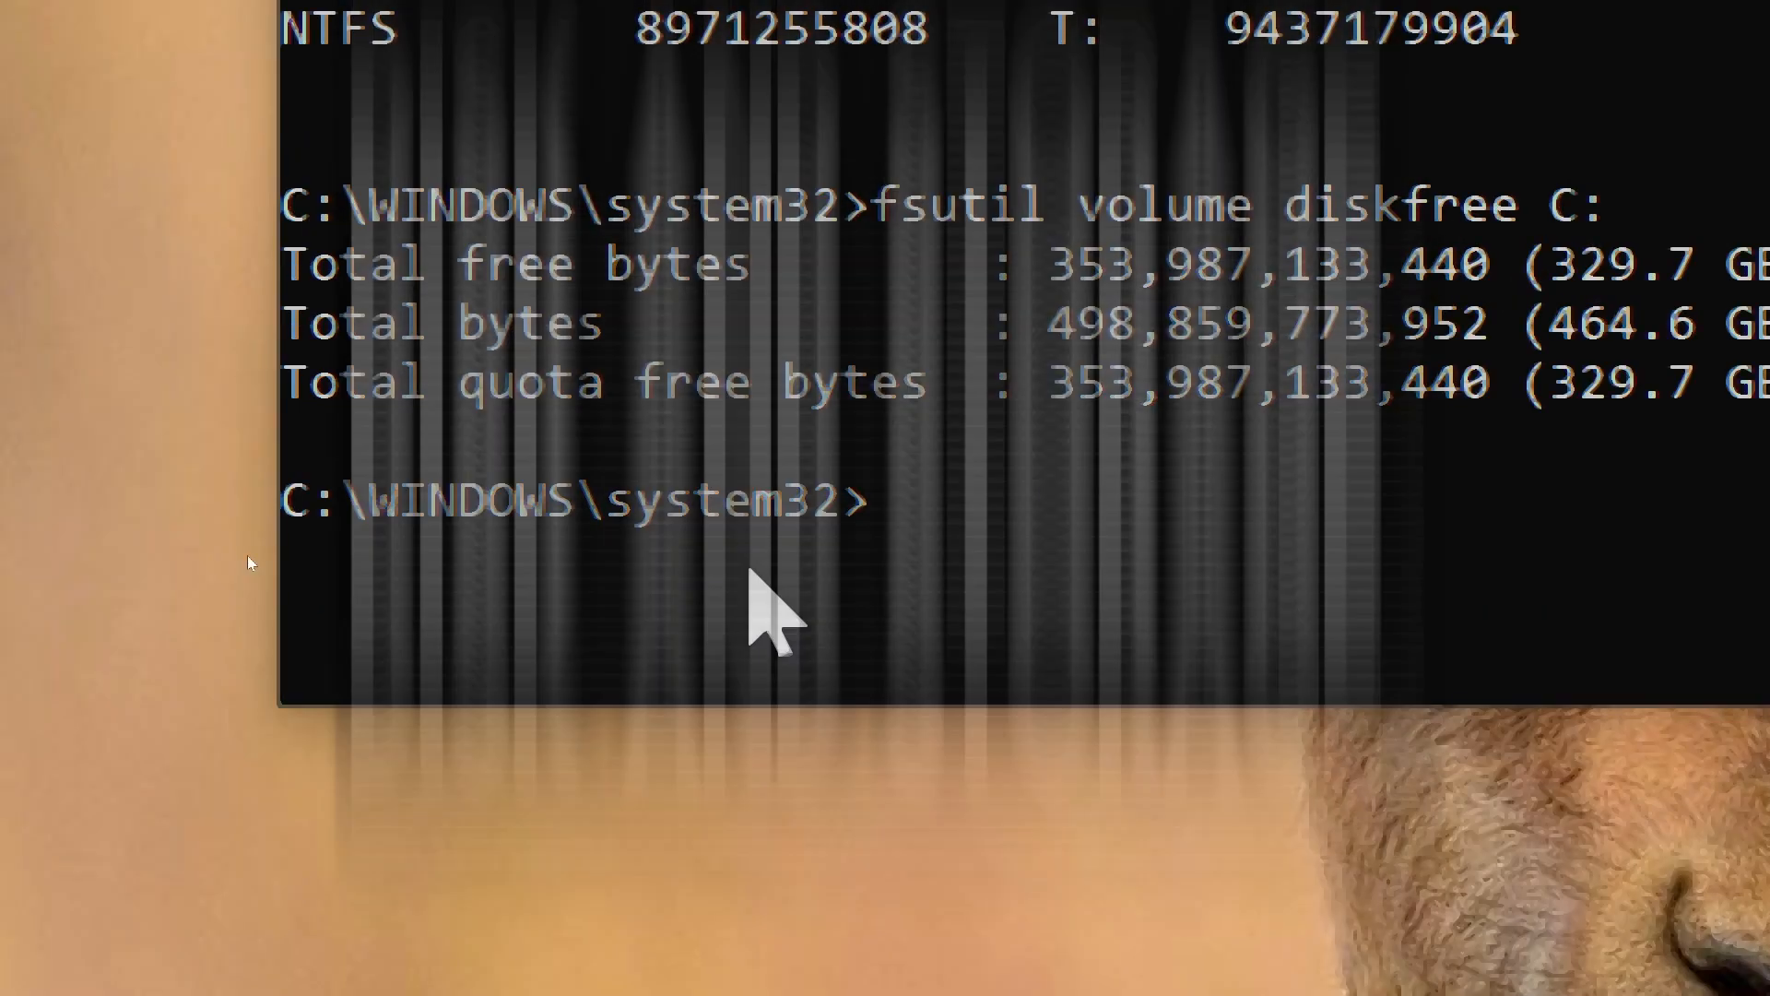
- Run ipconfig /all and scroll through adapter addresses, DHCP and DNS server details
text(ip)
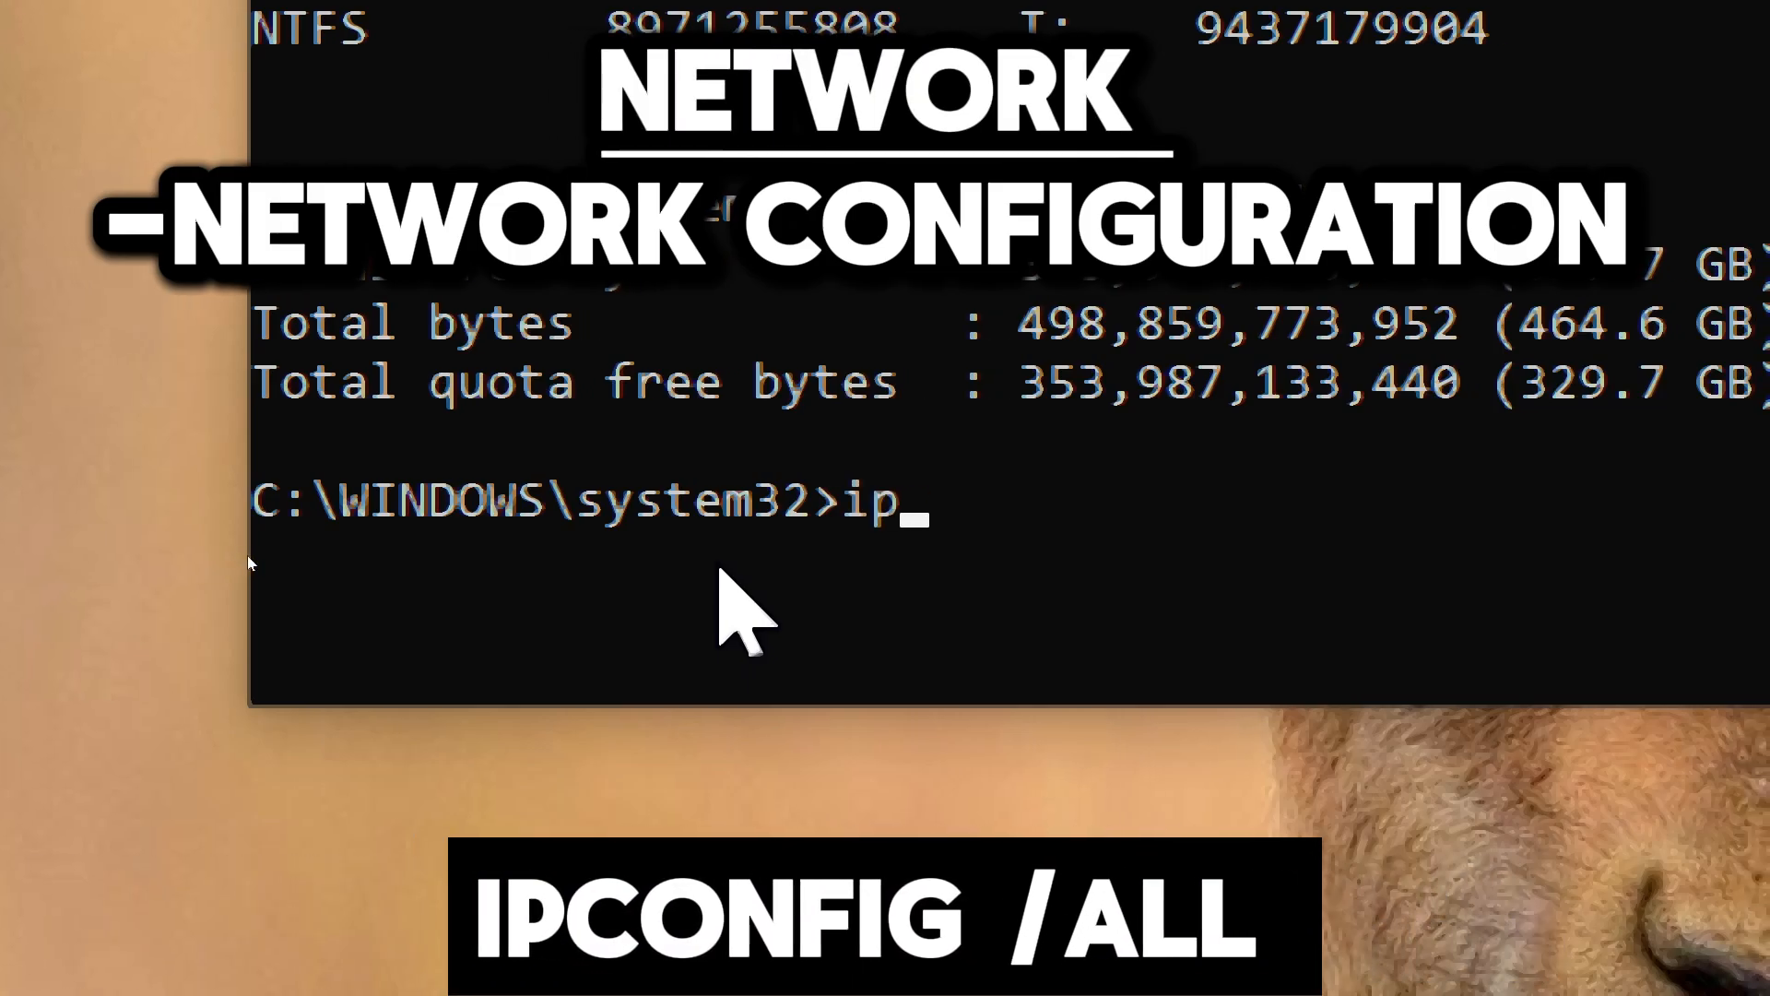
text(config /all)
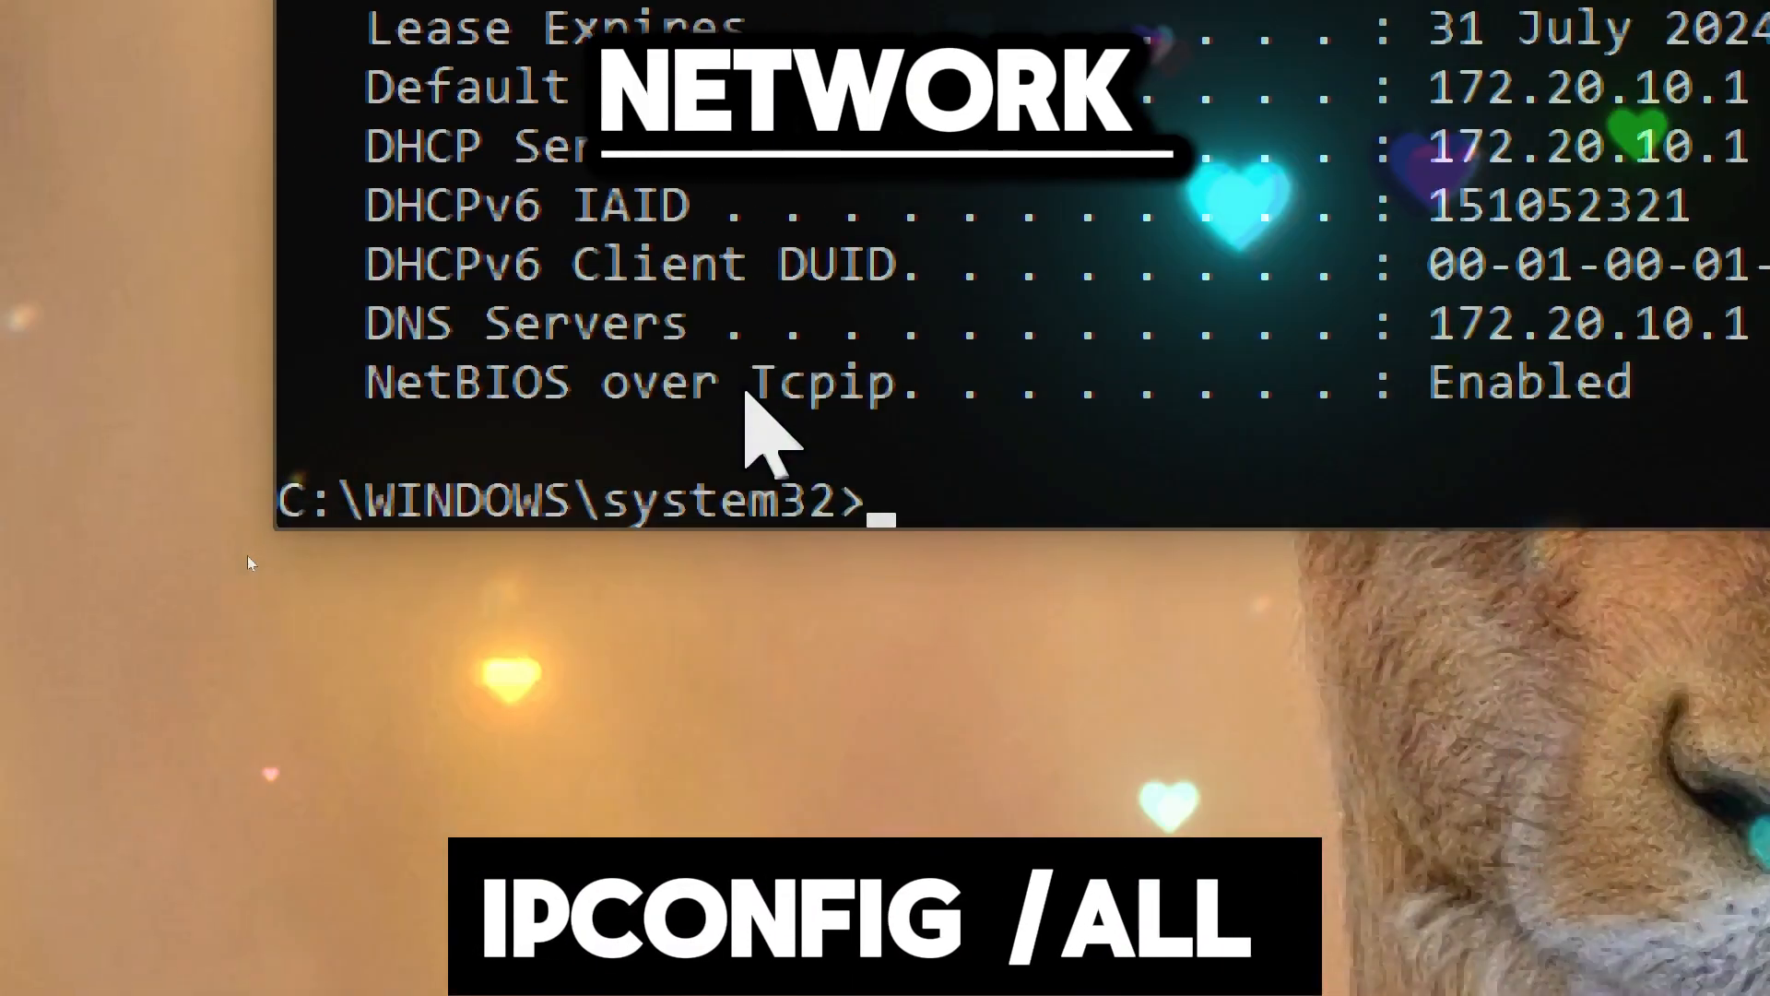
text(ipconfig /all)
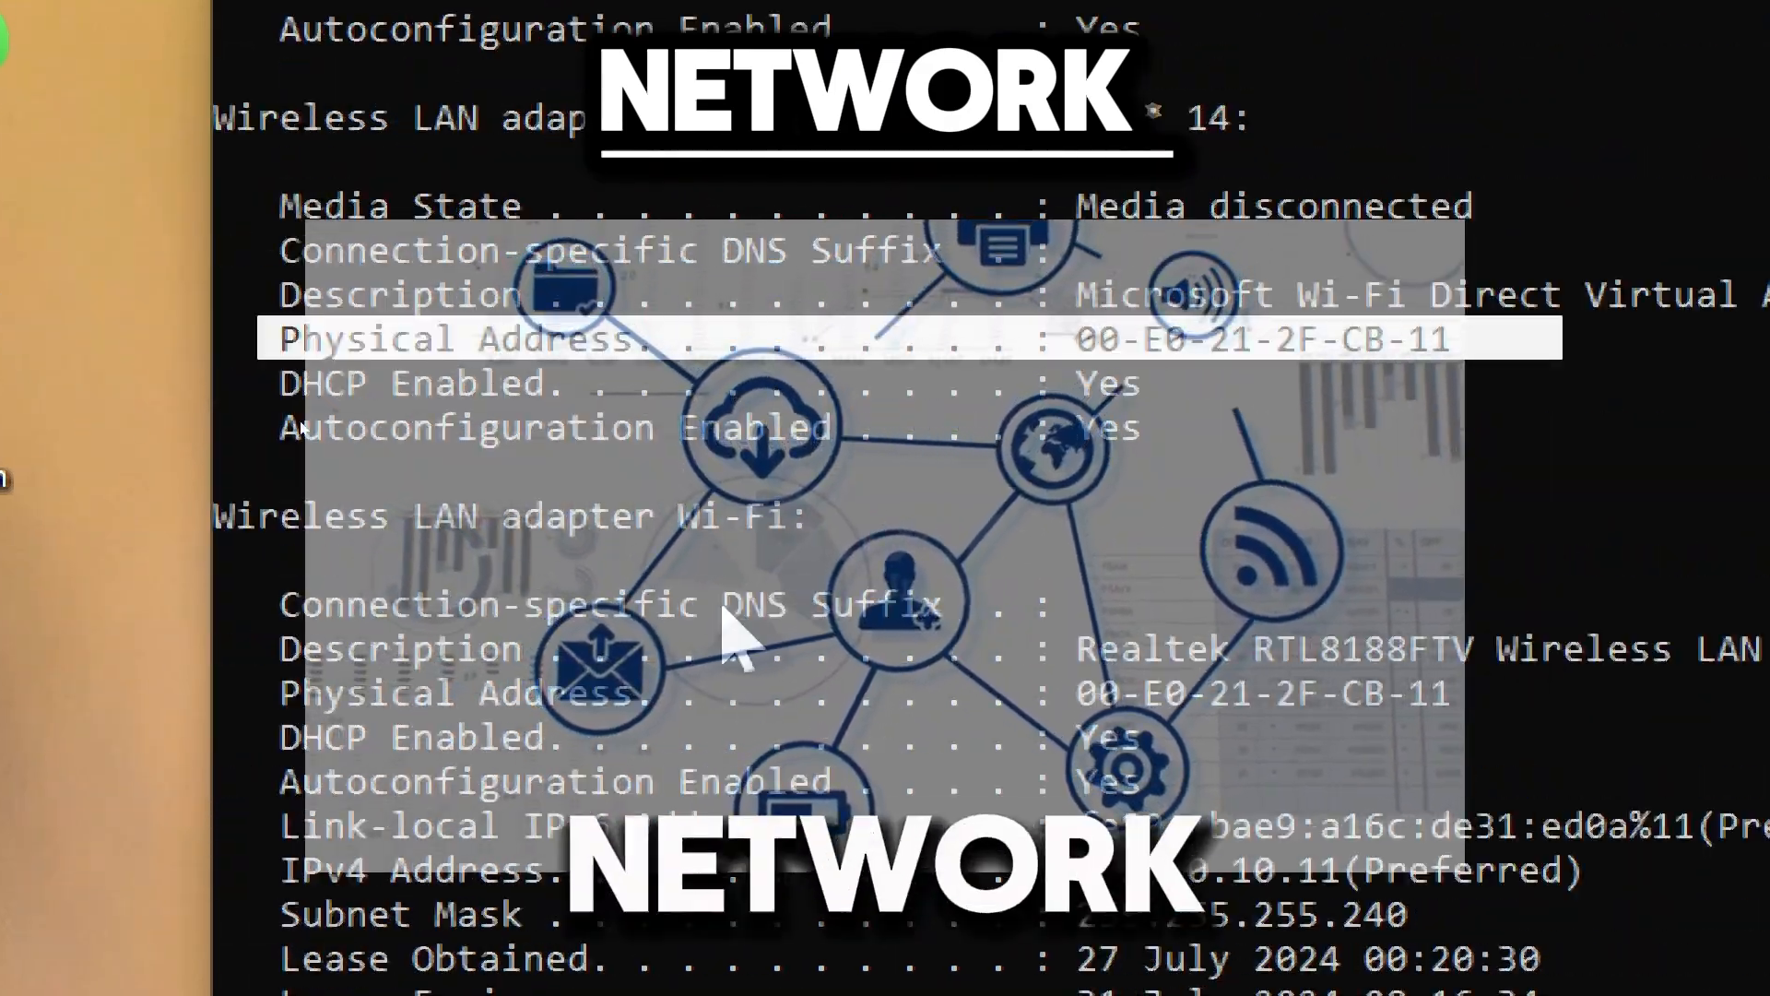
scroll(down, 3)
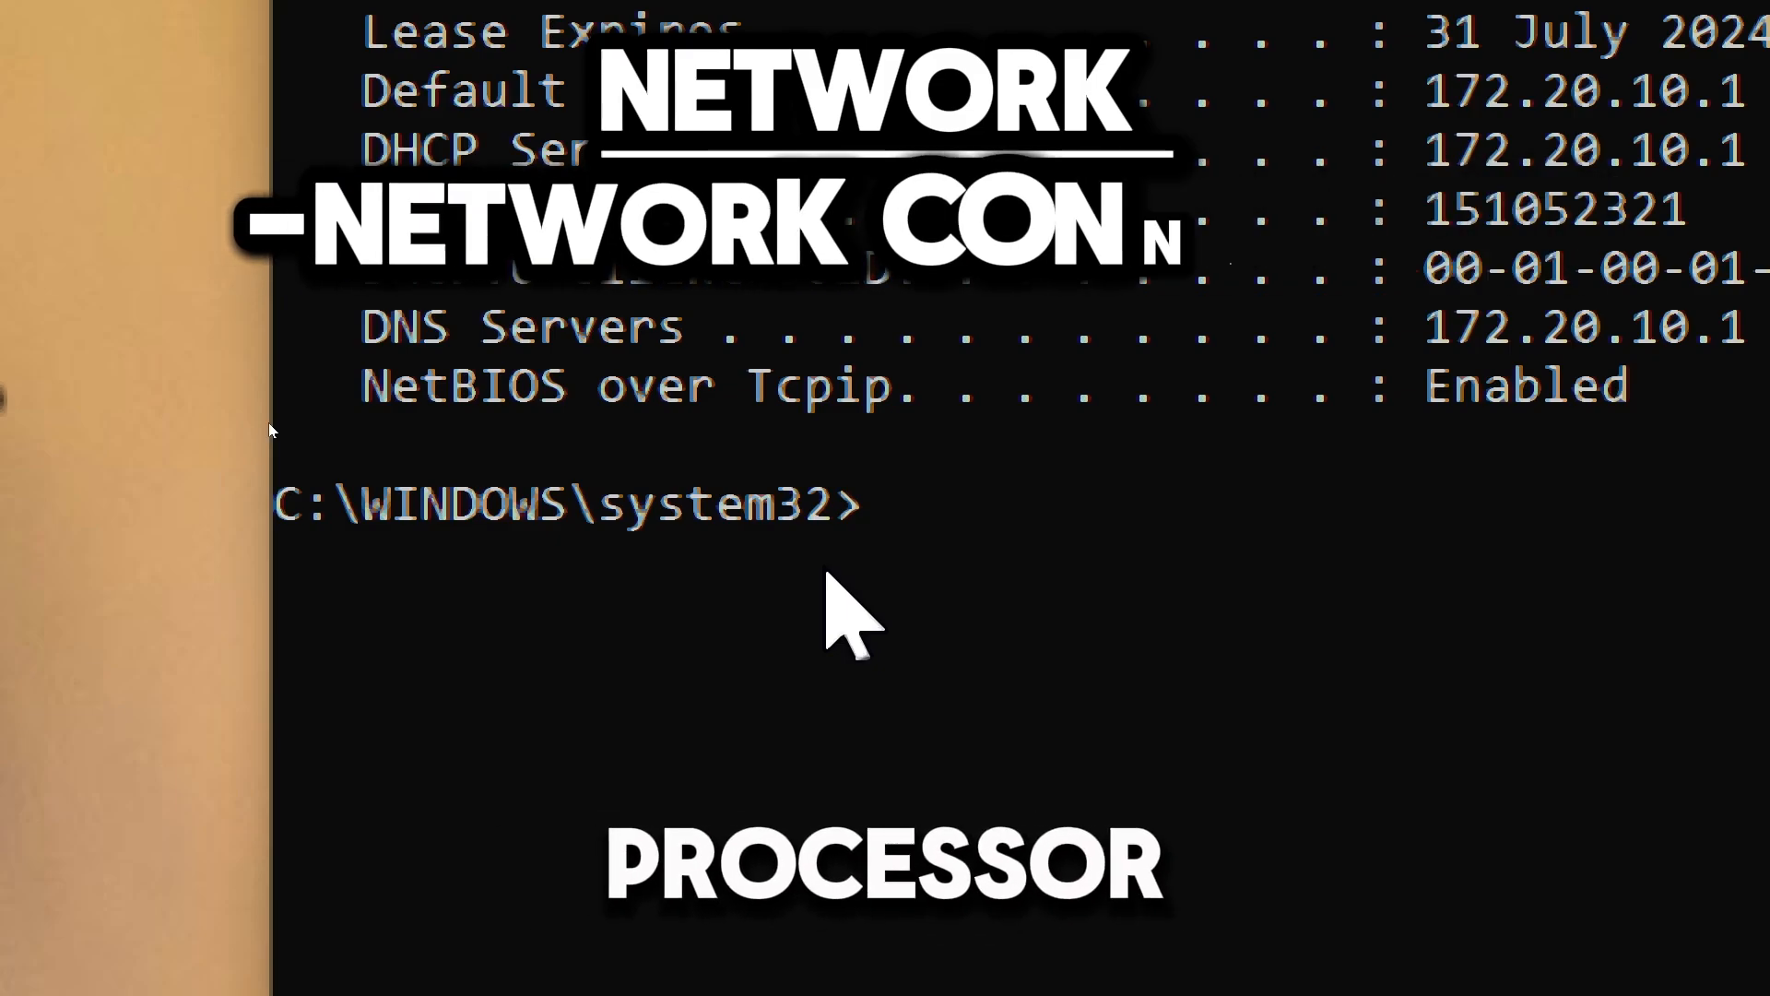
- Run netstat -ano and scroll through connections, listening ports, states and process IDs
text(netstat -ano)
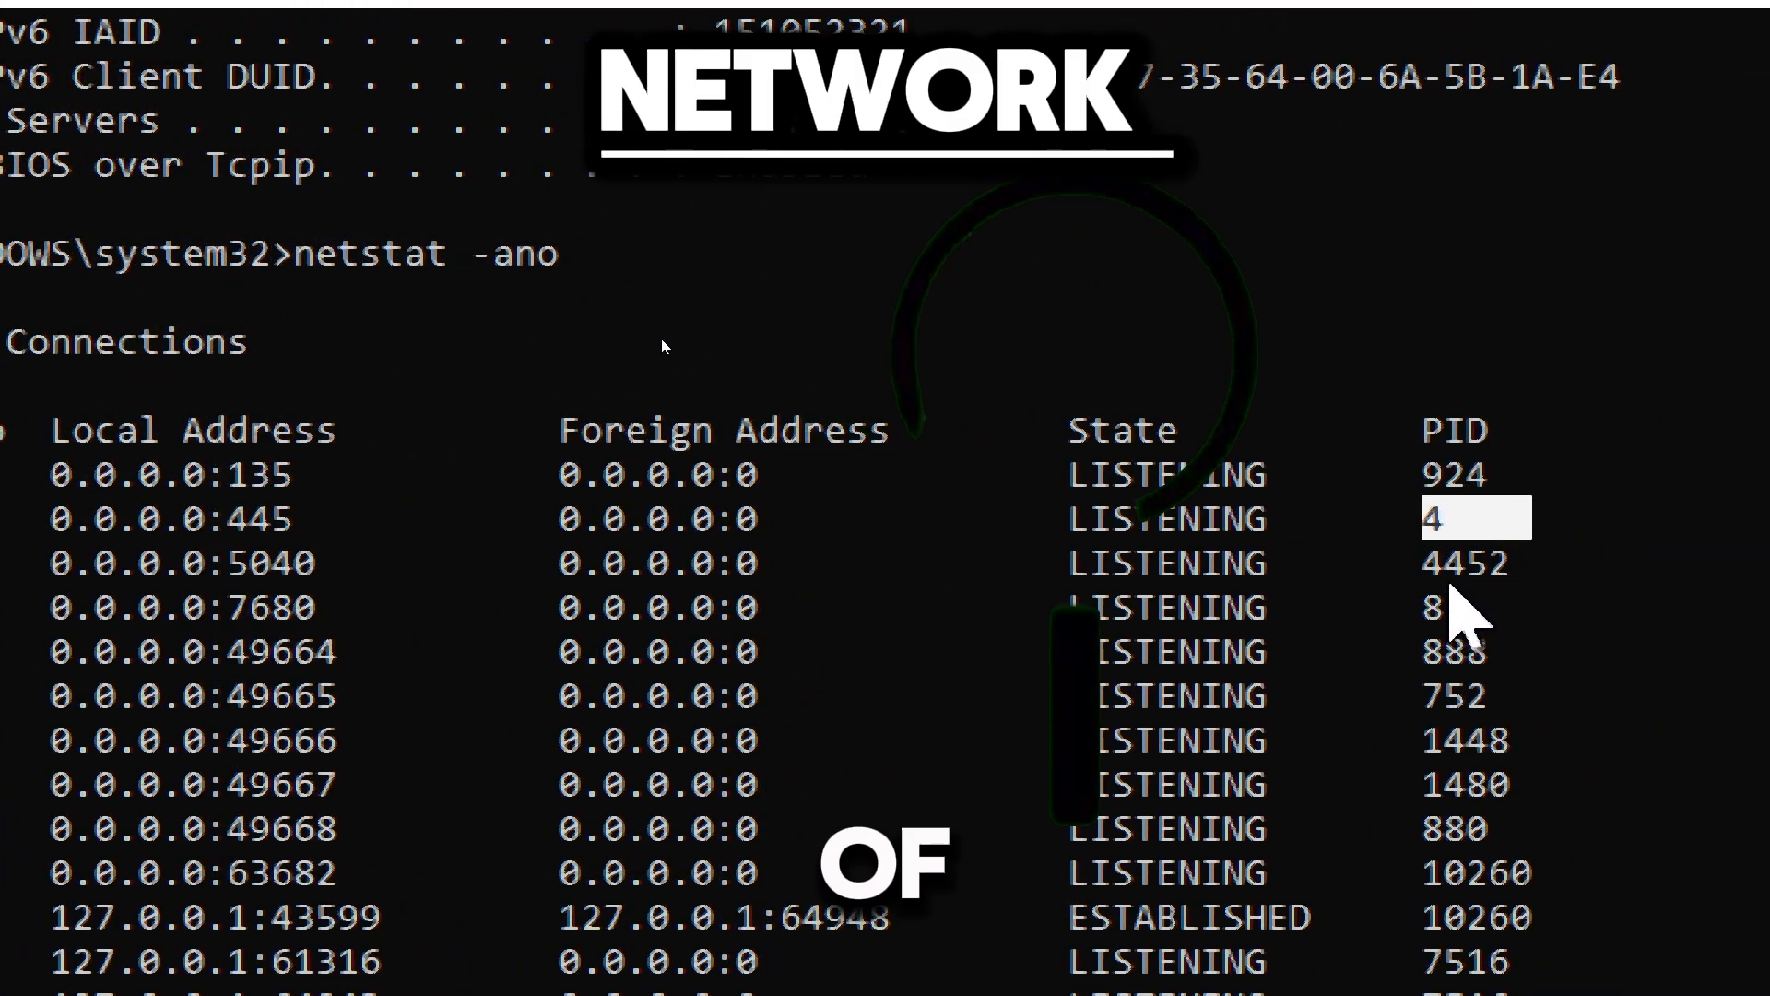
scroll(down, 3)
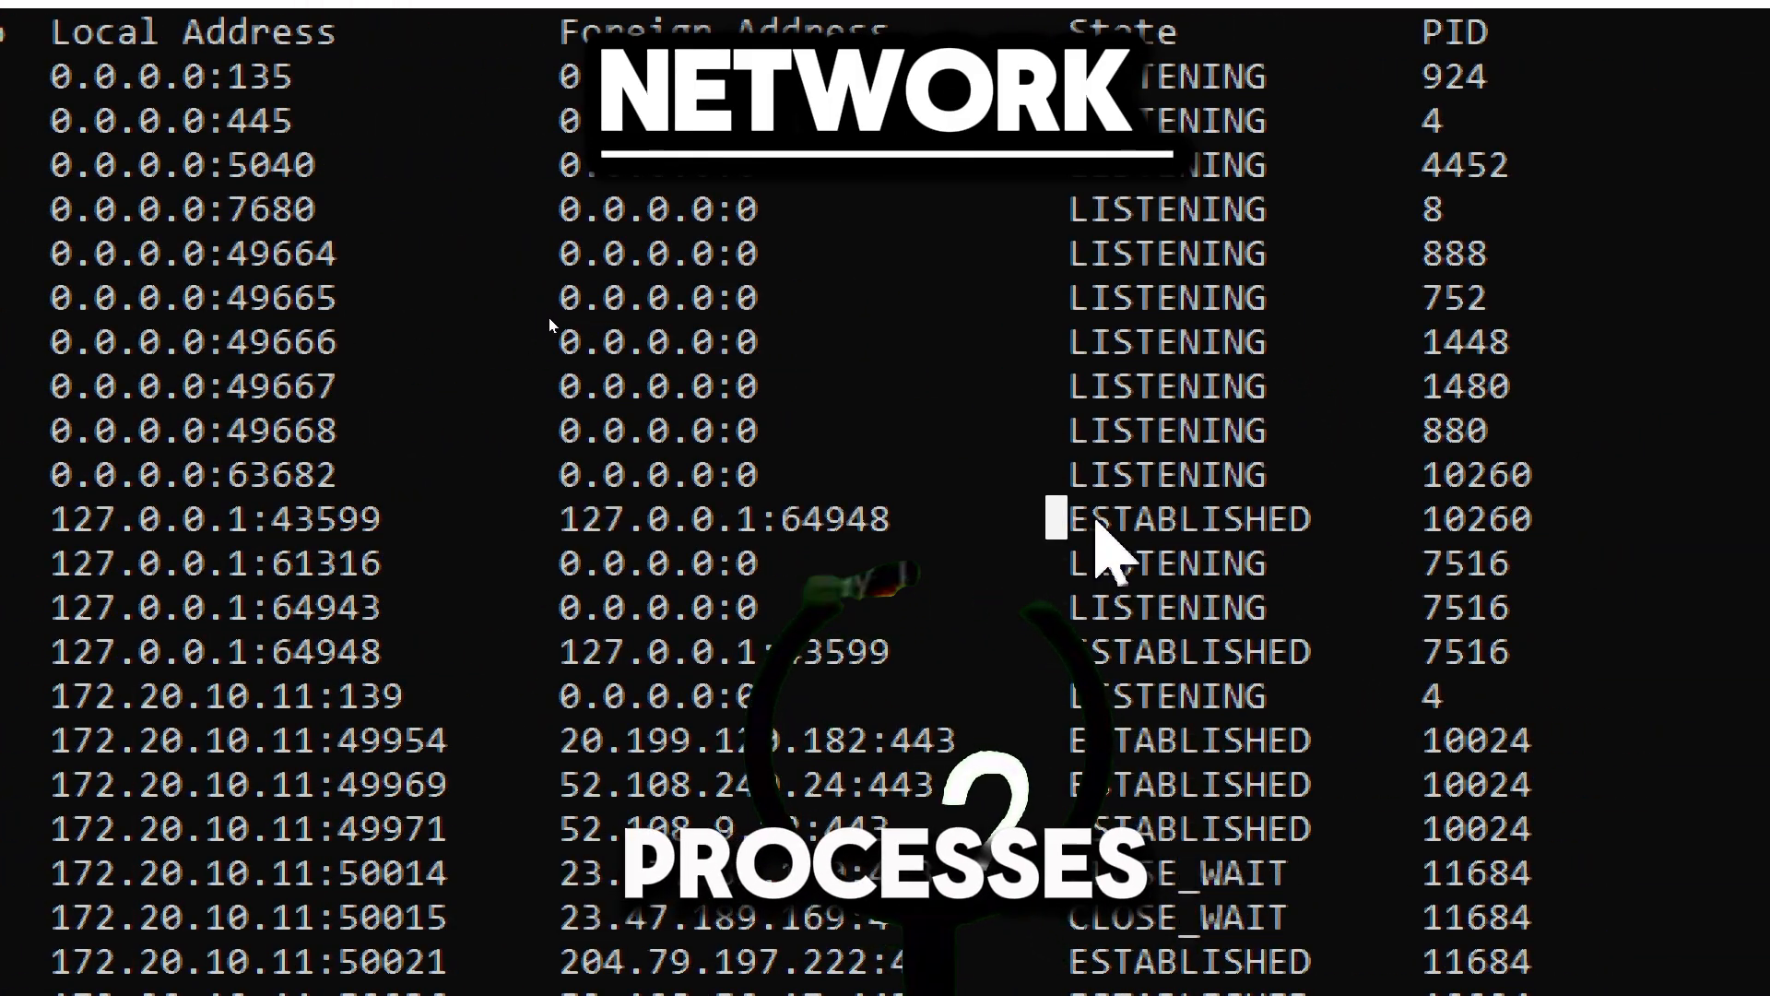
scroll(down, 3)
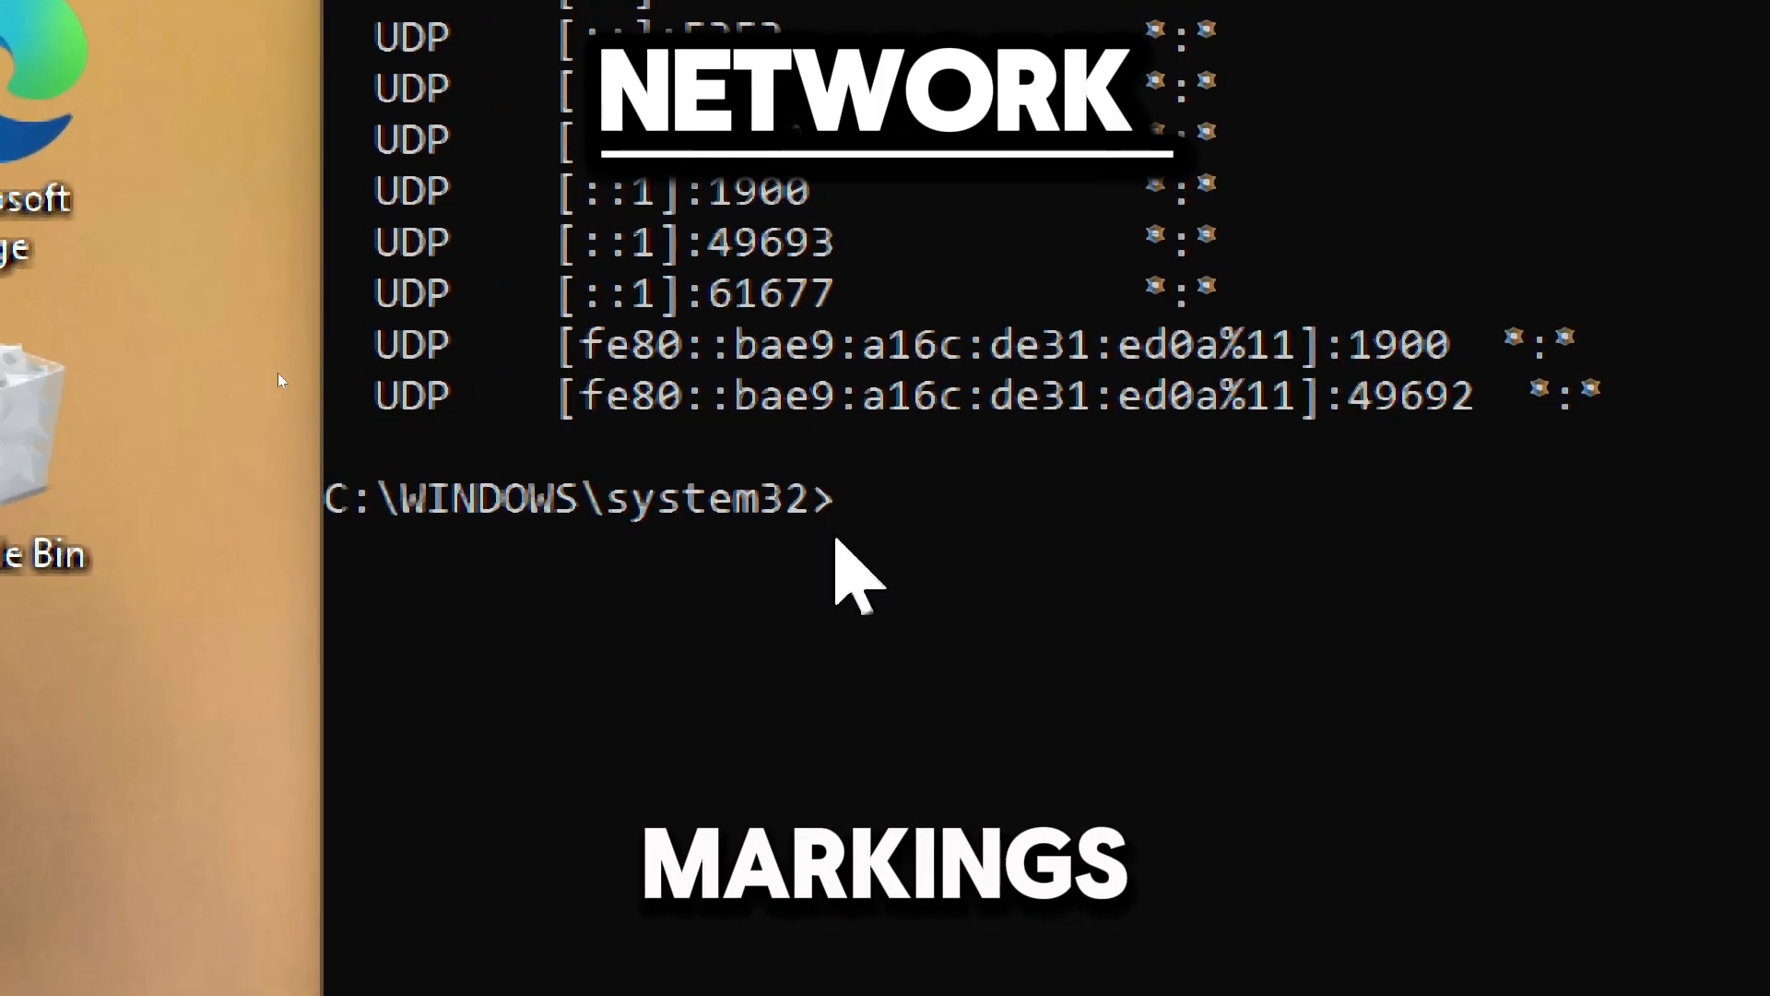
- Run arp -a to show the ARP table of internet and physical addresses
text(arp -a)
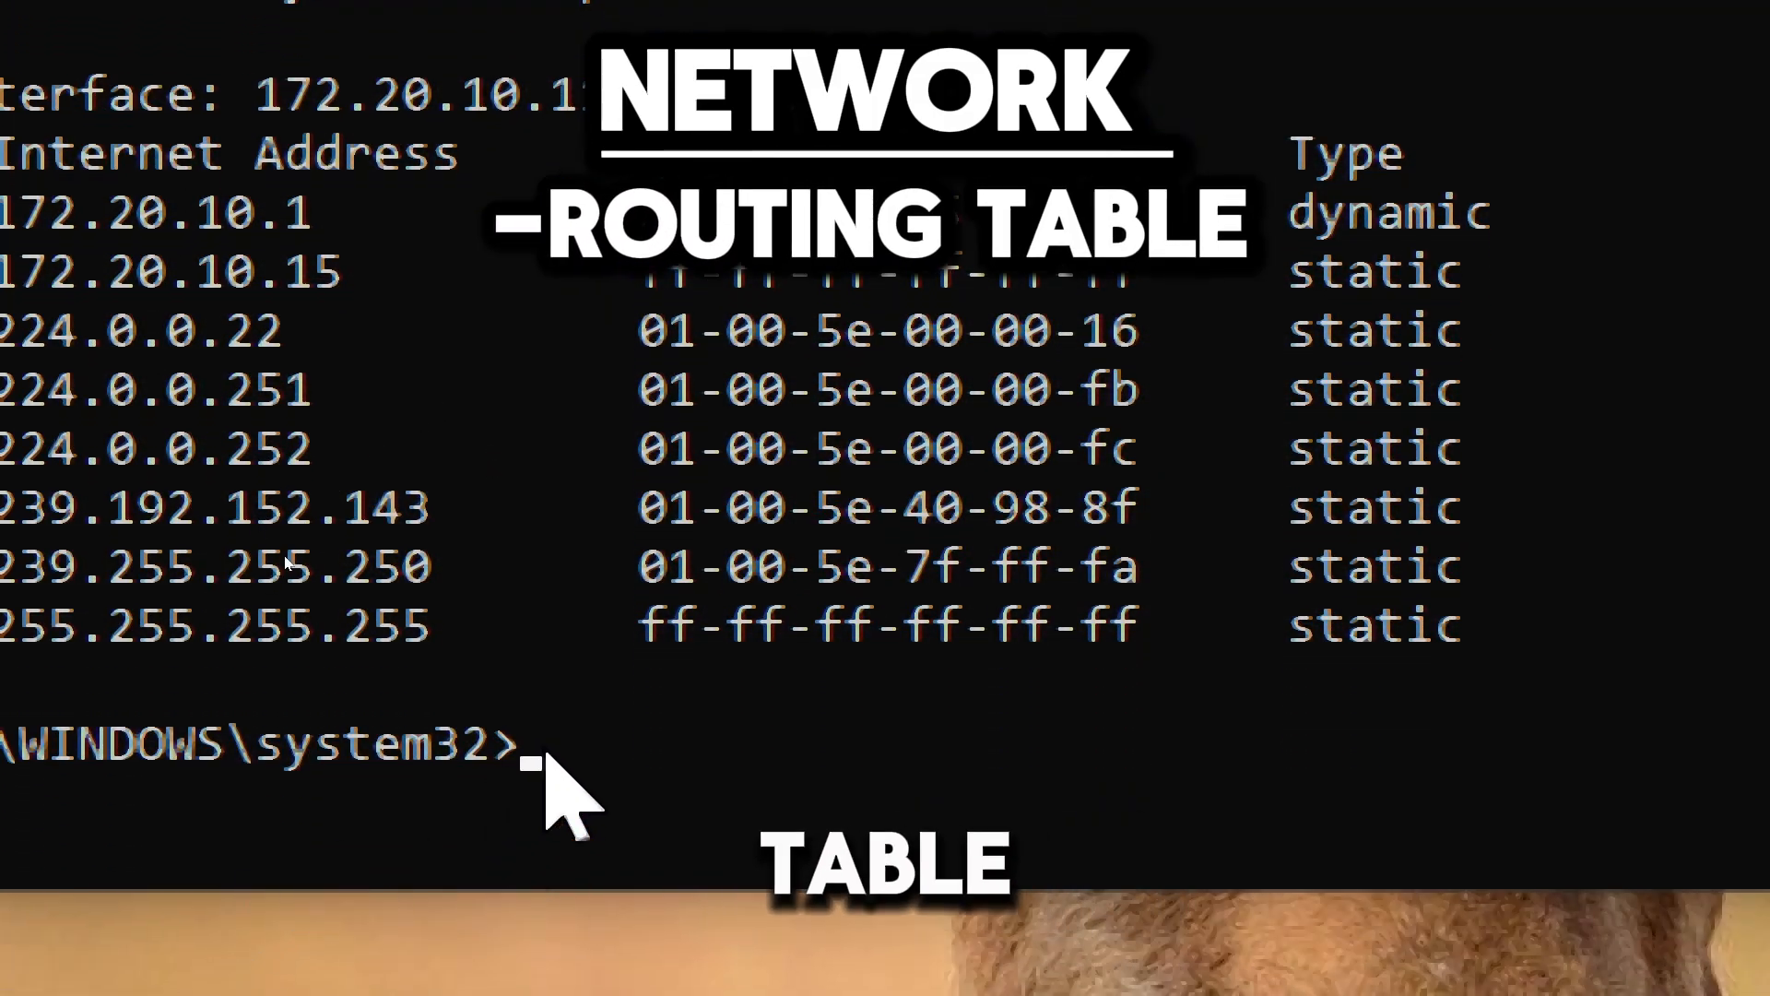
- Run route print and scroll through the interface list and IPv4/IPv6 route tables
text(route pri)
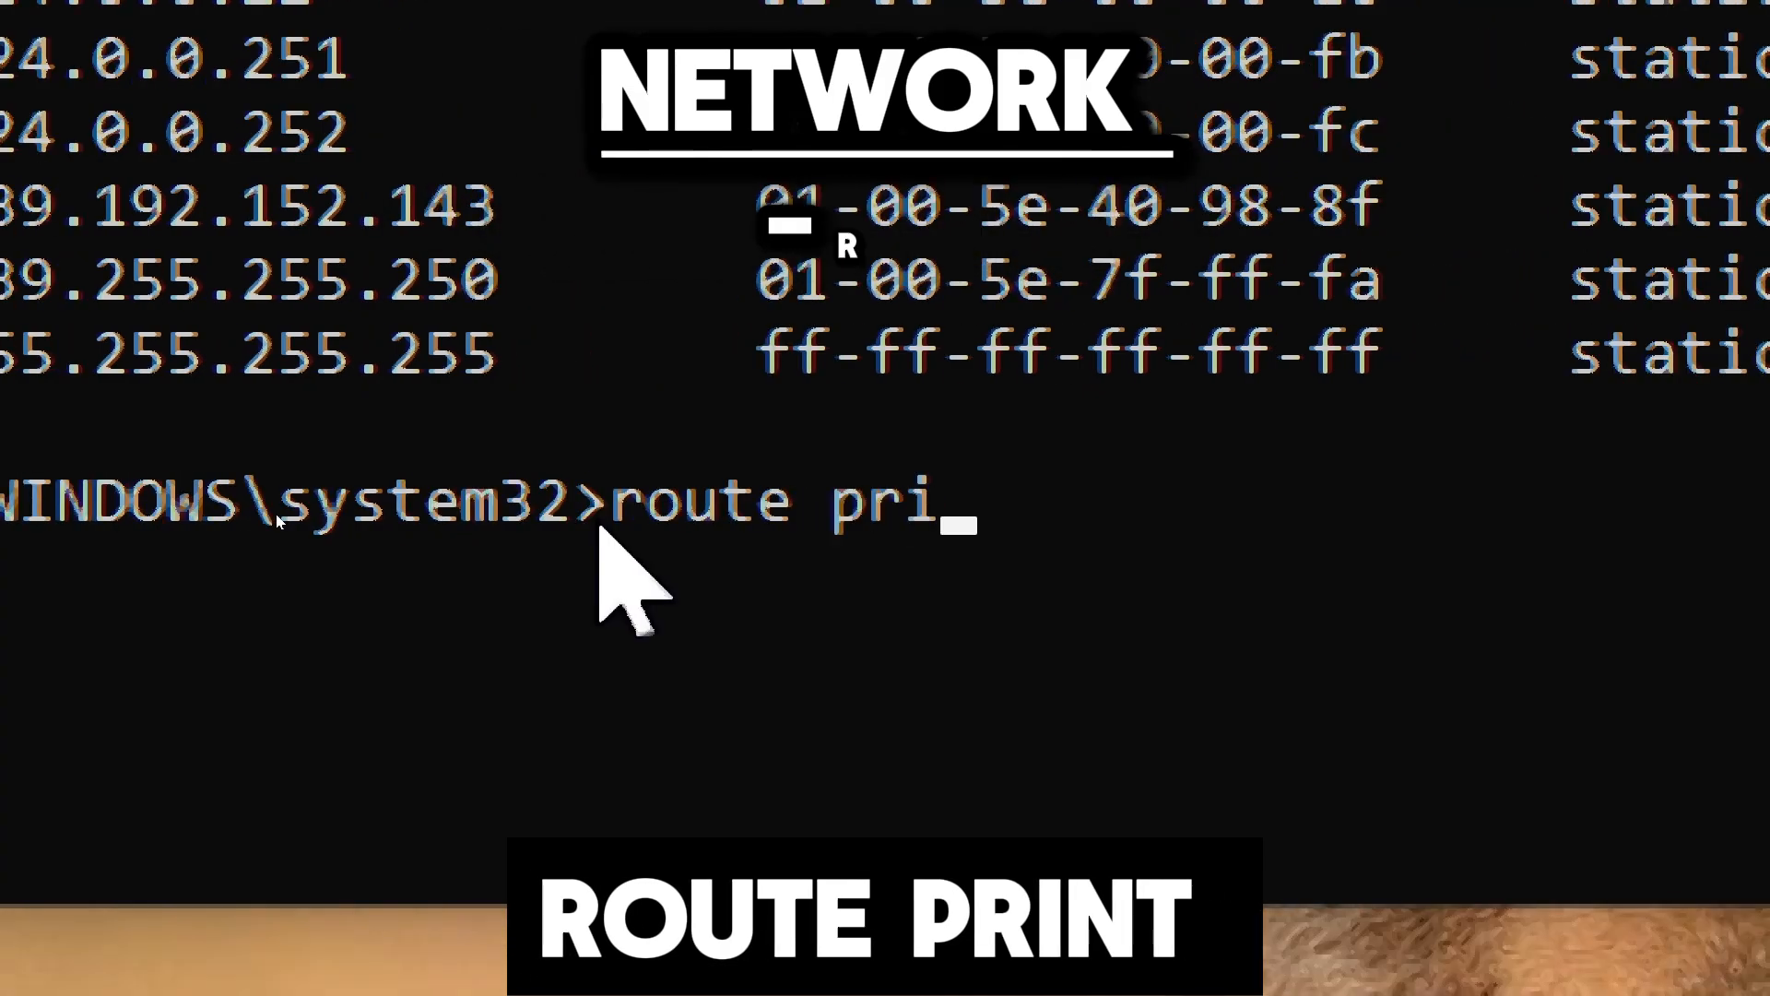
text(nt)
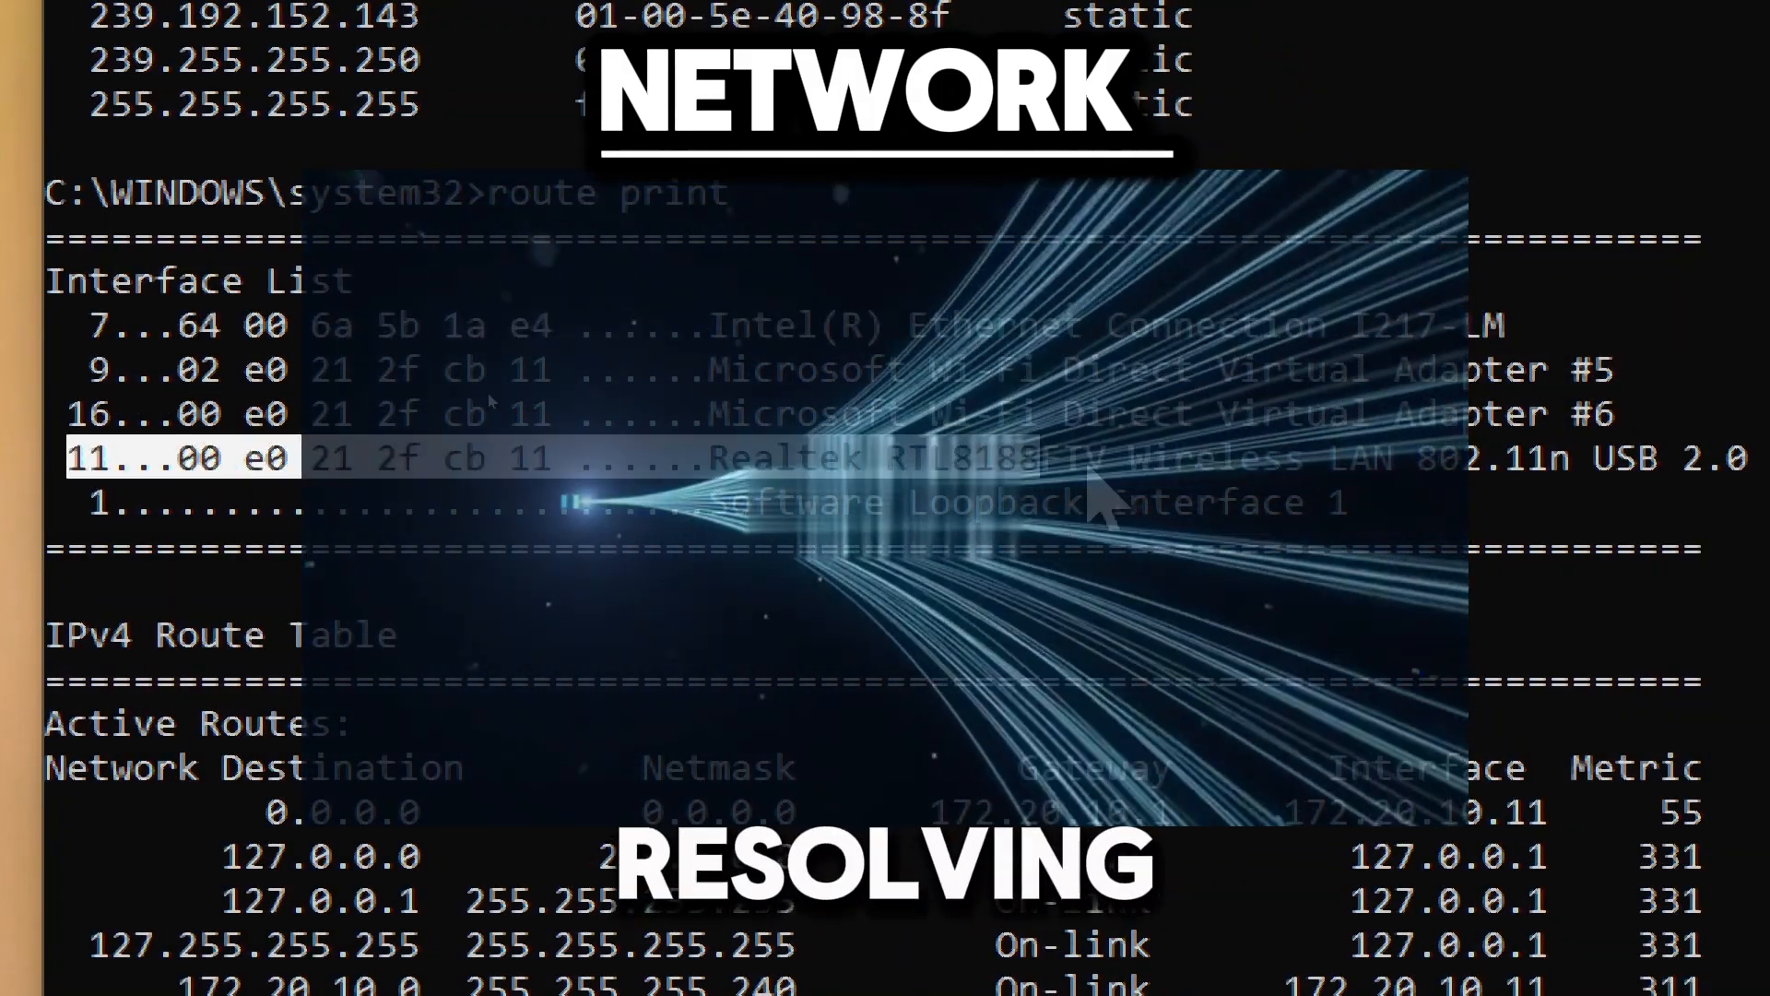
scroll(down, 3)
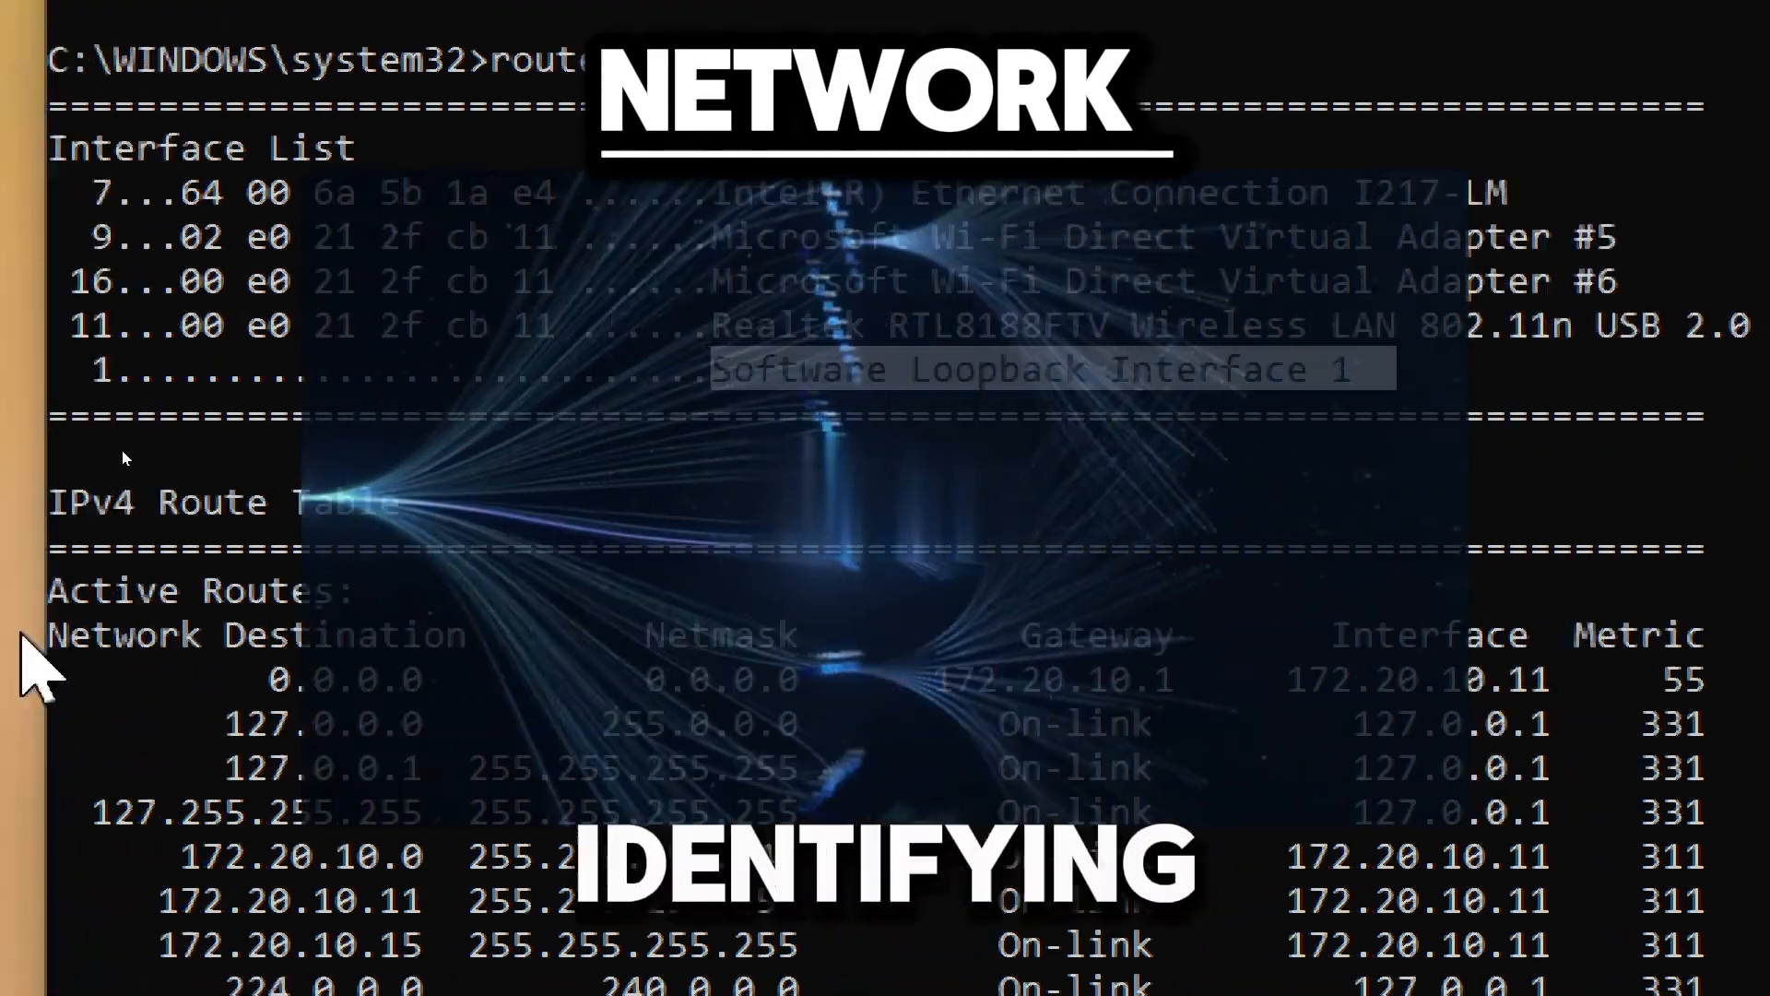
scroll(down, 3)
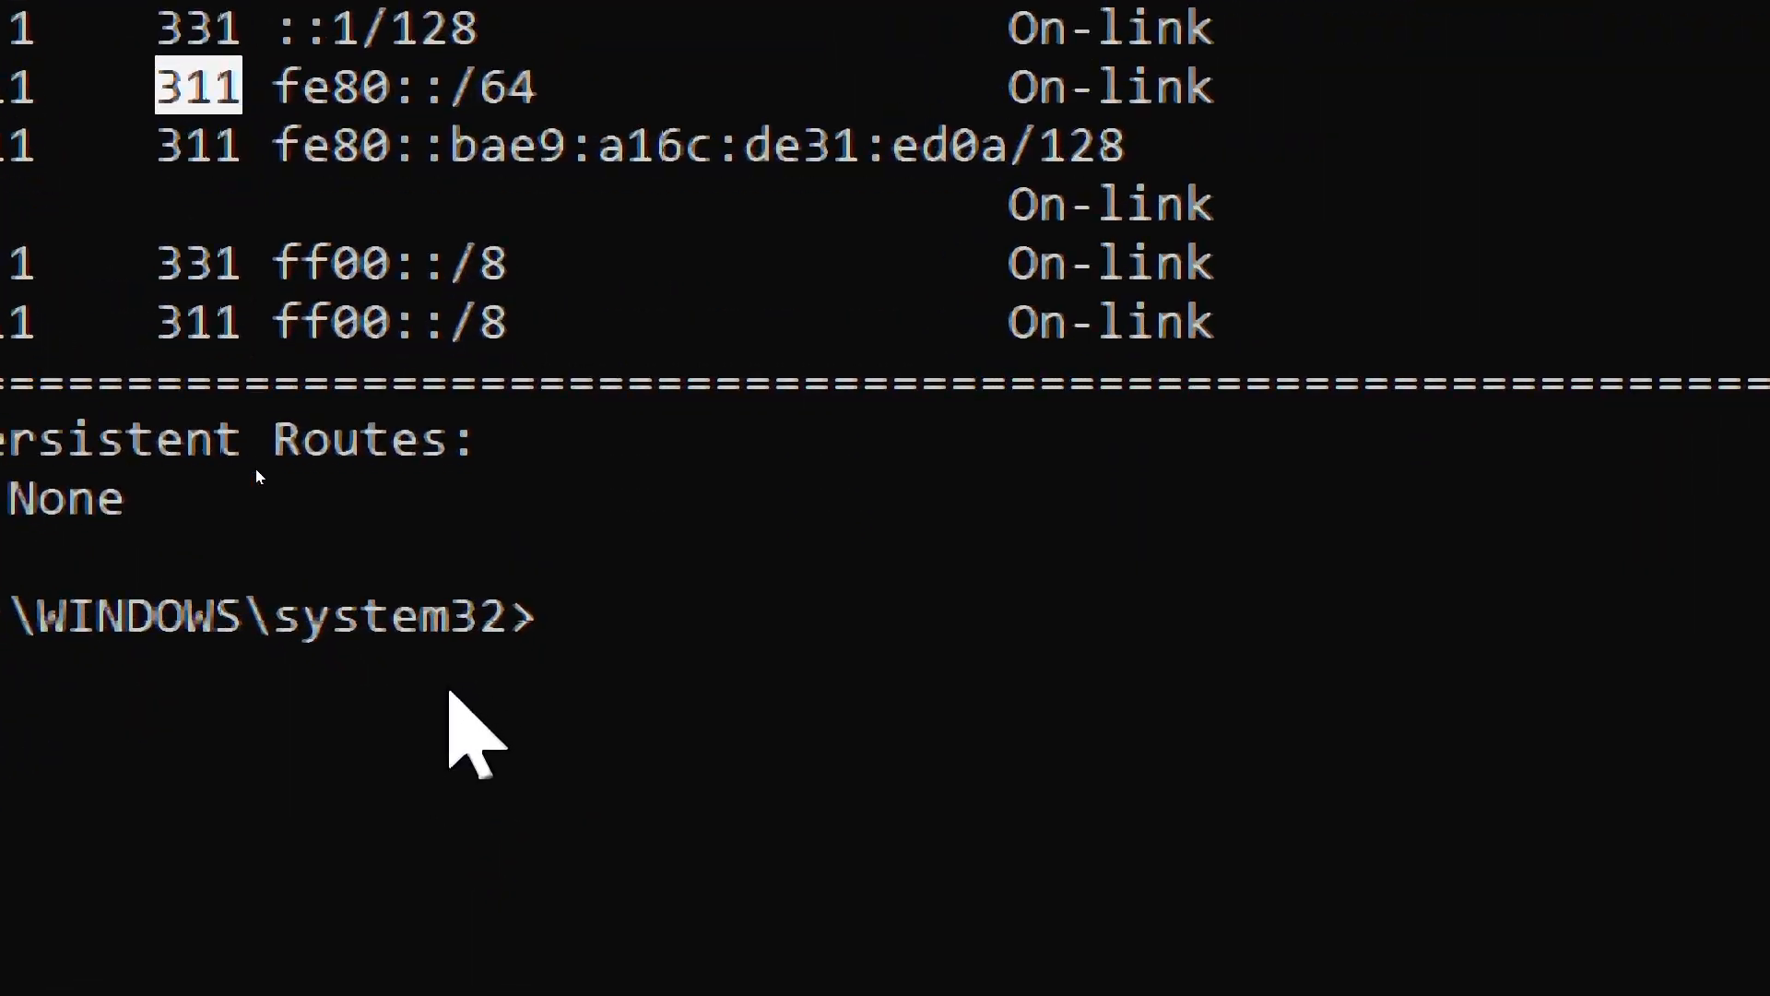
text(ne)
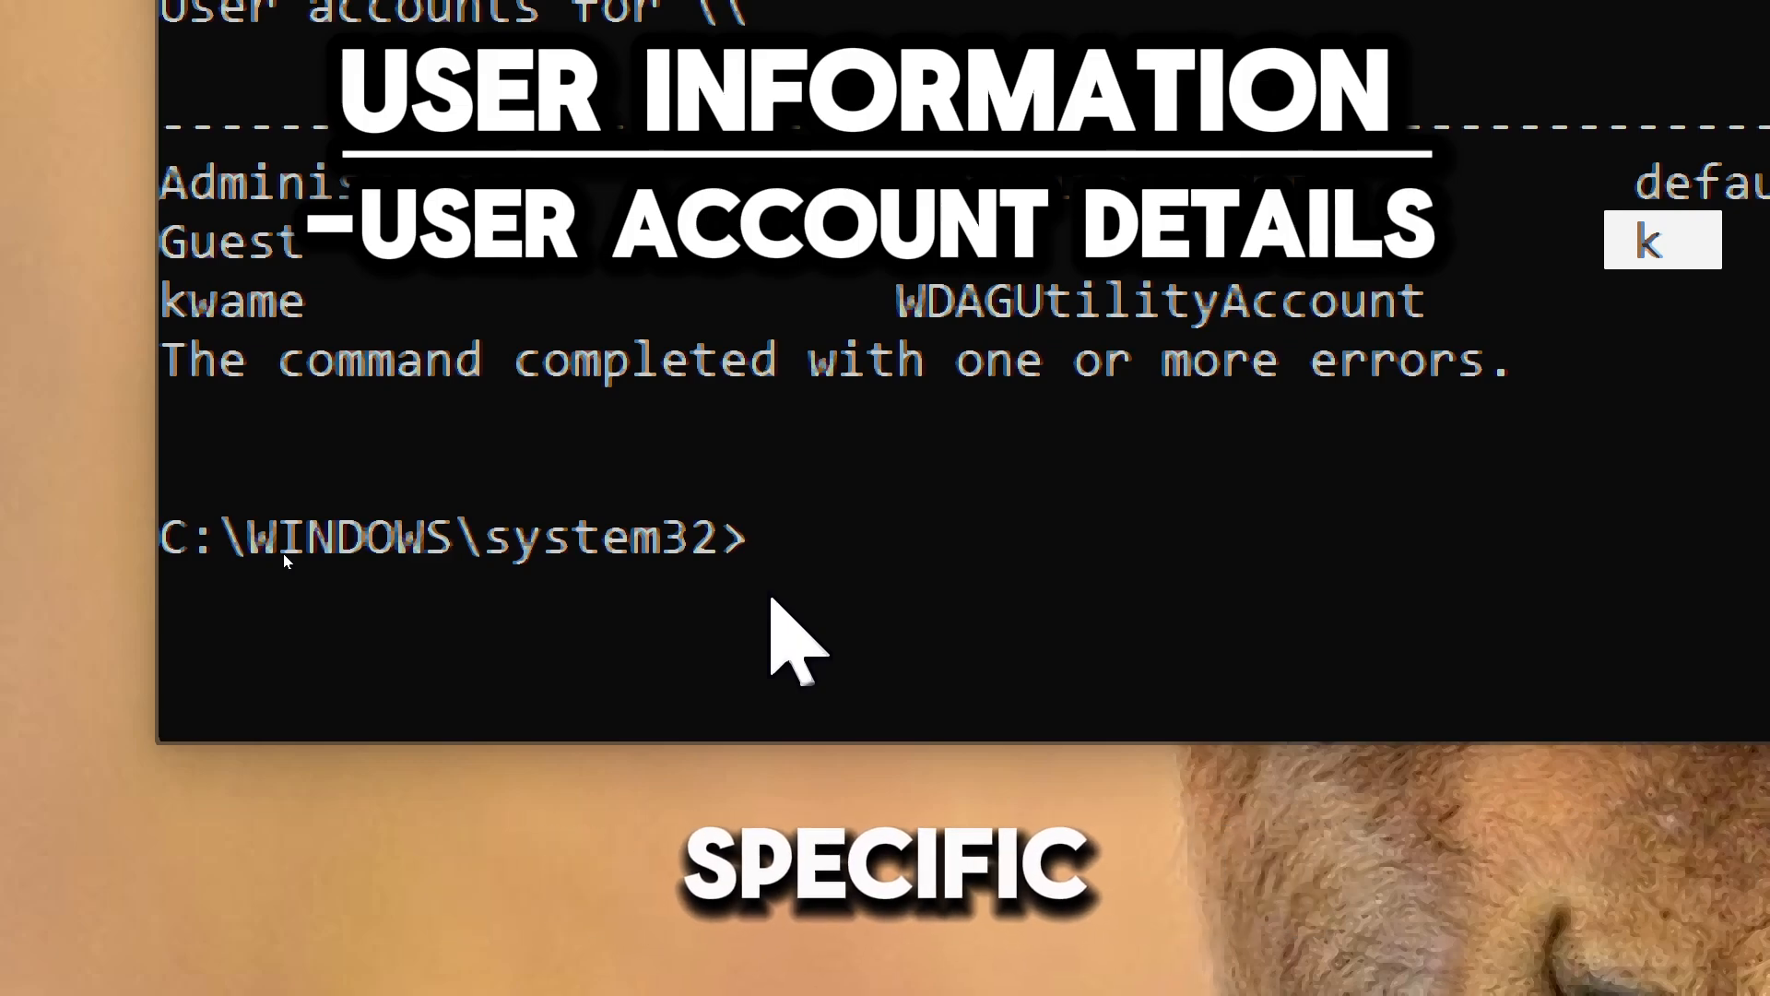
- Run net user for one account and scroll through its password and group settings
text(net use)
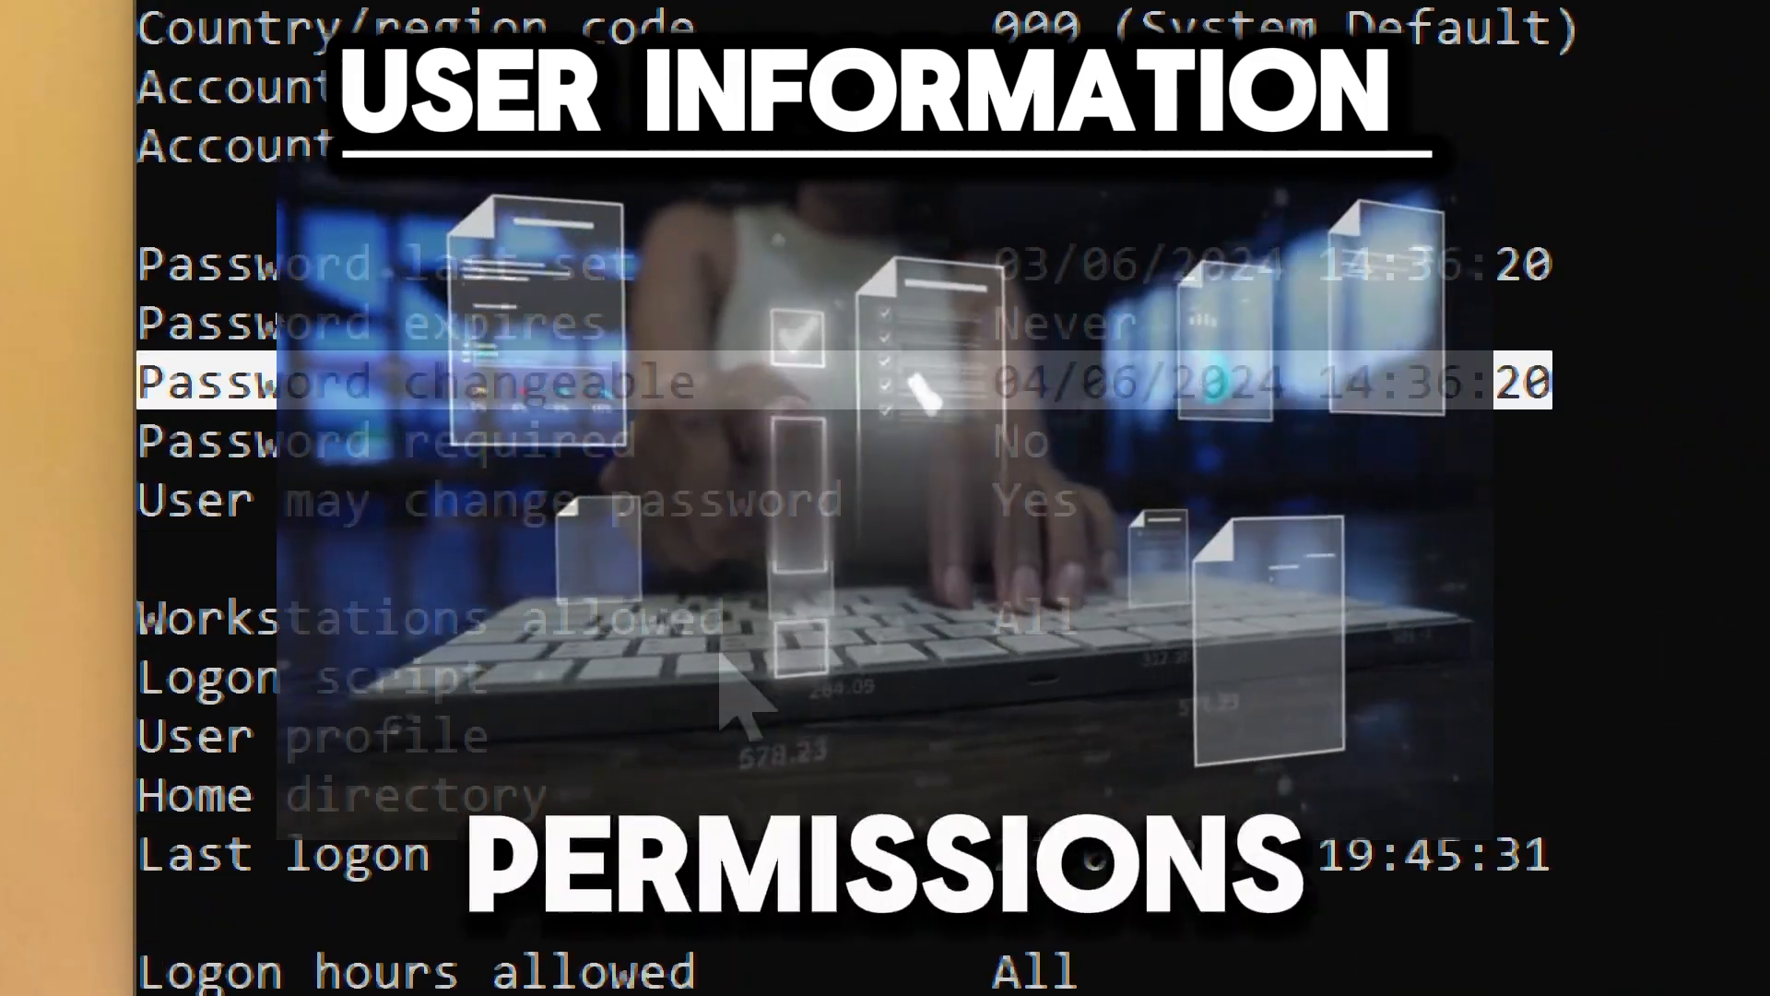
scroll(down, 3)
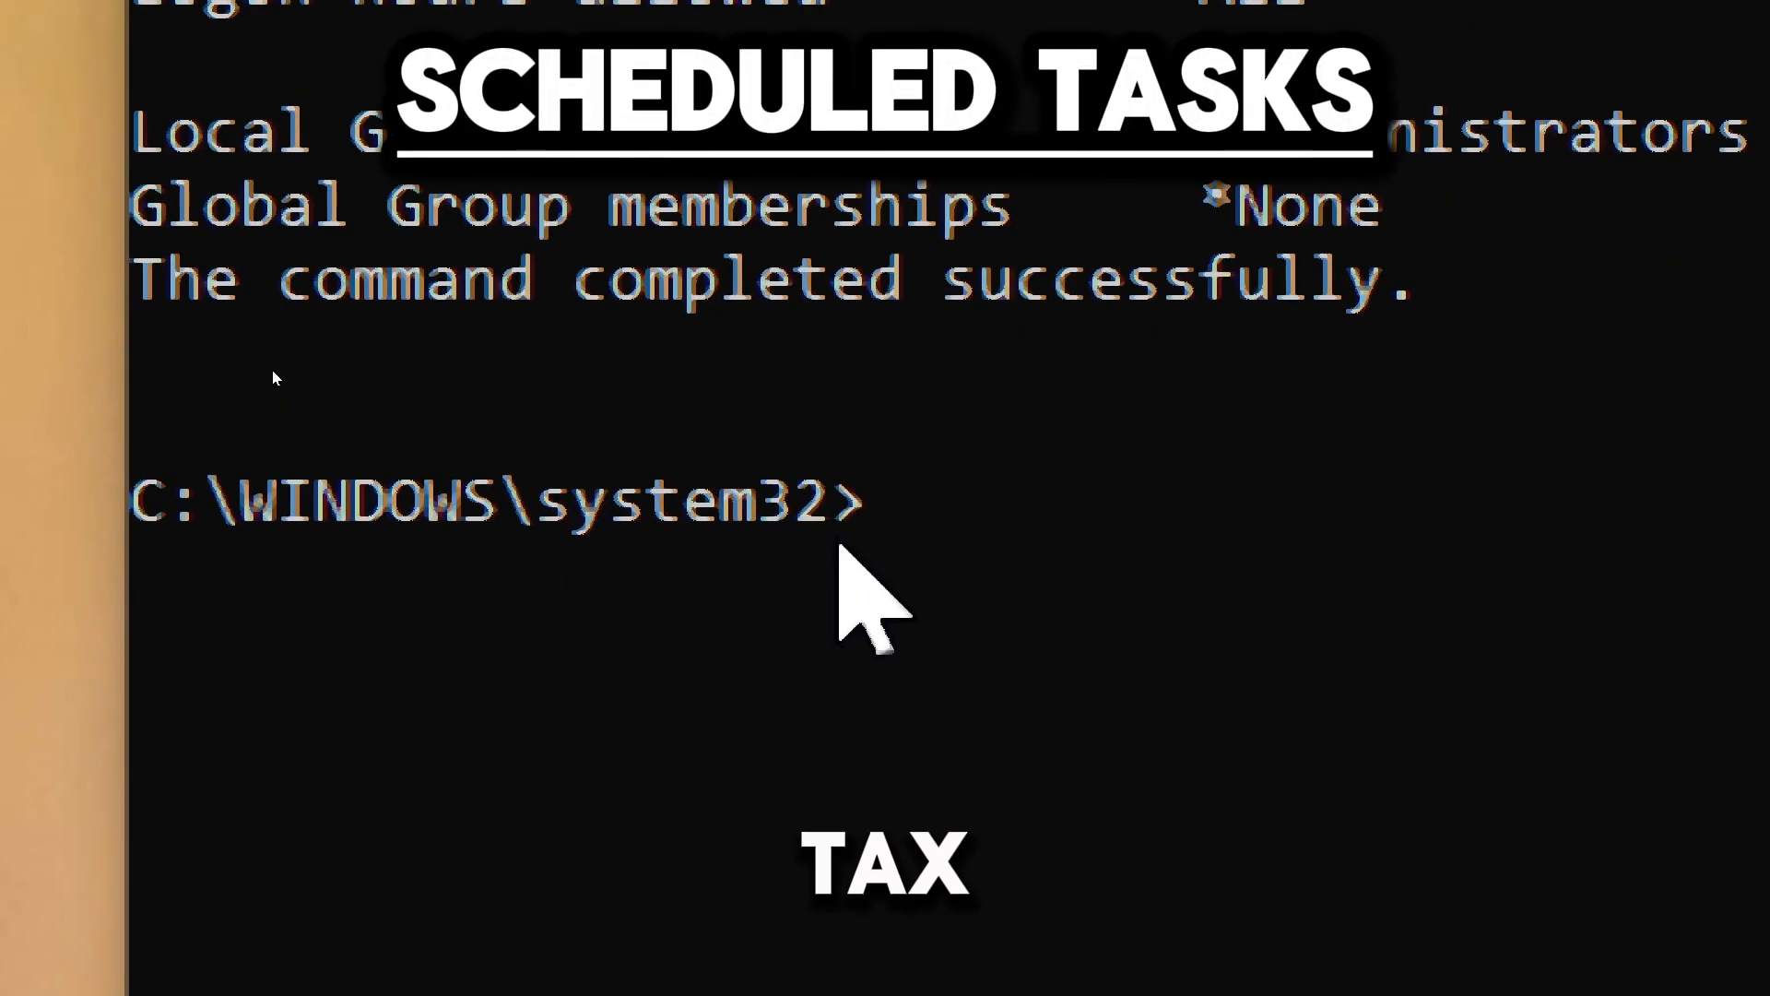
- Enter 'schtasks /query /' at the prompt as the start of the detailed task query
text(schtasks)
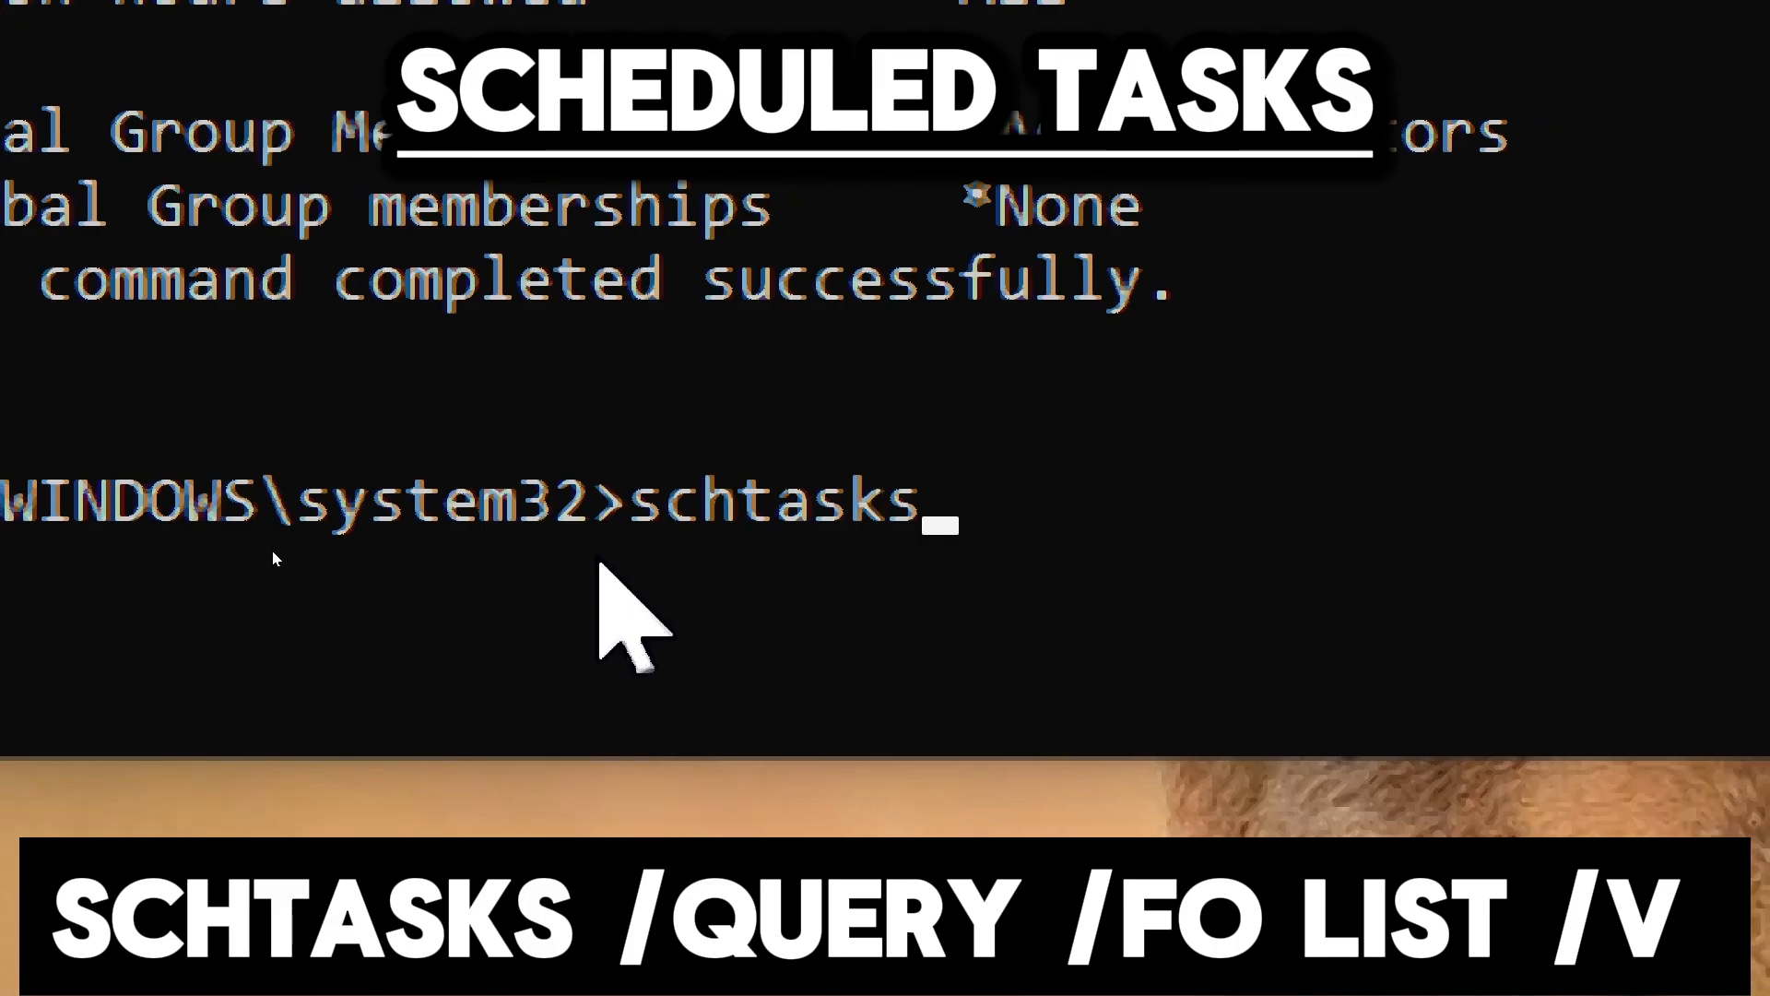
text(/query /)
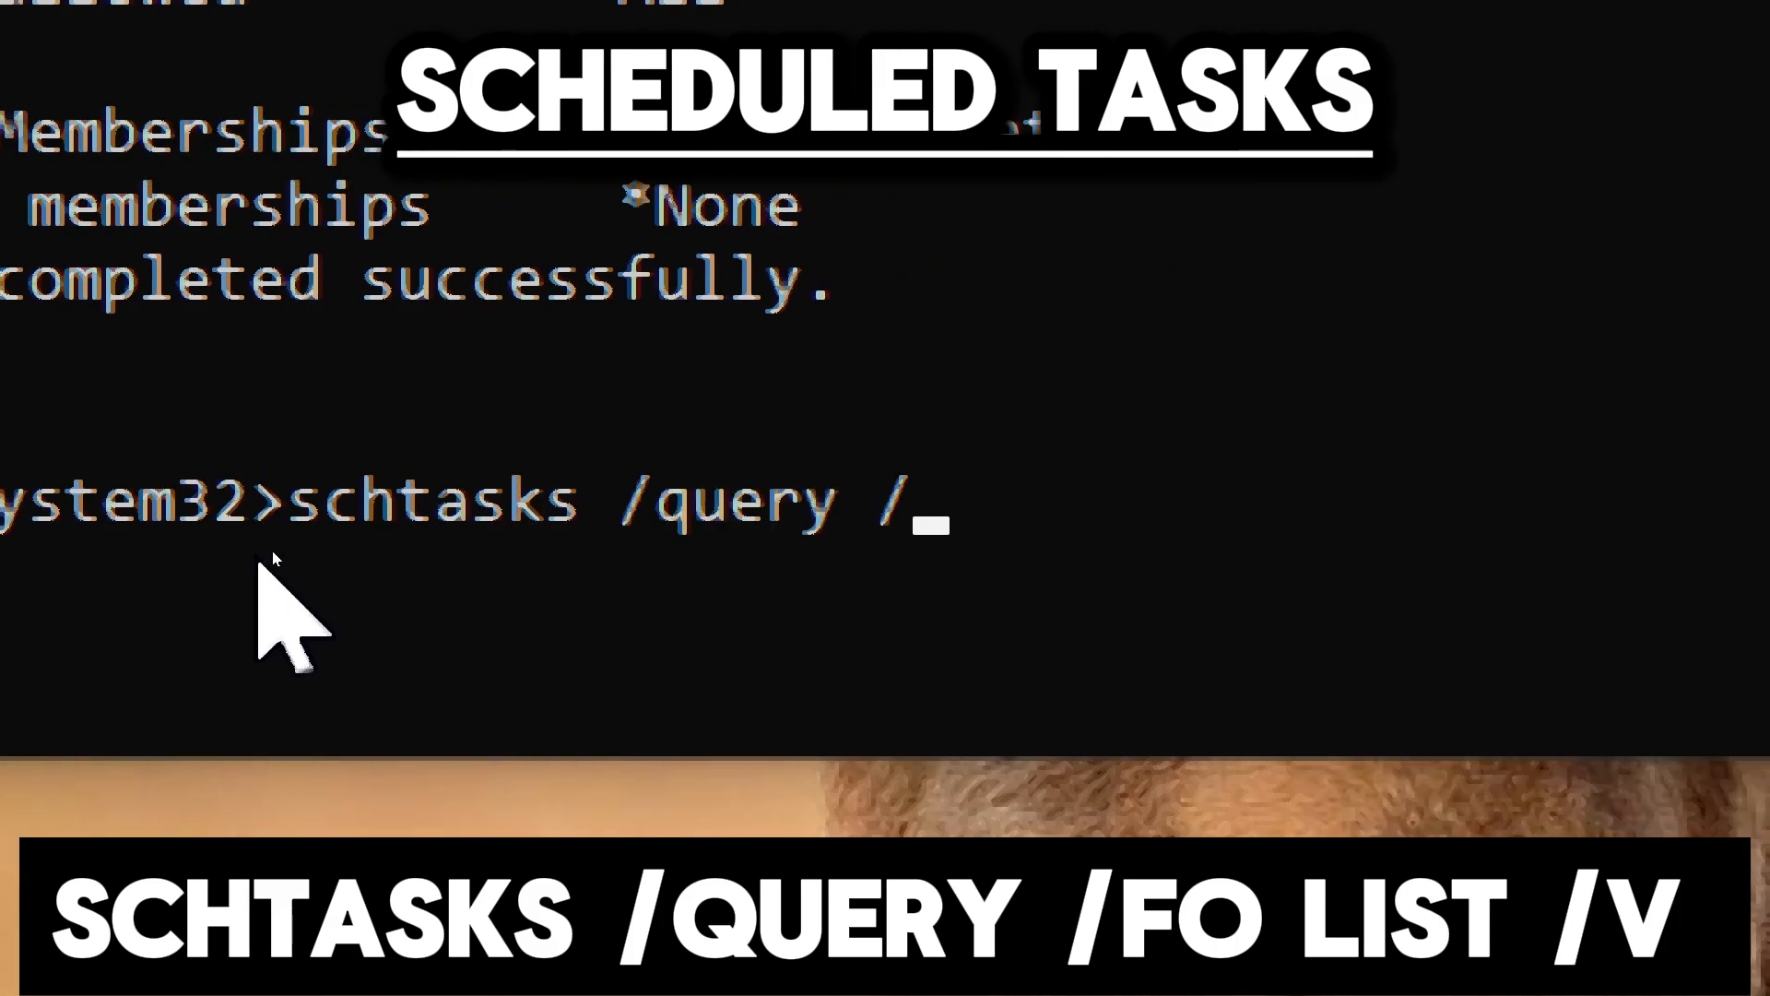